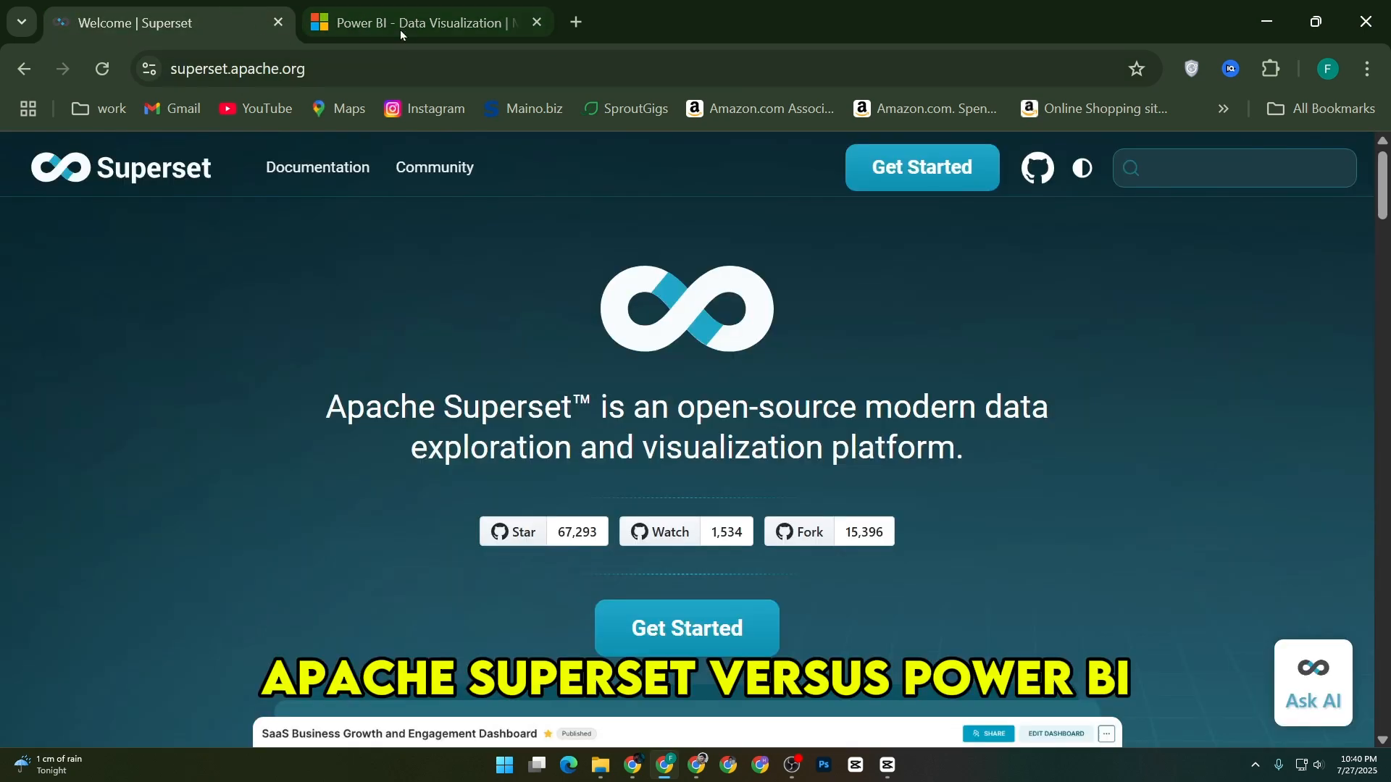
- Glance at the Power BI tab, then scroll through the Superset home page
click(426, 24)
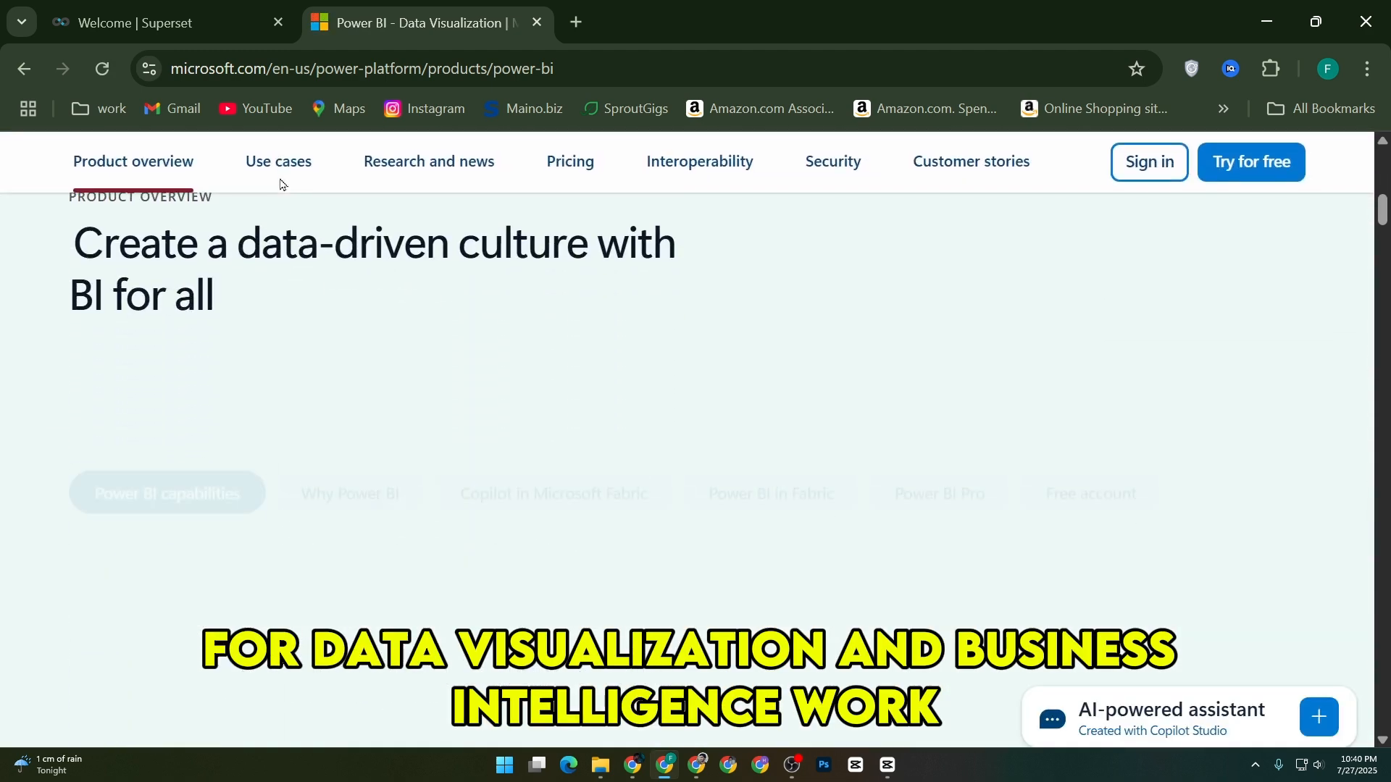
click(159, 23)
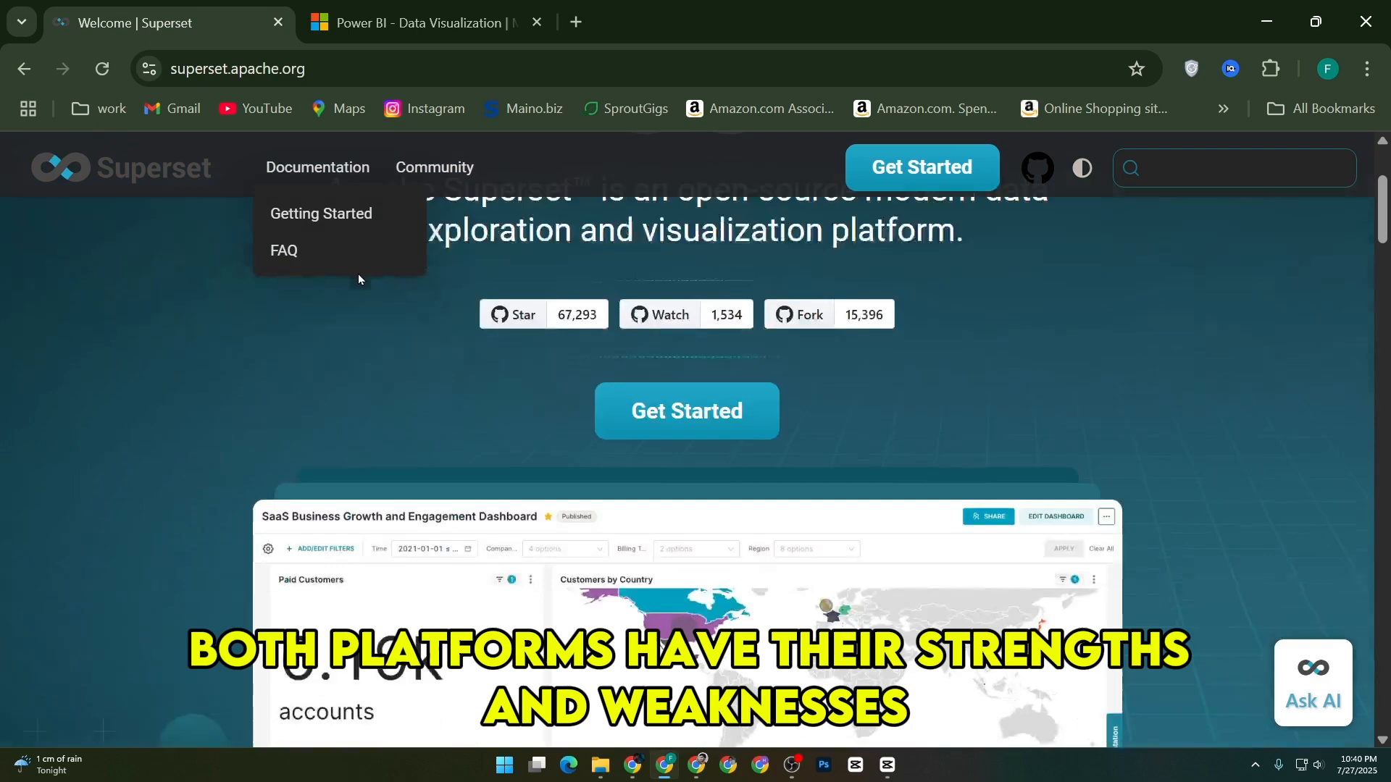
scroll(down, 3)
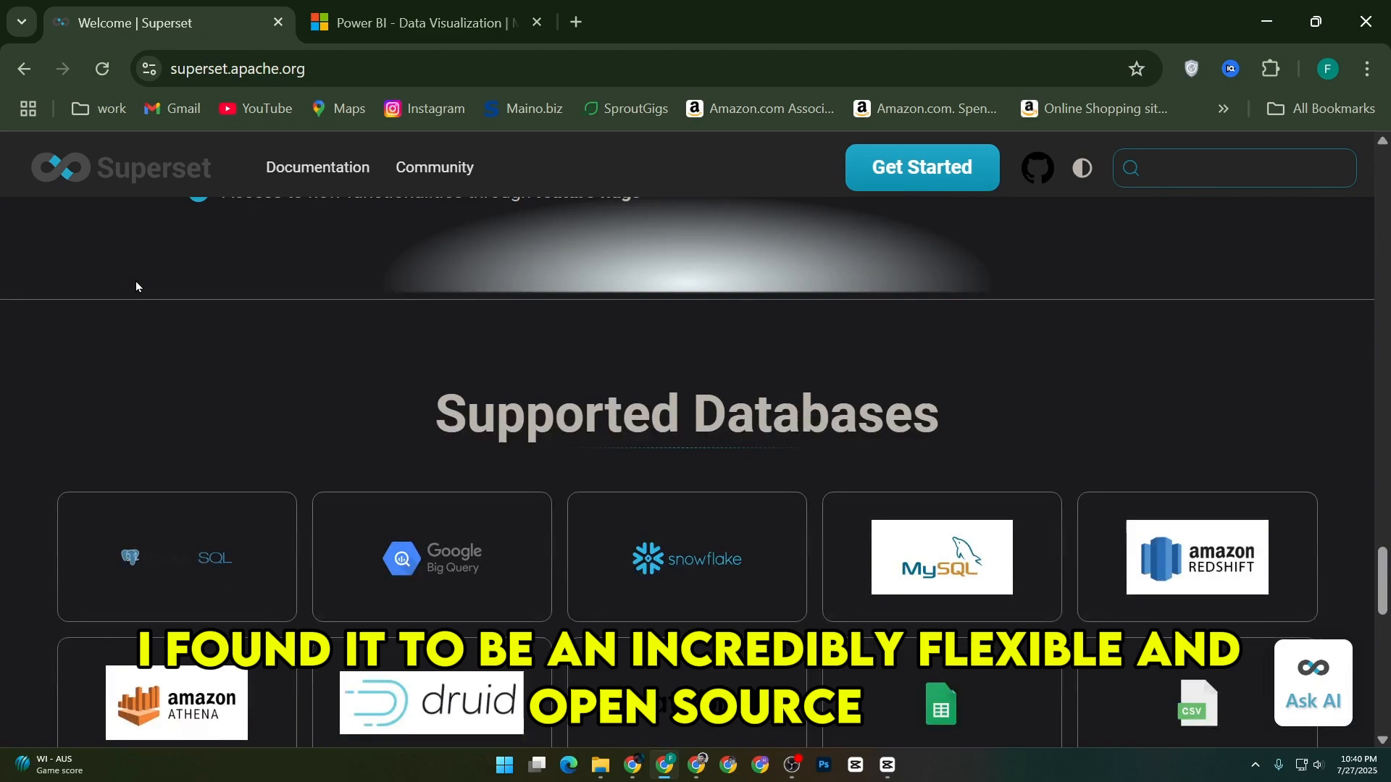
scroll(down, 3)
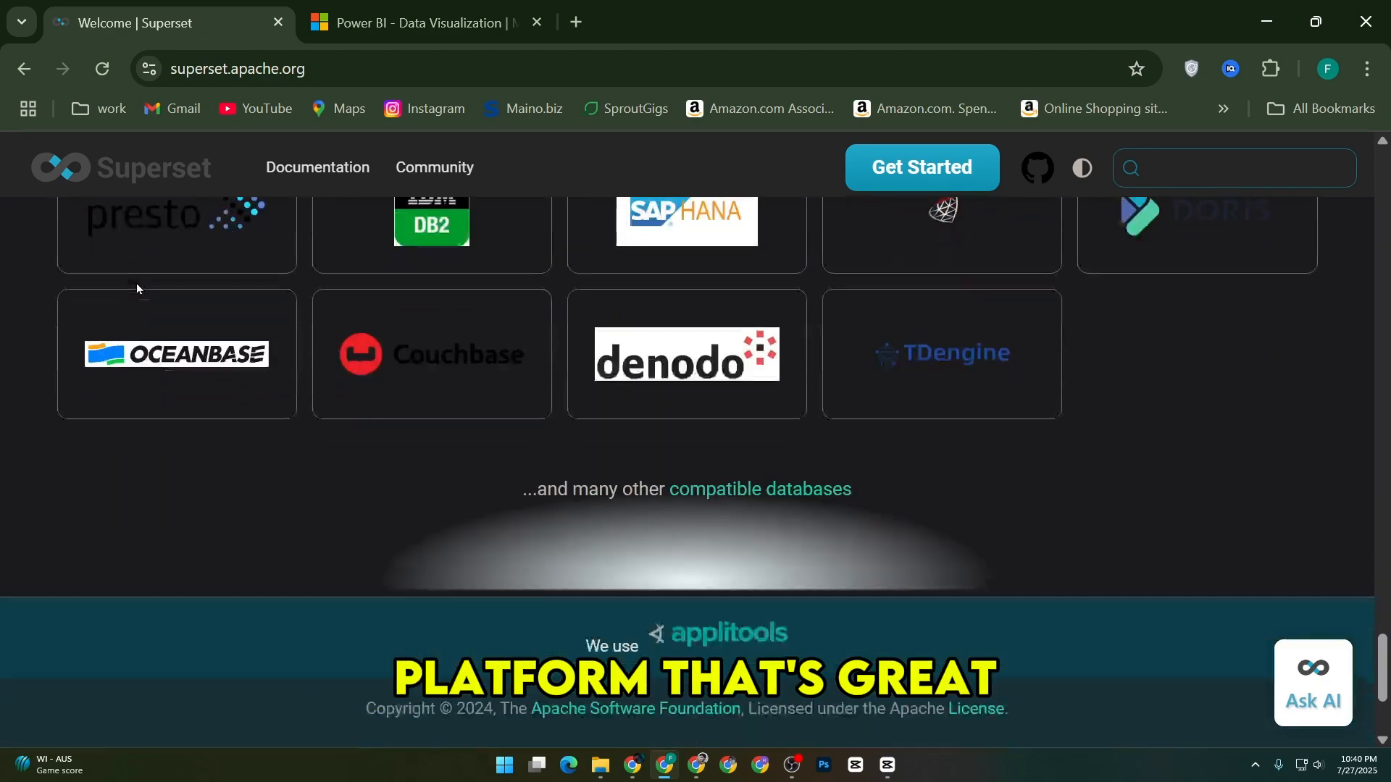
scroll(up, 3)
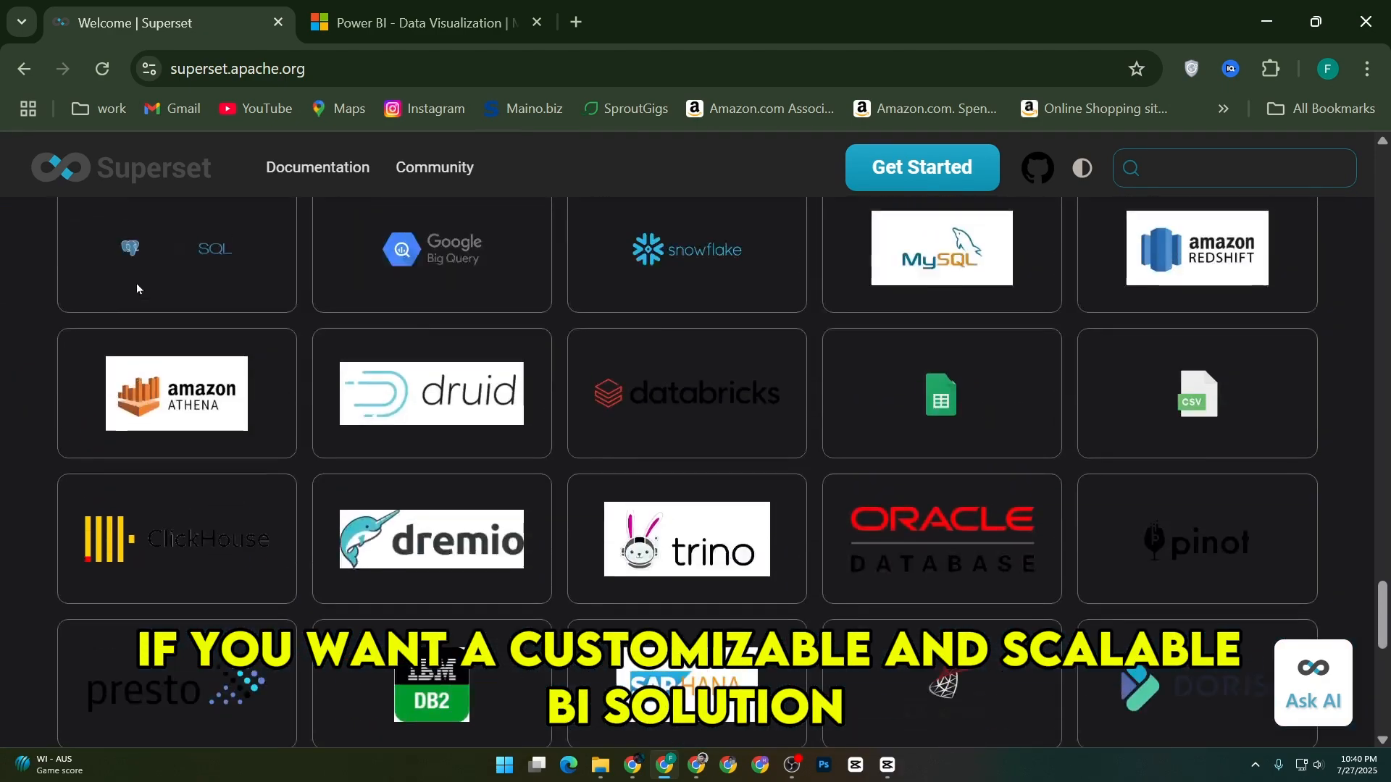
scroll(down, 3)
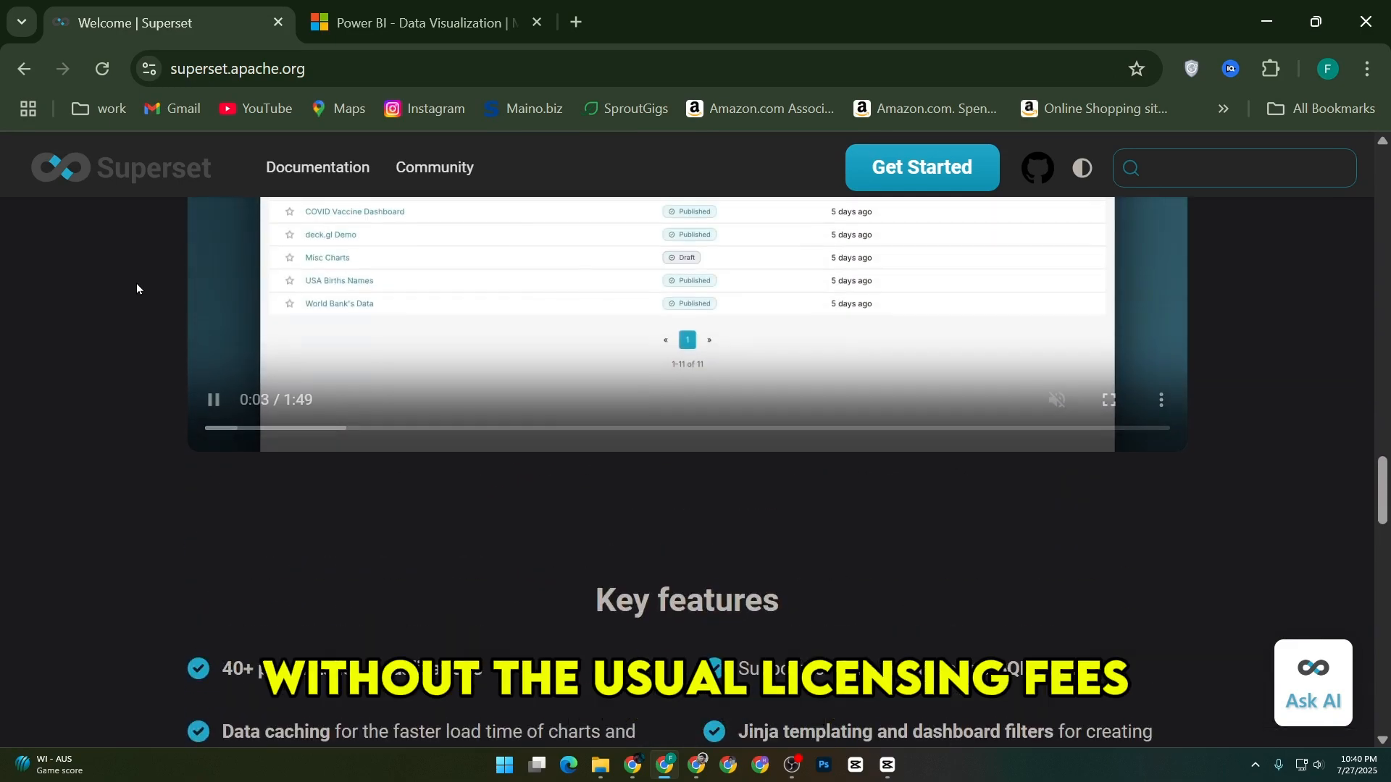
scroll(down, 3)
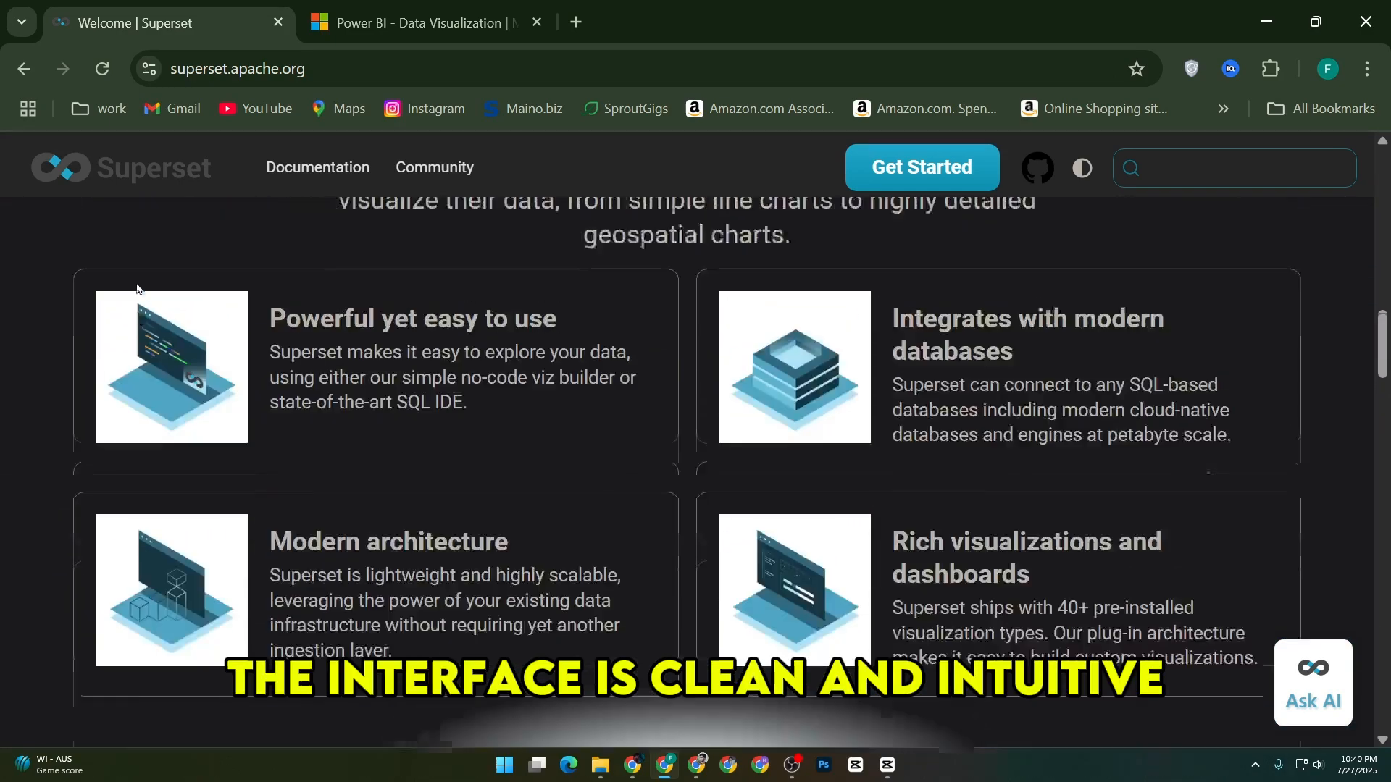
scroll(up, 3)
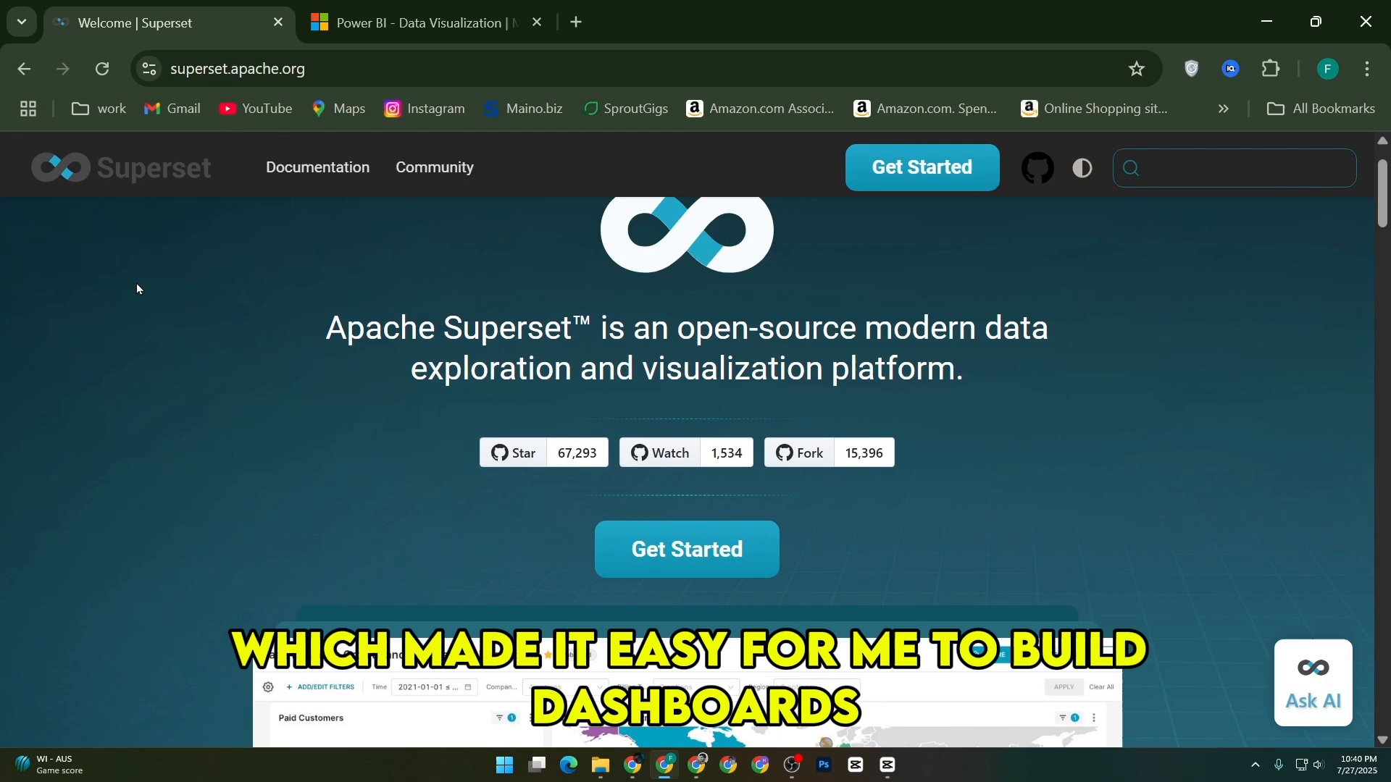
- Open Superset's Community page and briefly view the project's GitHub page
click(434, 167)
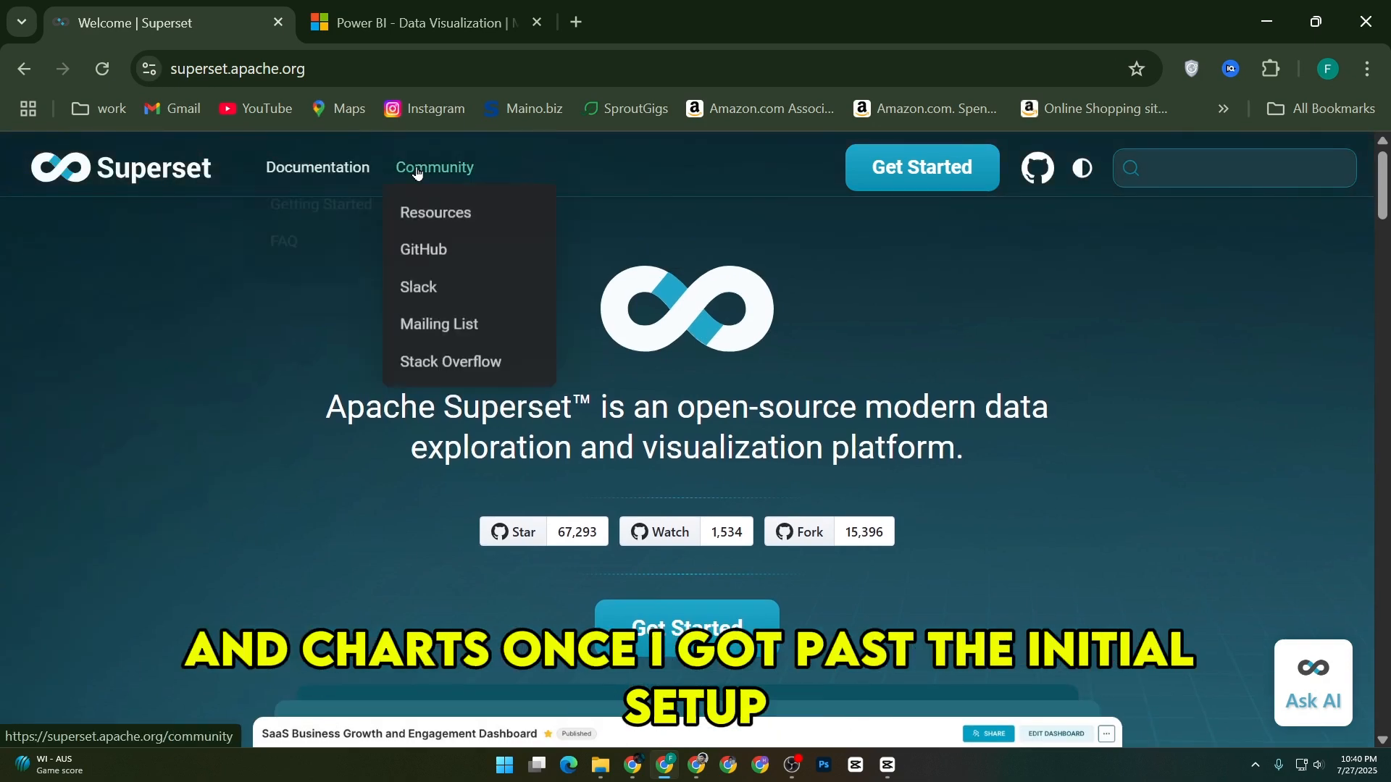
click(434, 167)
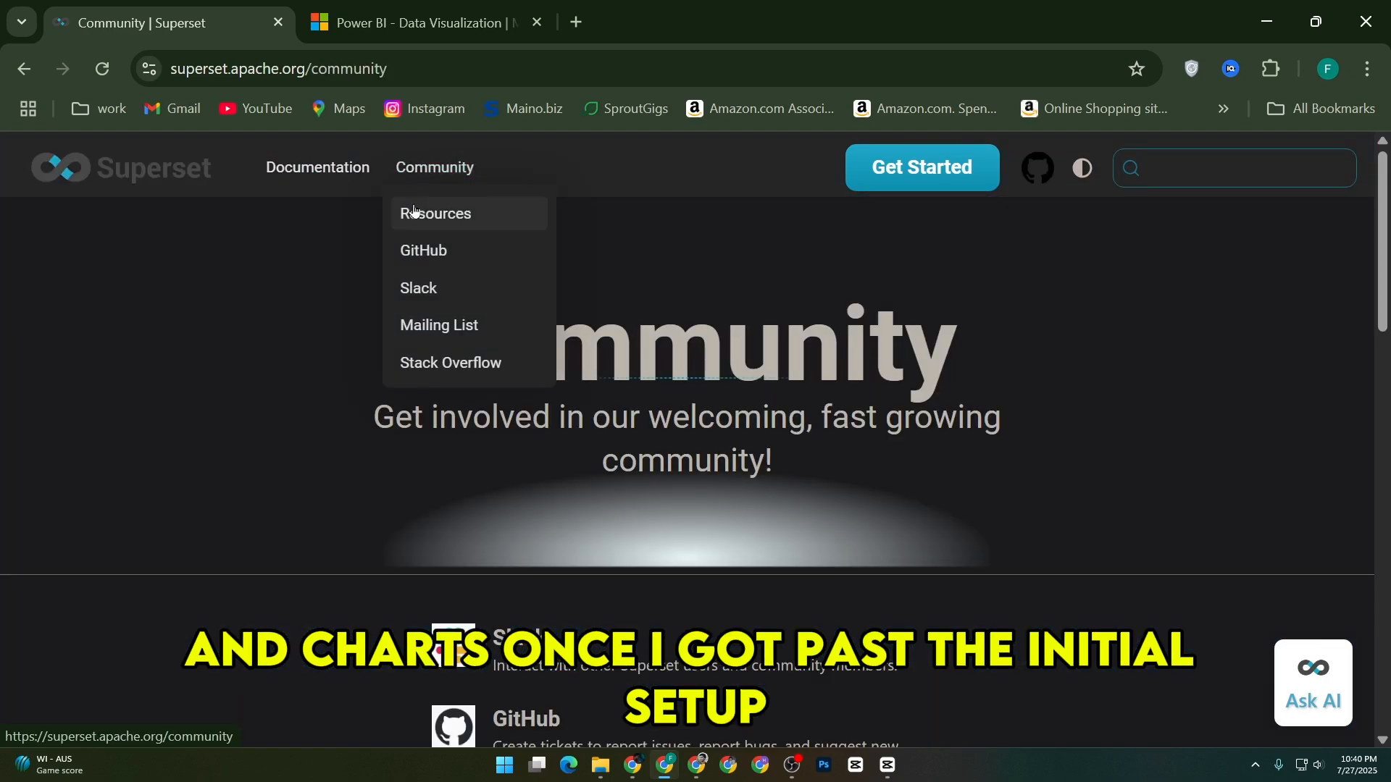
mouse_move(316, 166)
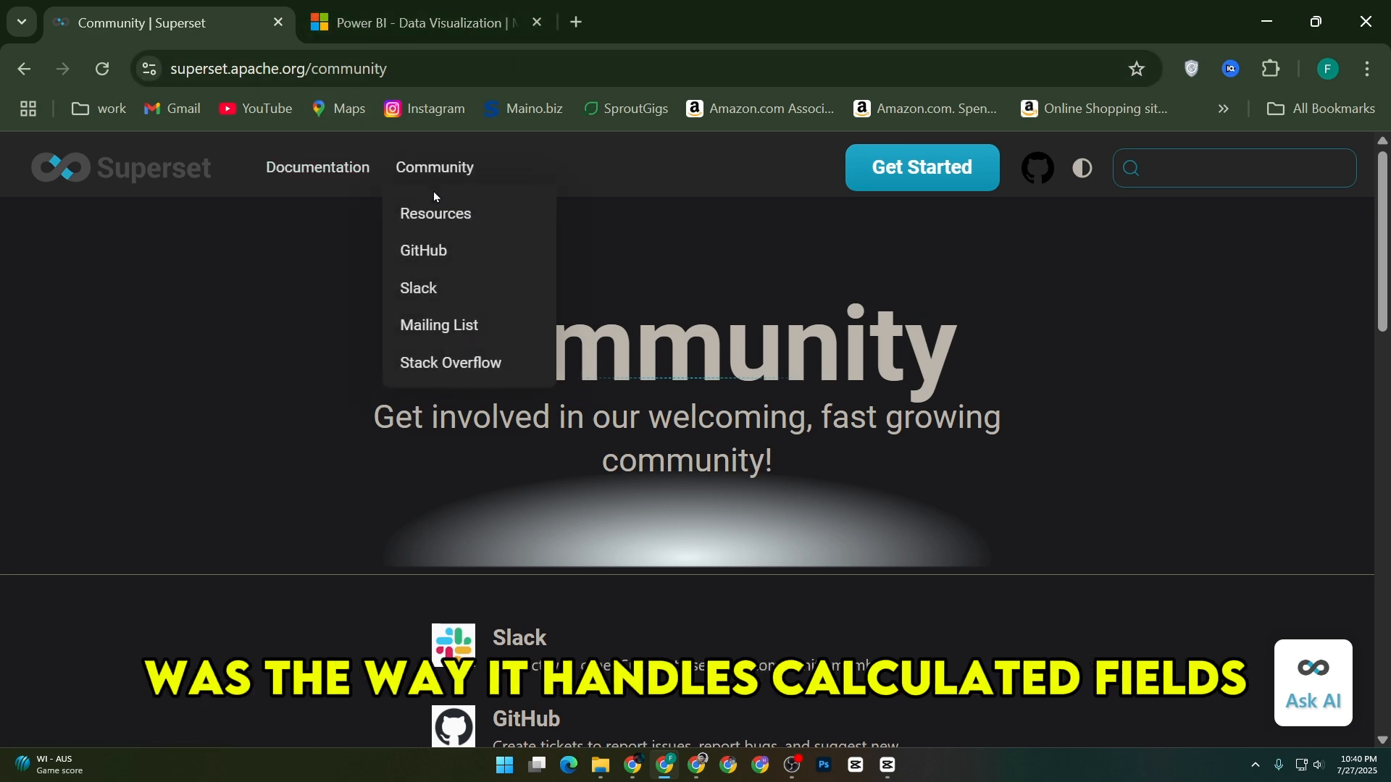
click(424, 250)
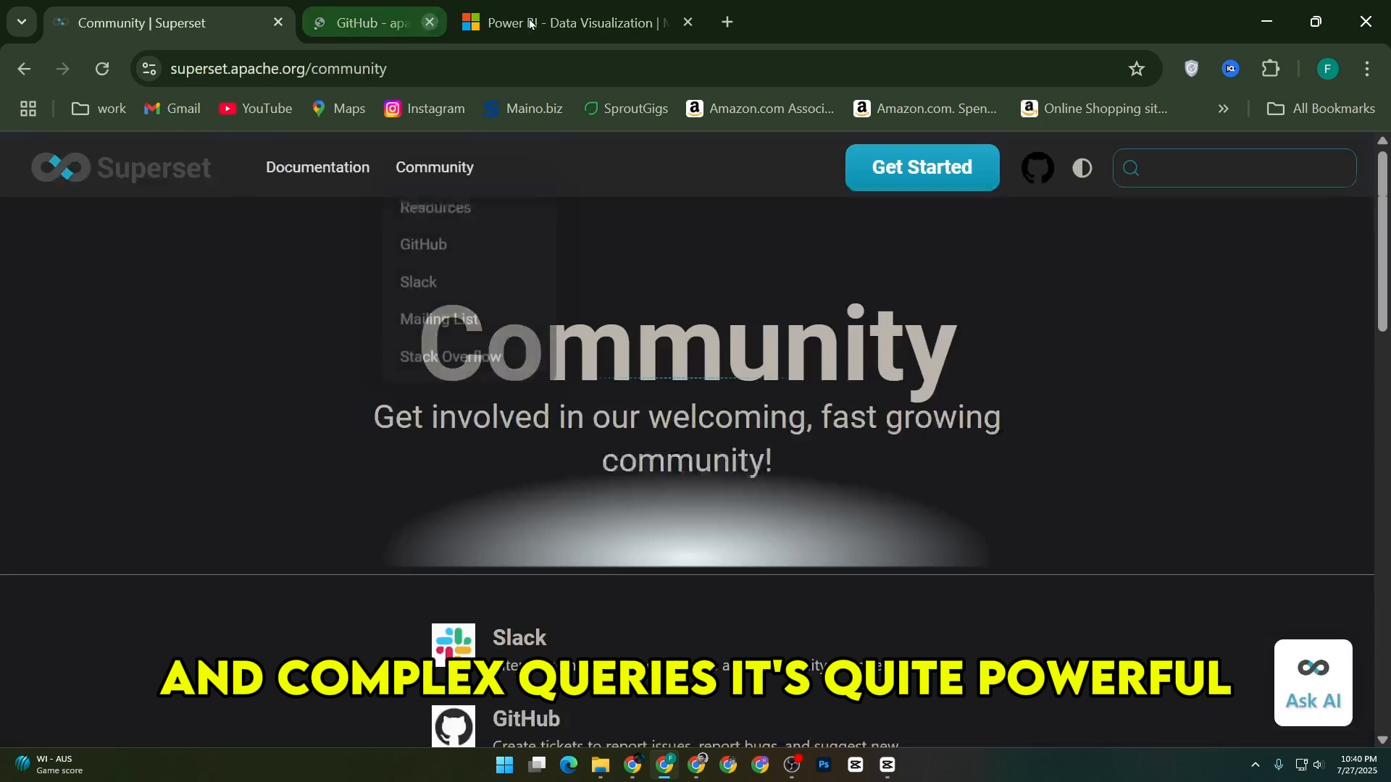
scroll(down, 3)
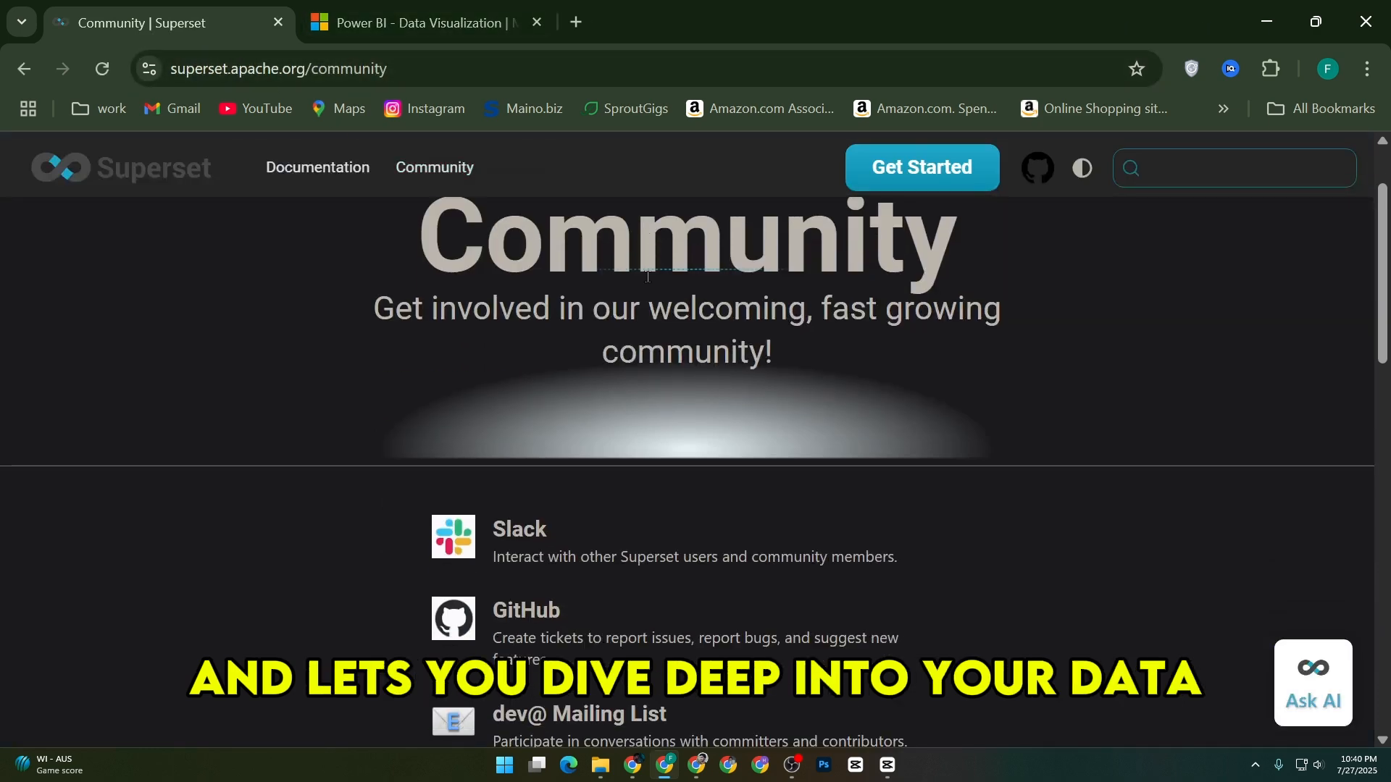
click(317, 167)
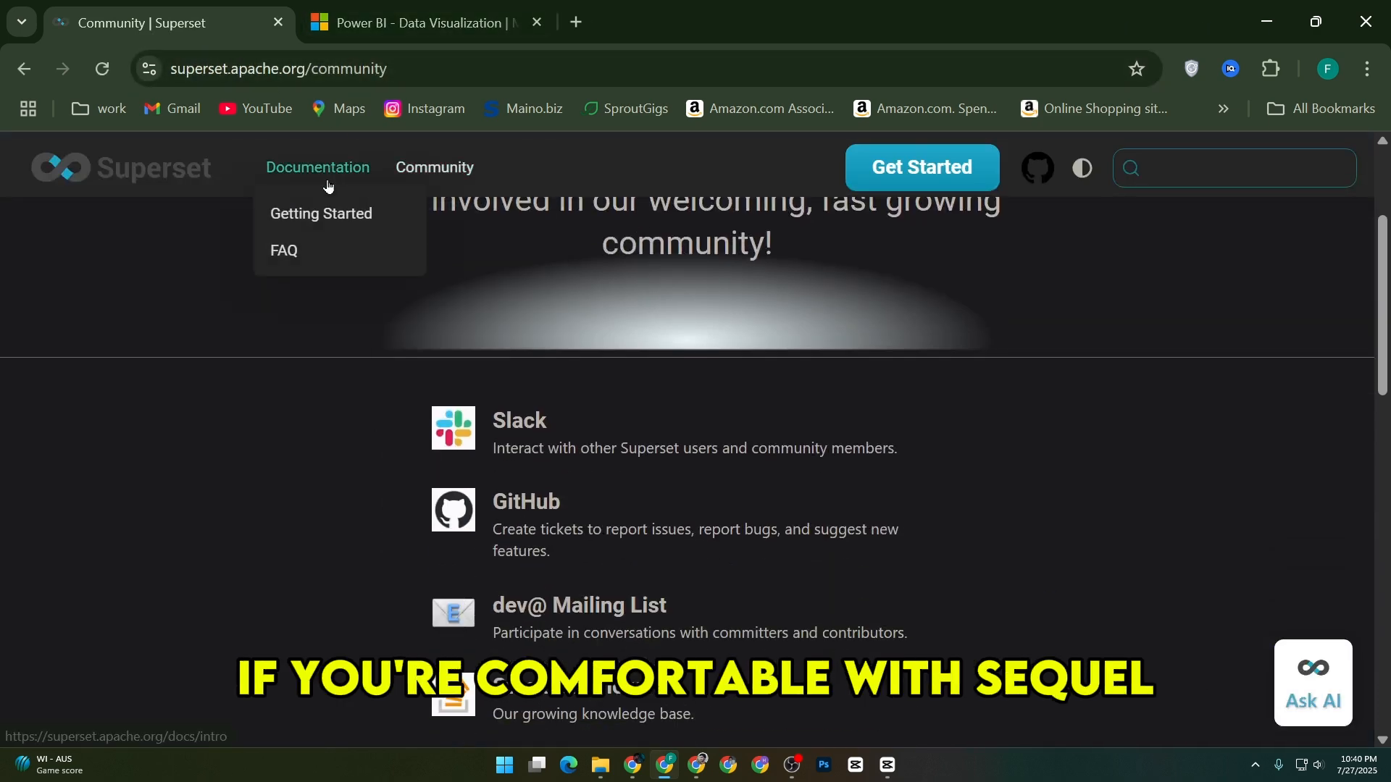
- Open the docs introduction and scroll through its Screenshots & Gifs gallery
click(321, 213)
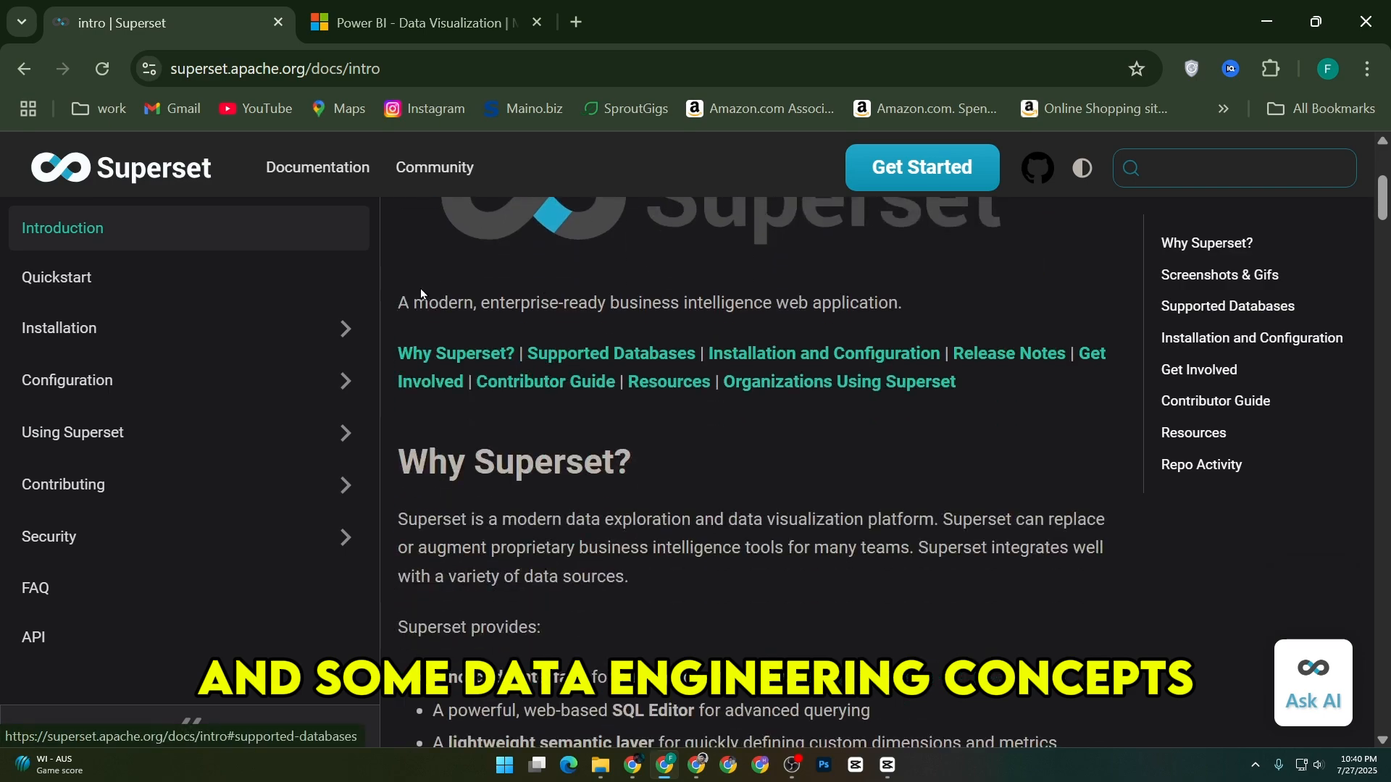
scroll(down, 3)
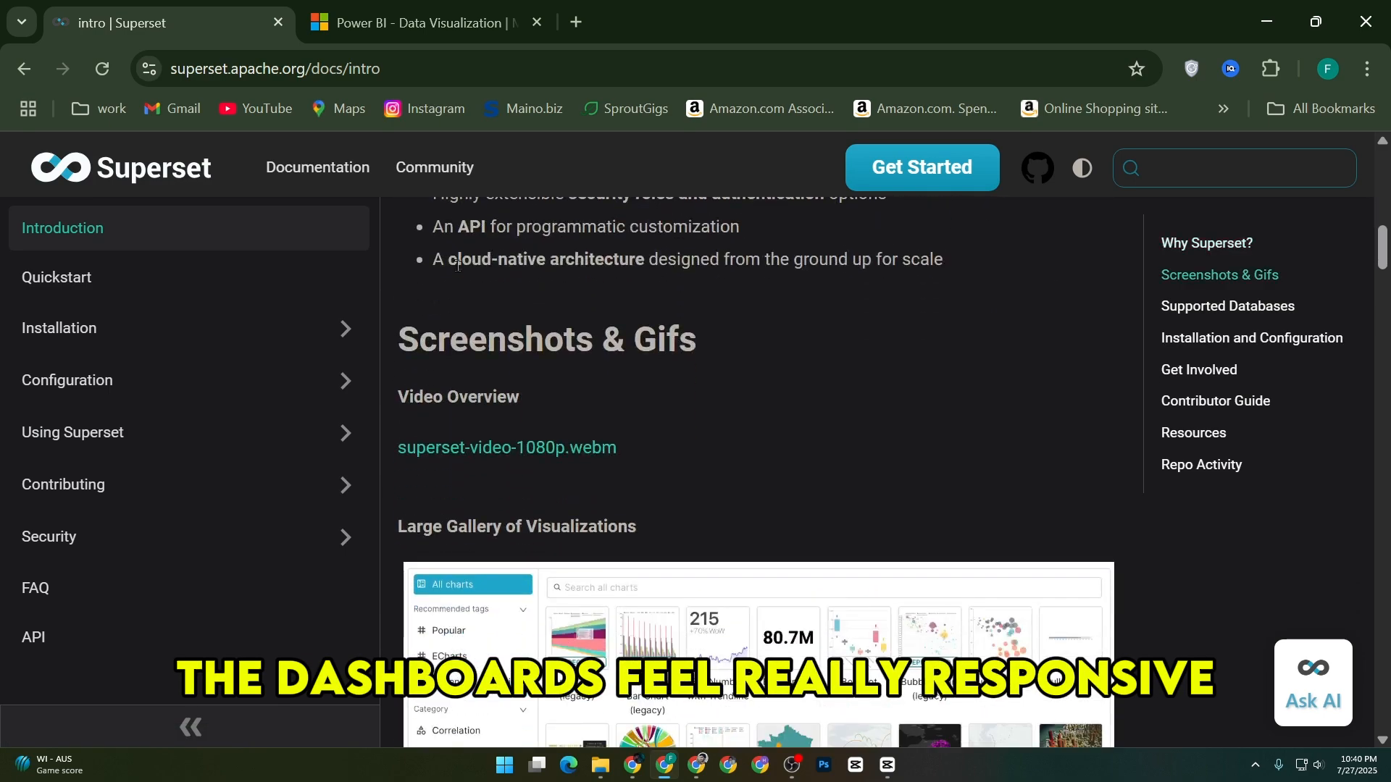
scroll(down, 3)
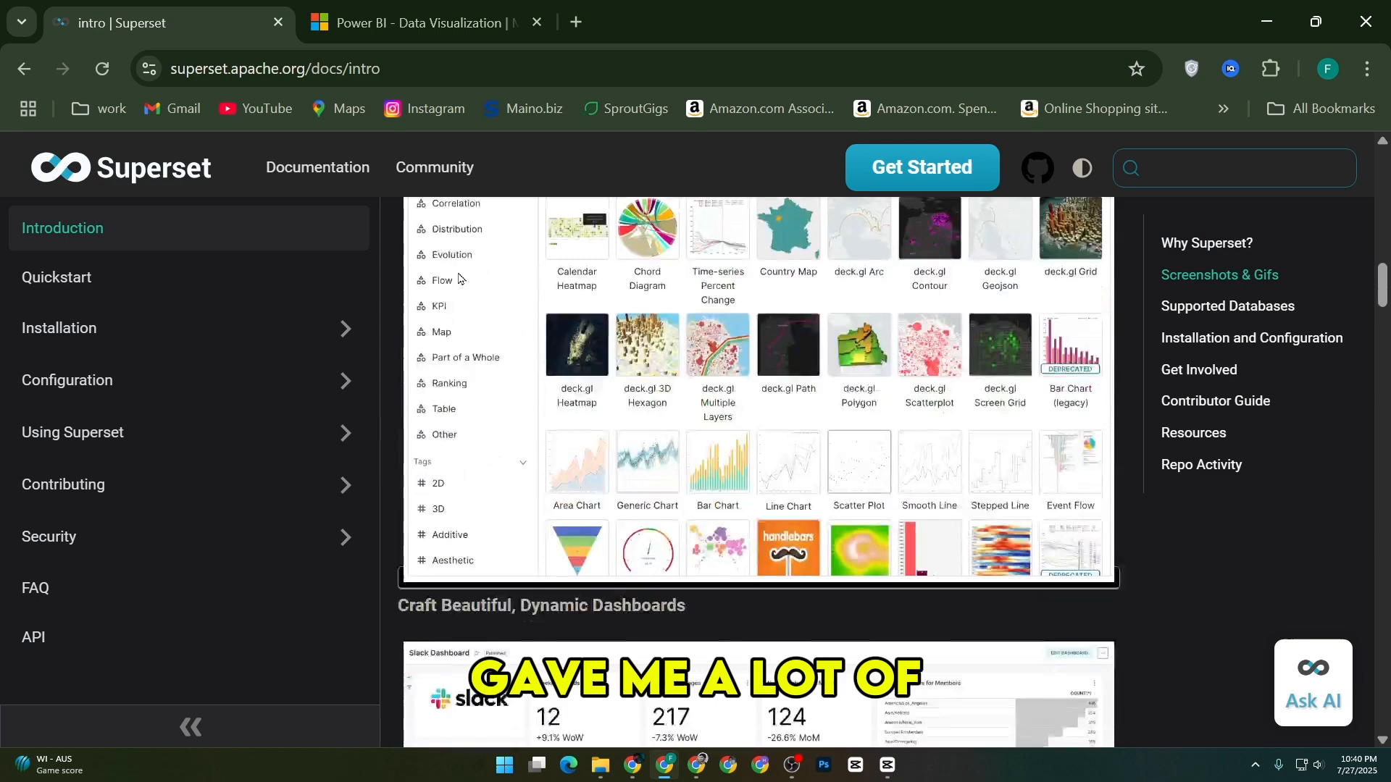
scroll(down, 3)
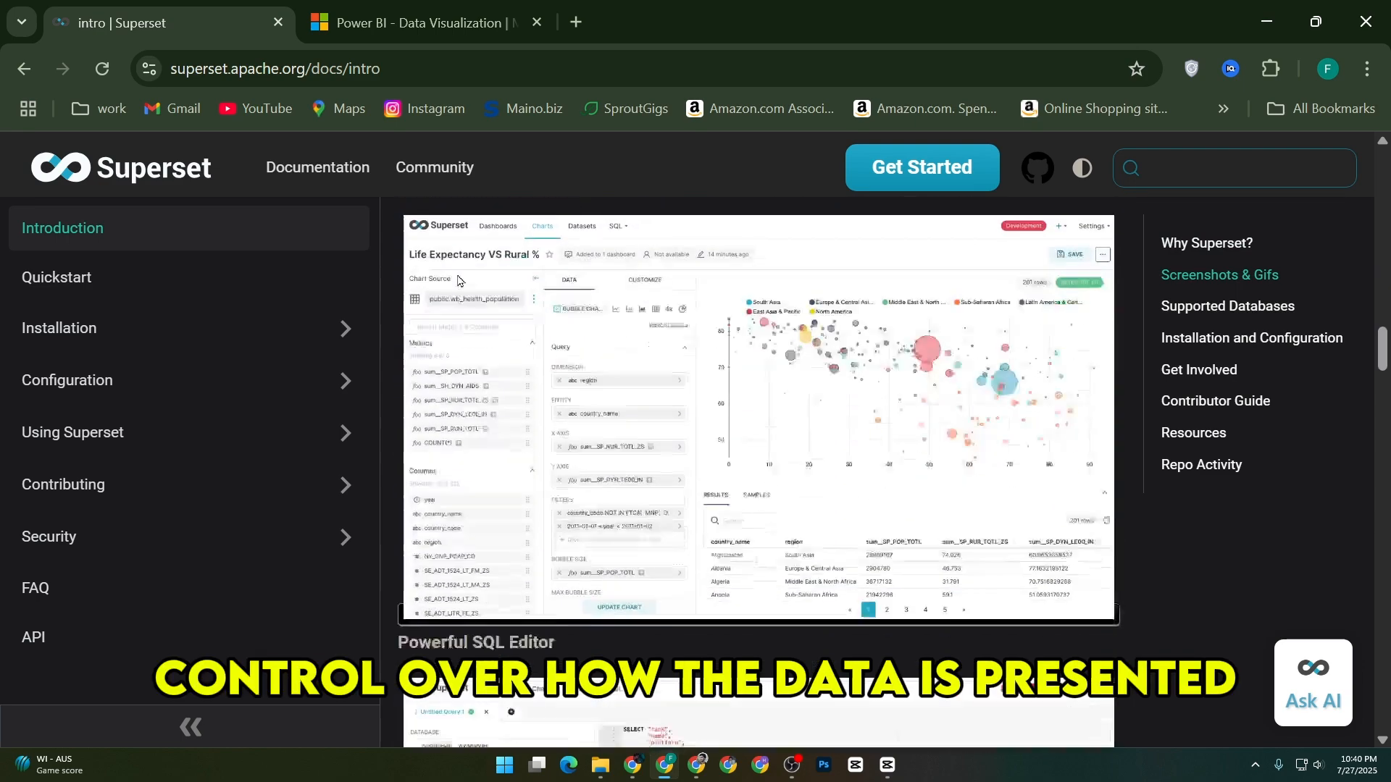
- Return to the Power BI product page and jump to its pricing plans
click(417, 22)
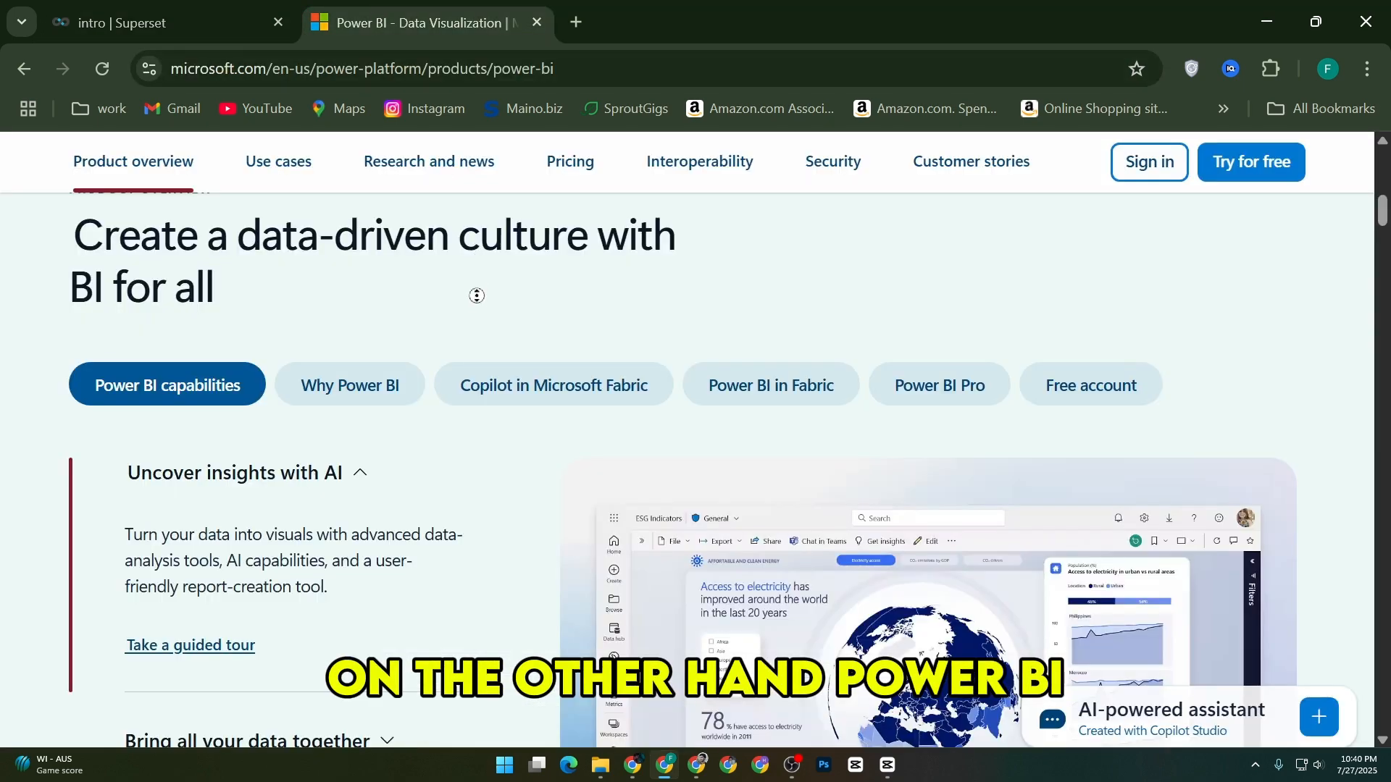
scroll(down, 3)
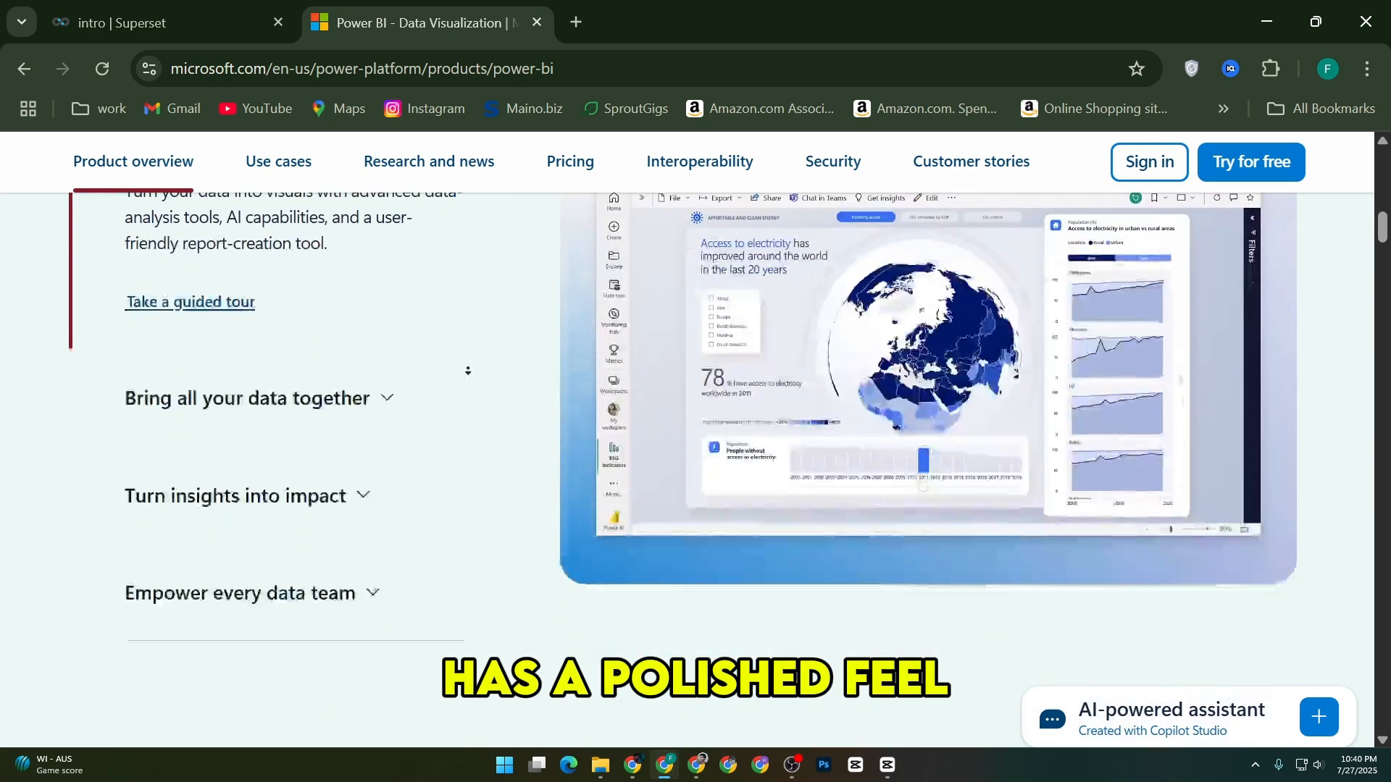
scroll(down, 3)
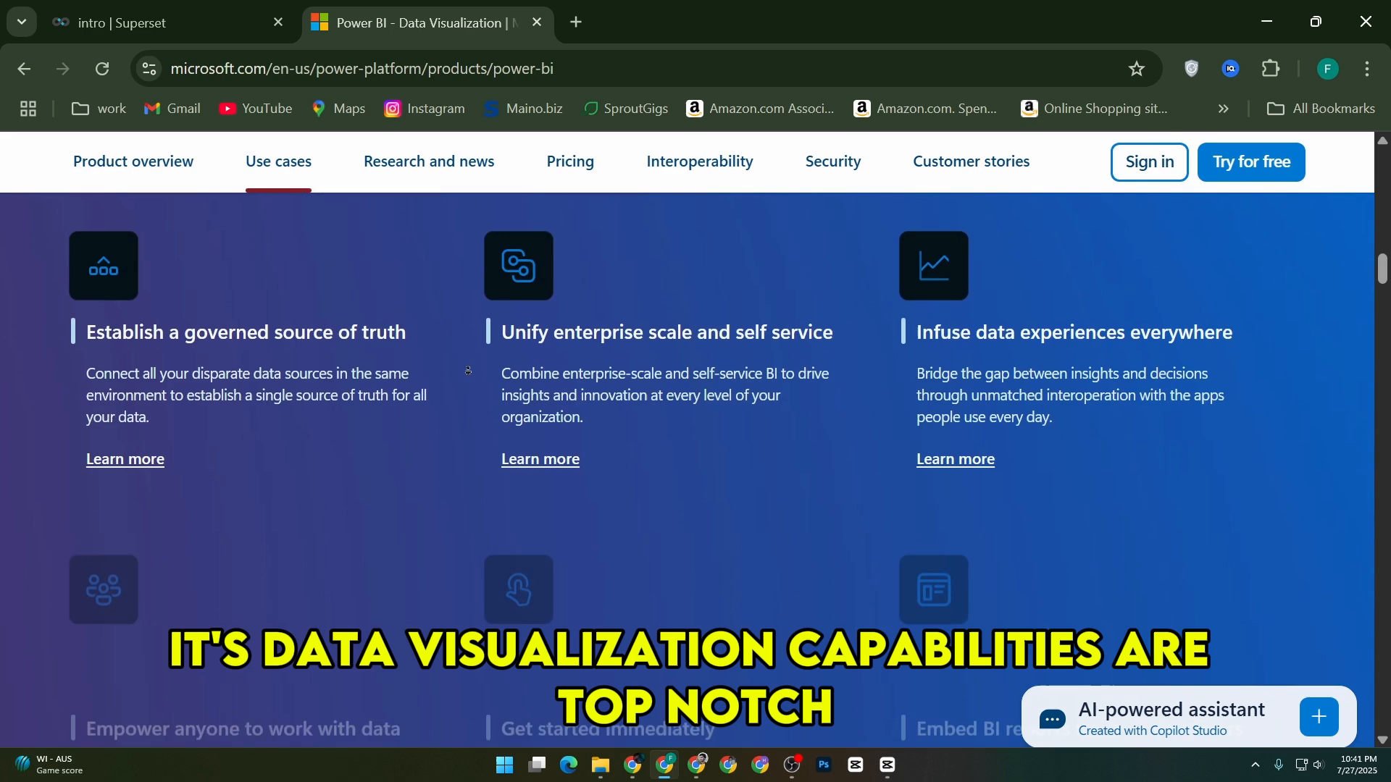
scroll(down, 3)
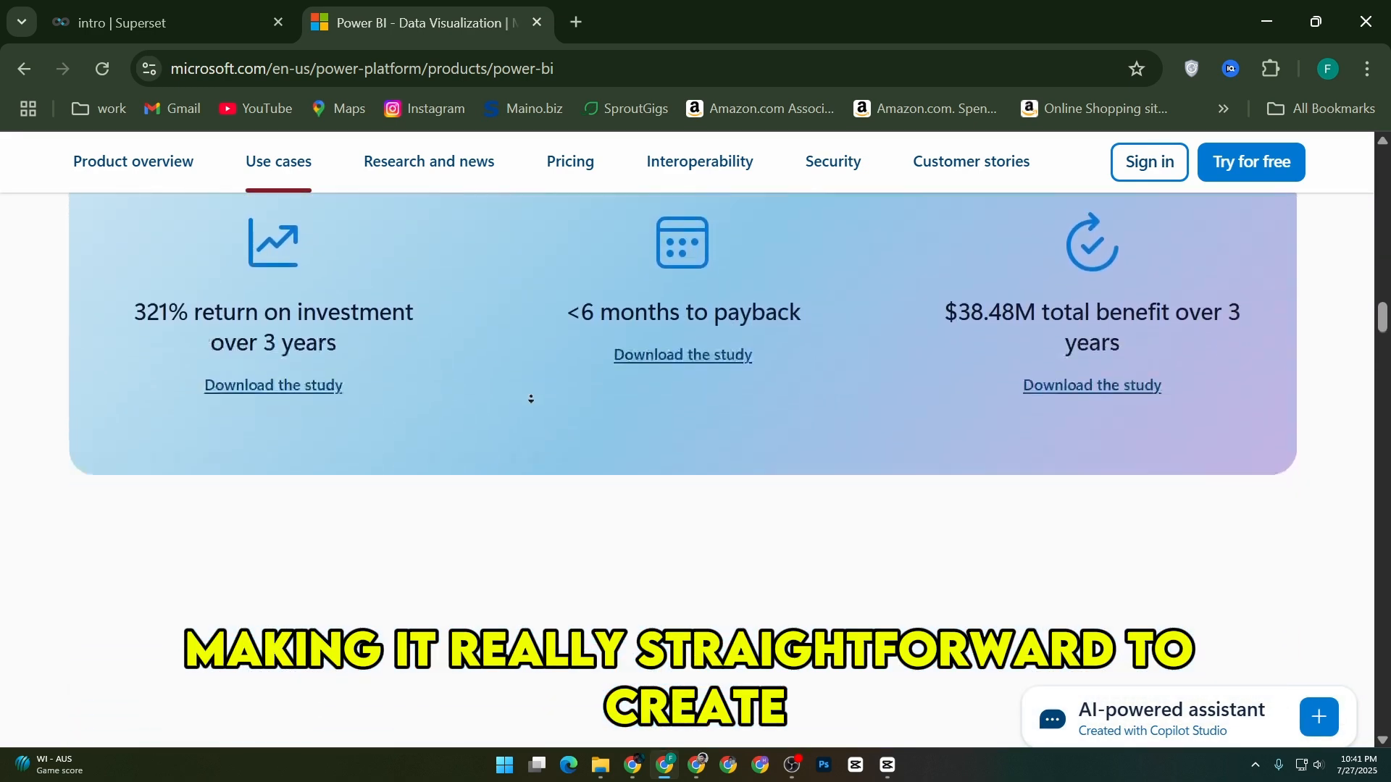
click(428, 162)
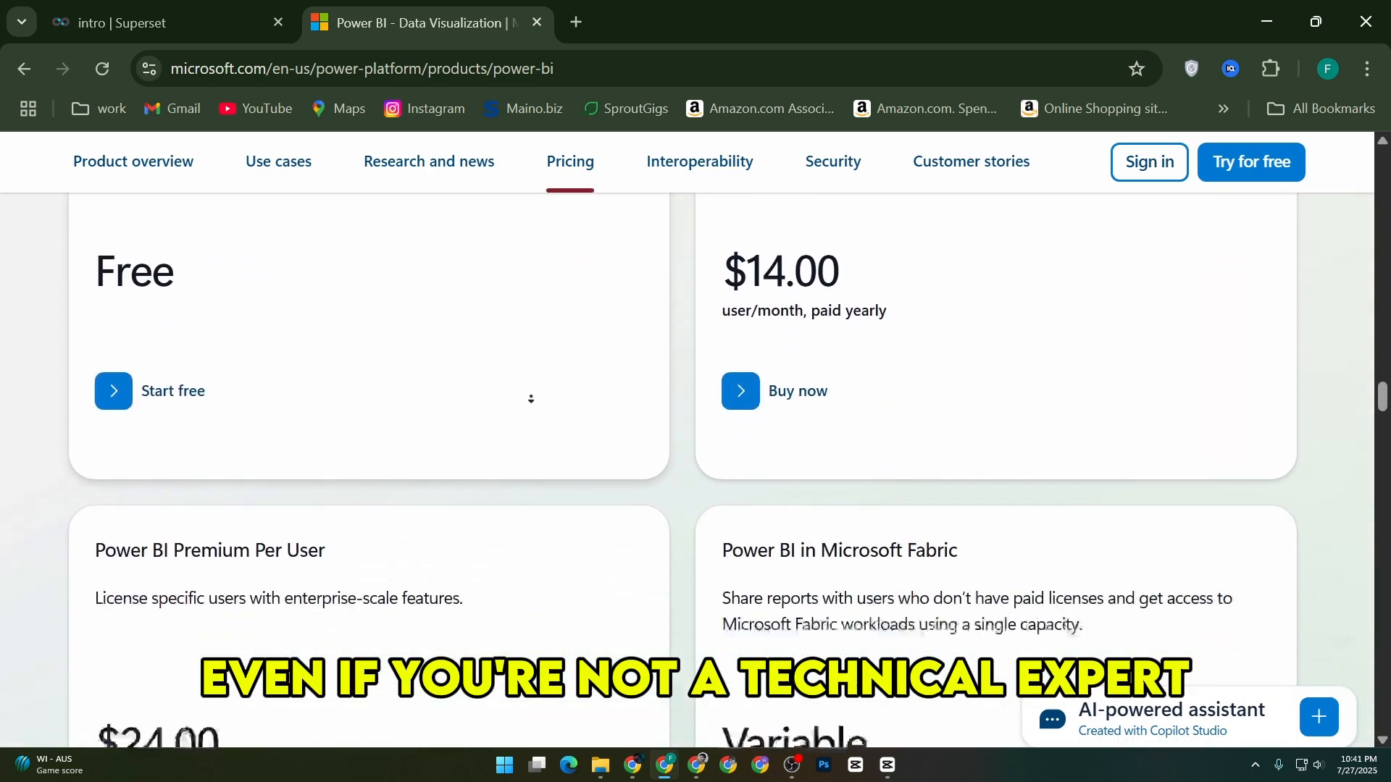
- Scroll past Resources and the FAQ list down to the page footer
scroll(down, 3)
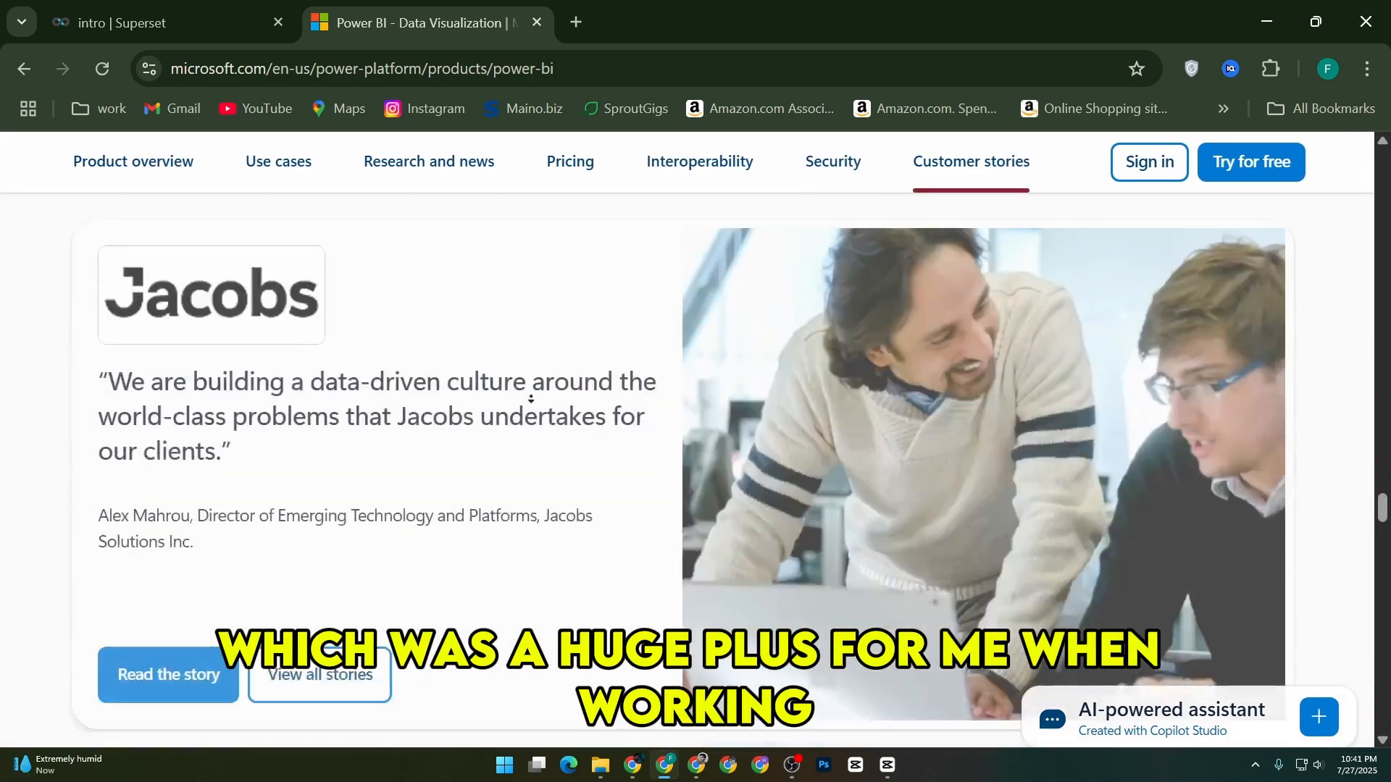
scroll(down, 3)
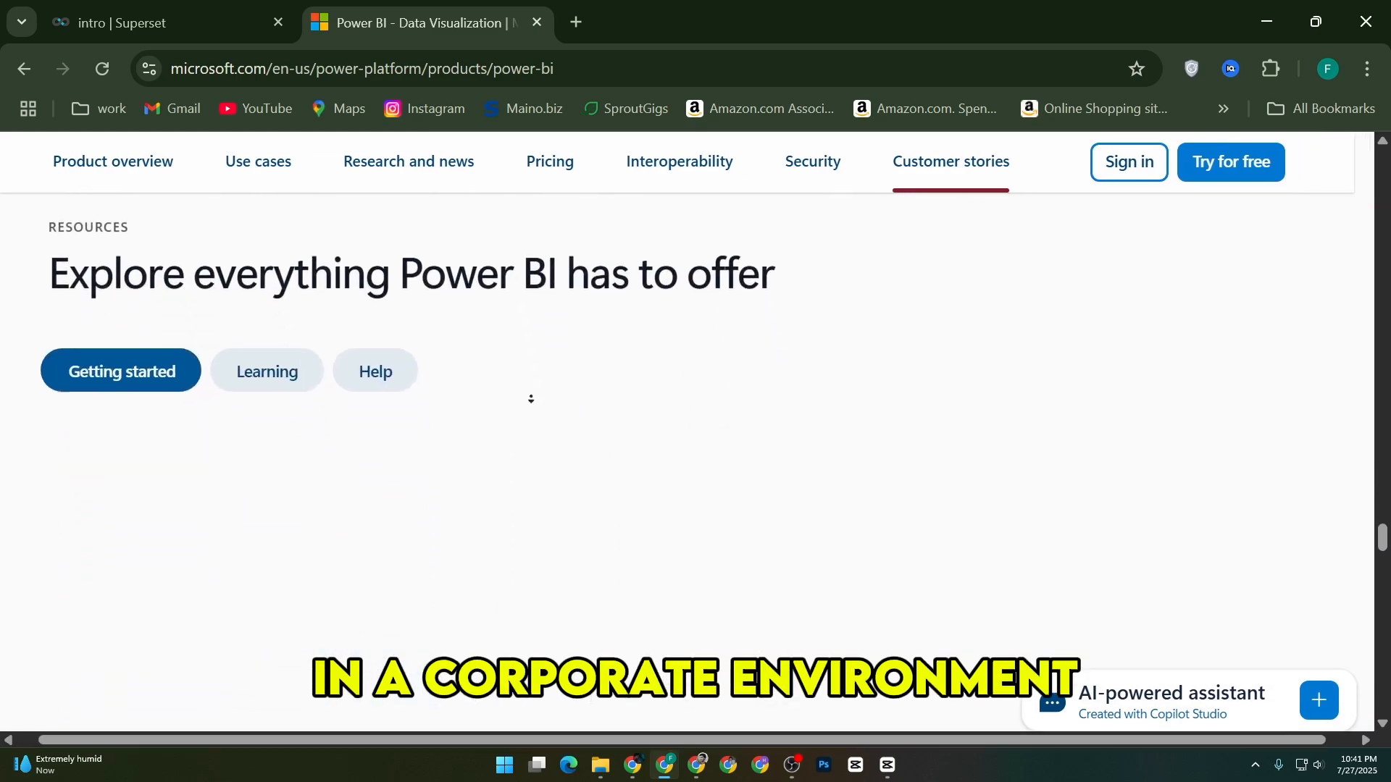
scroll(down, 3)
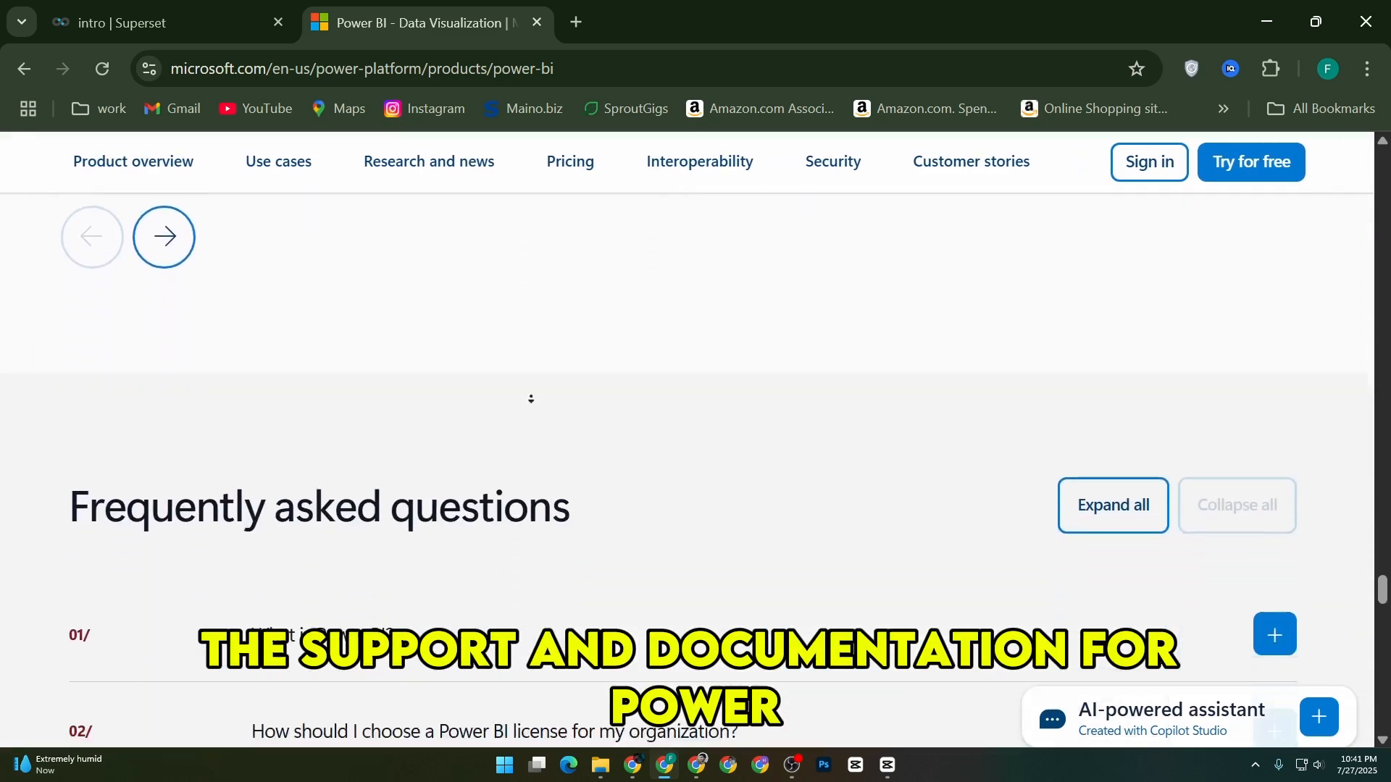
scroll(down, 3)
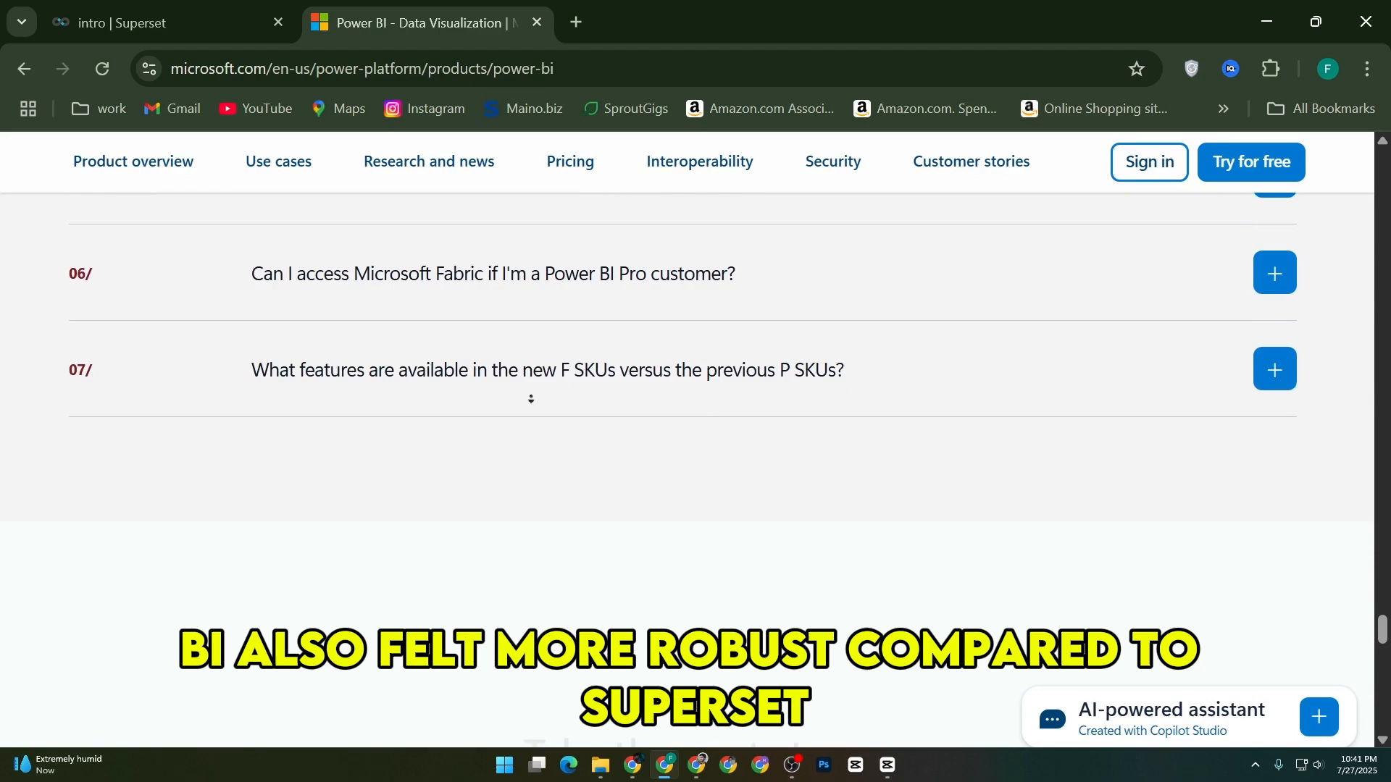
scroll(down, 3)
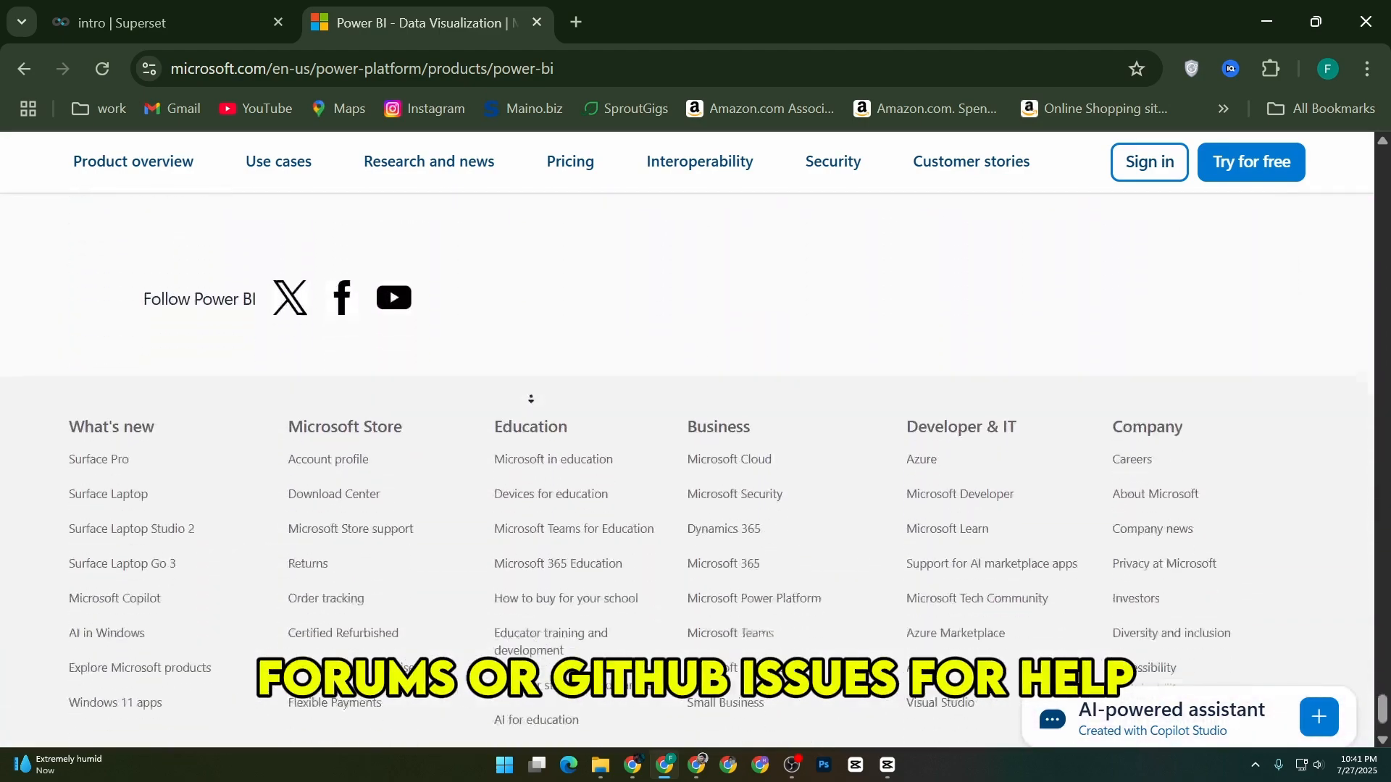
- Review the Free, Pro, Premium Per User and Fabric plans, continuing into Interoperability
click(569, 162)
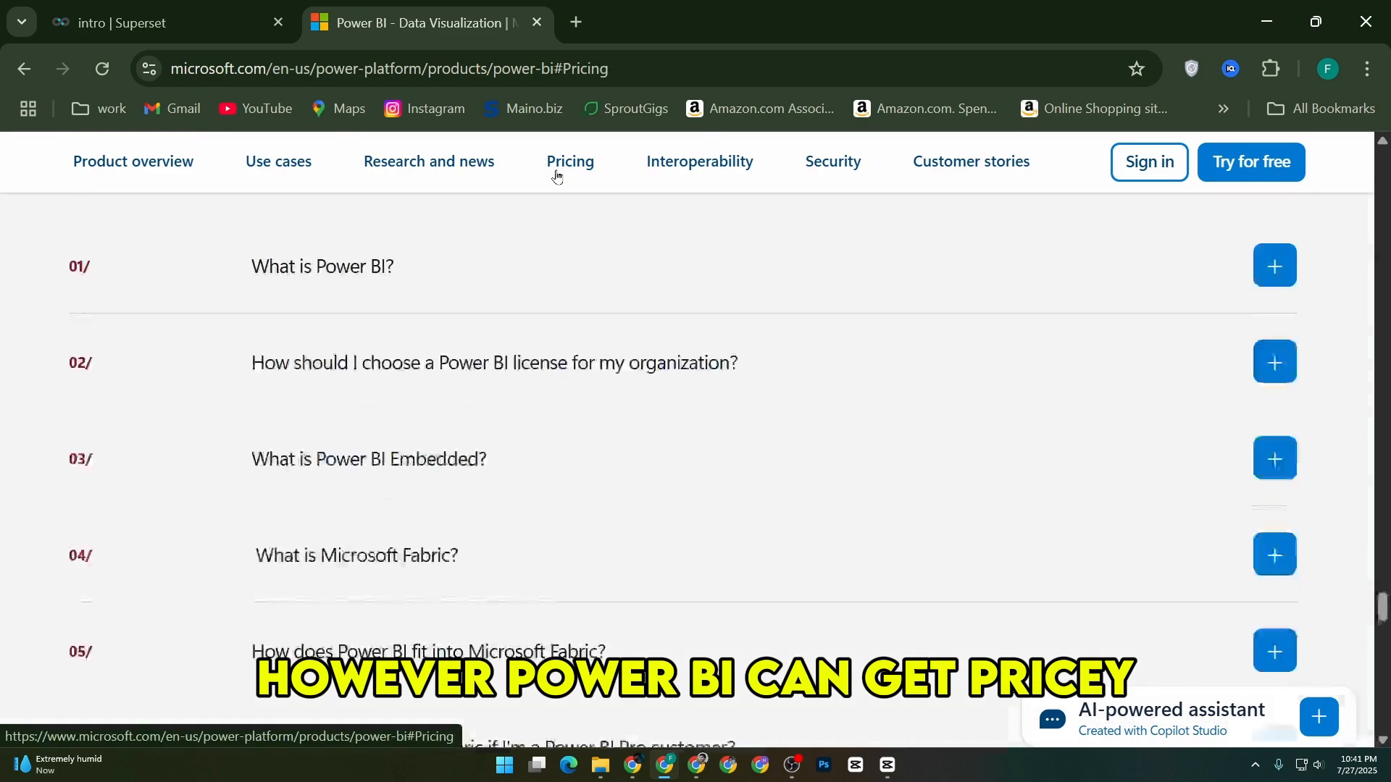
click(570, 162)
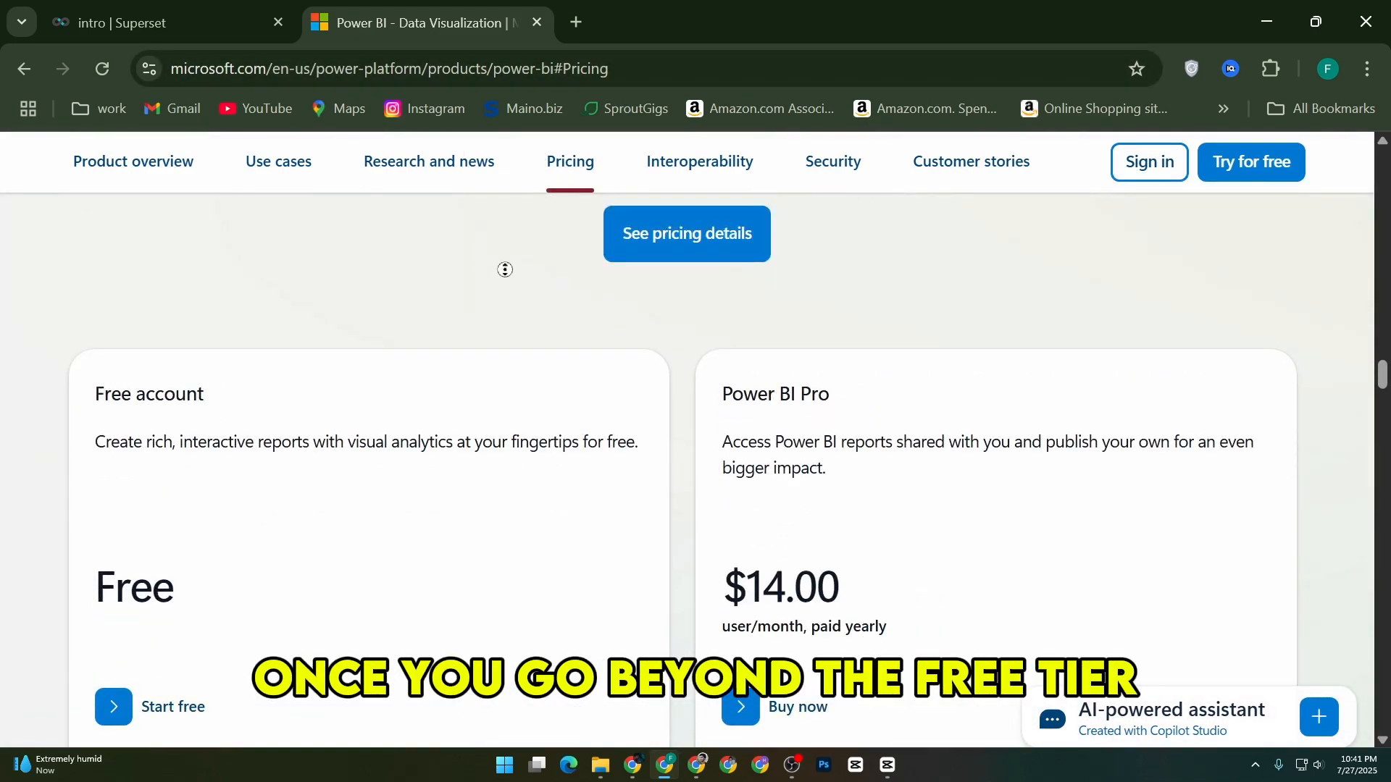
scroll(down, 3)
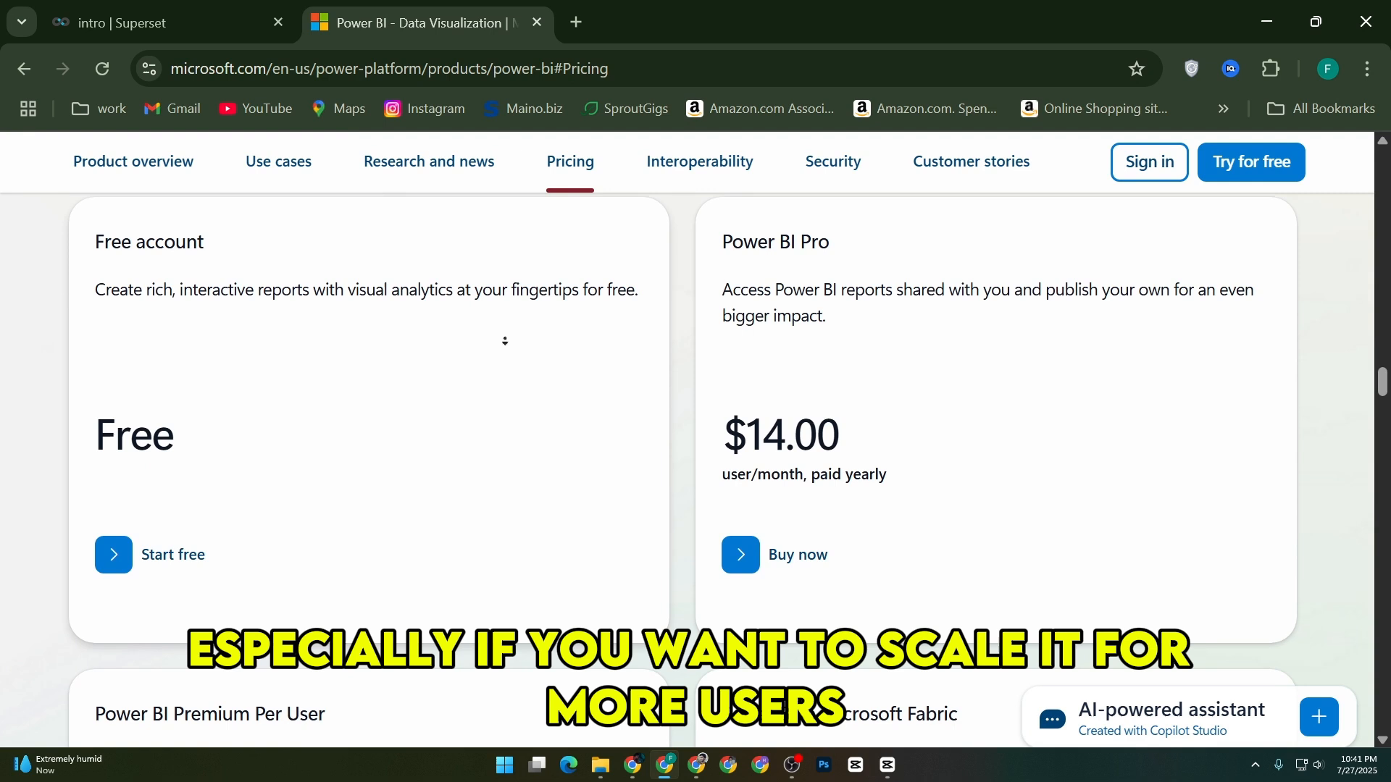
scroll(down, 3)
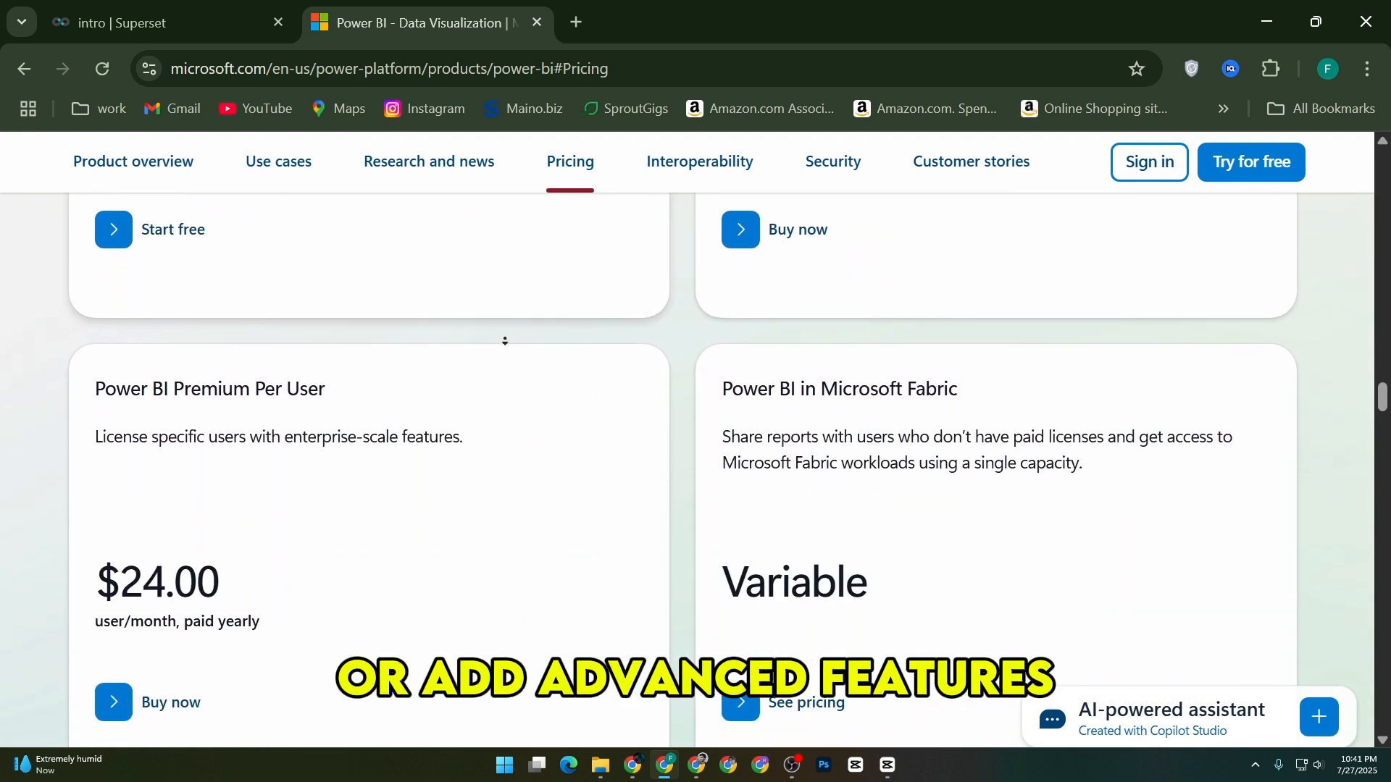
scroll(down, 3)
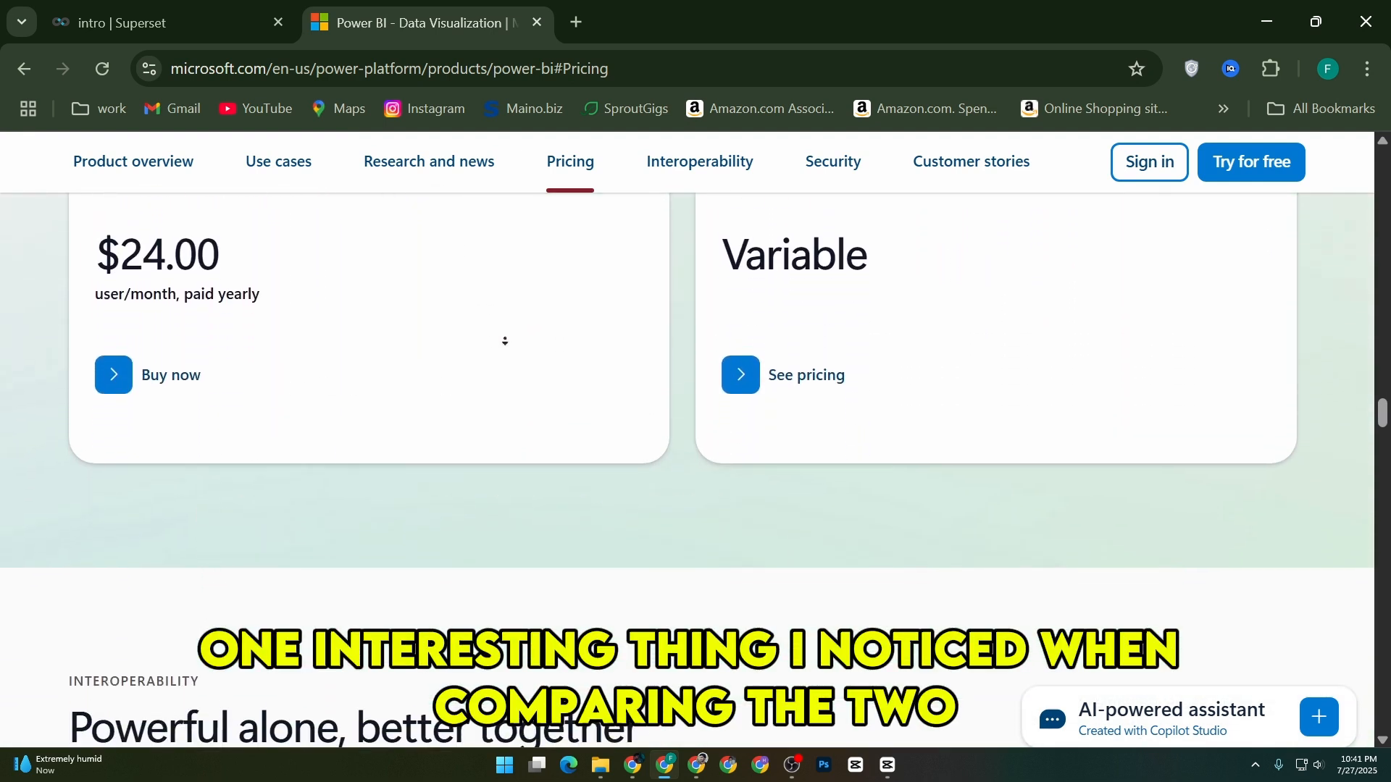
scroll(down, 3)
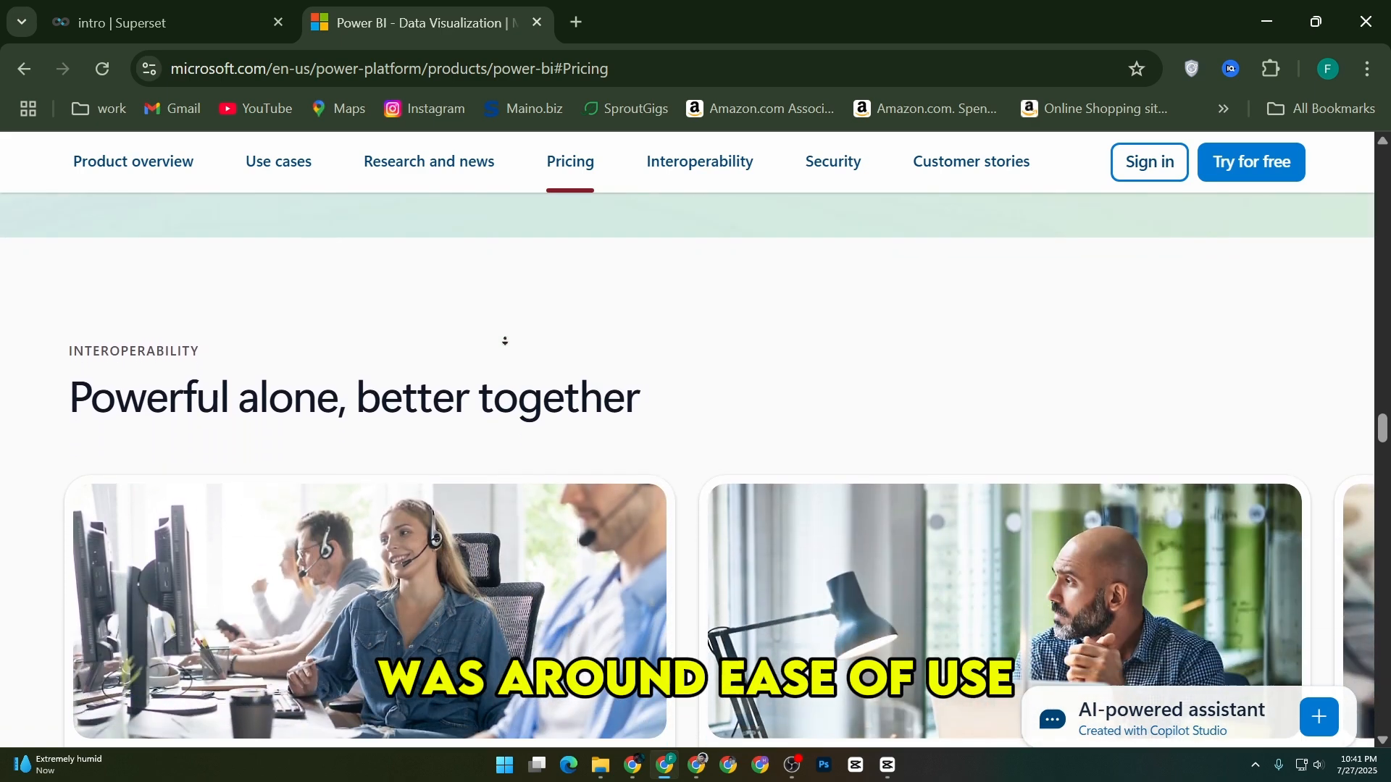
scroll(down, 3)
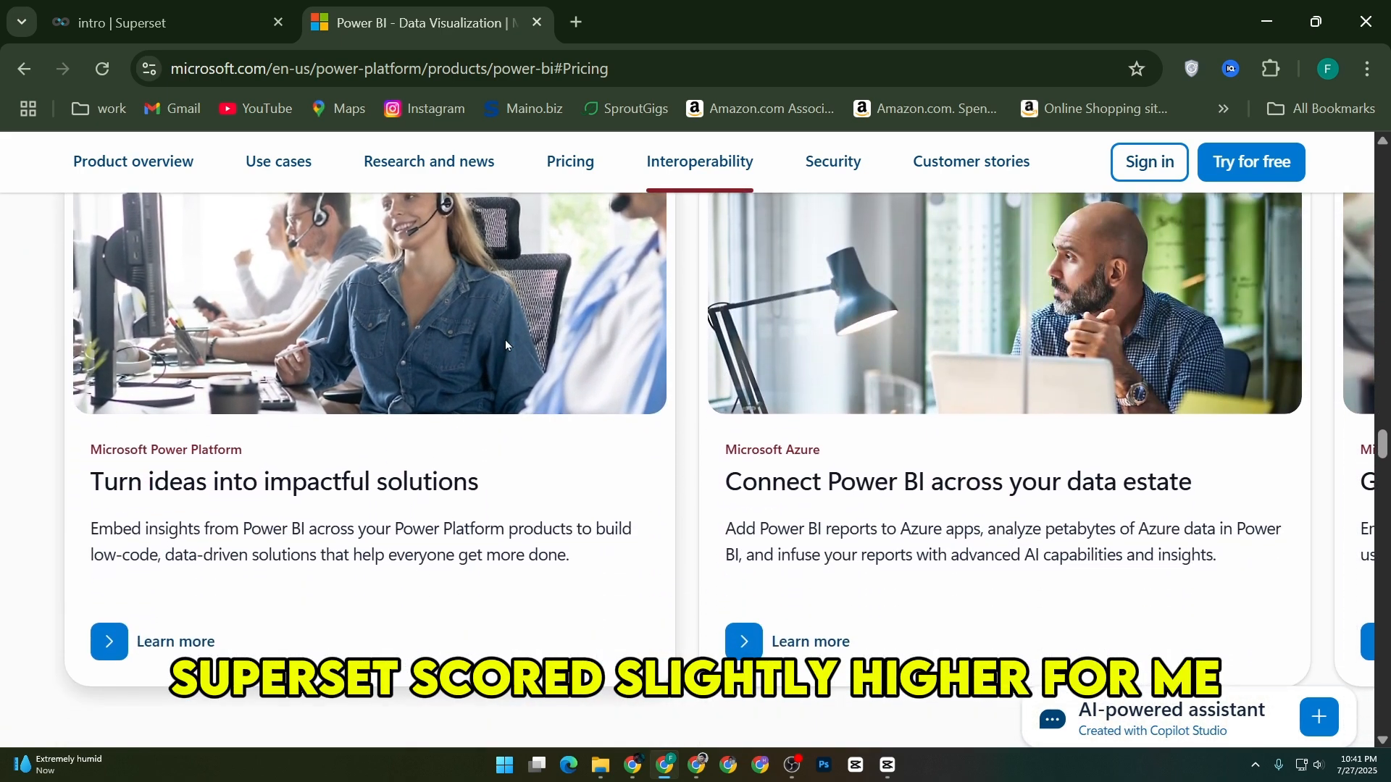
- Scroll Superset's intro docs past Supported Databases, Installation and Get Involved to Contributor Guide
click(159, 22)
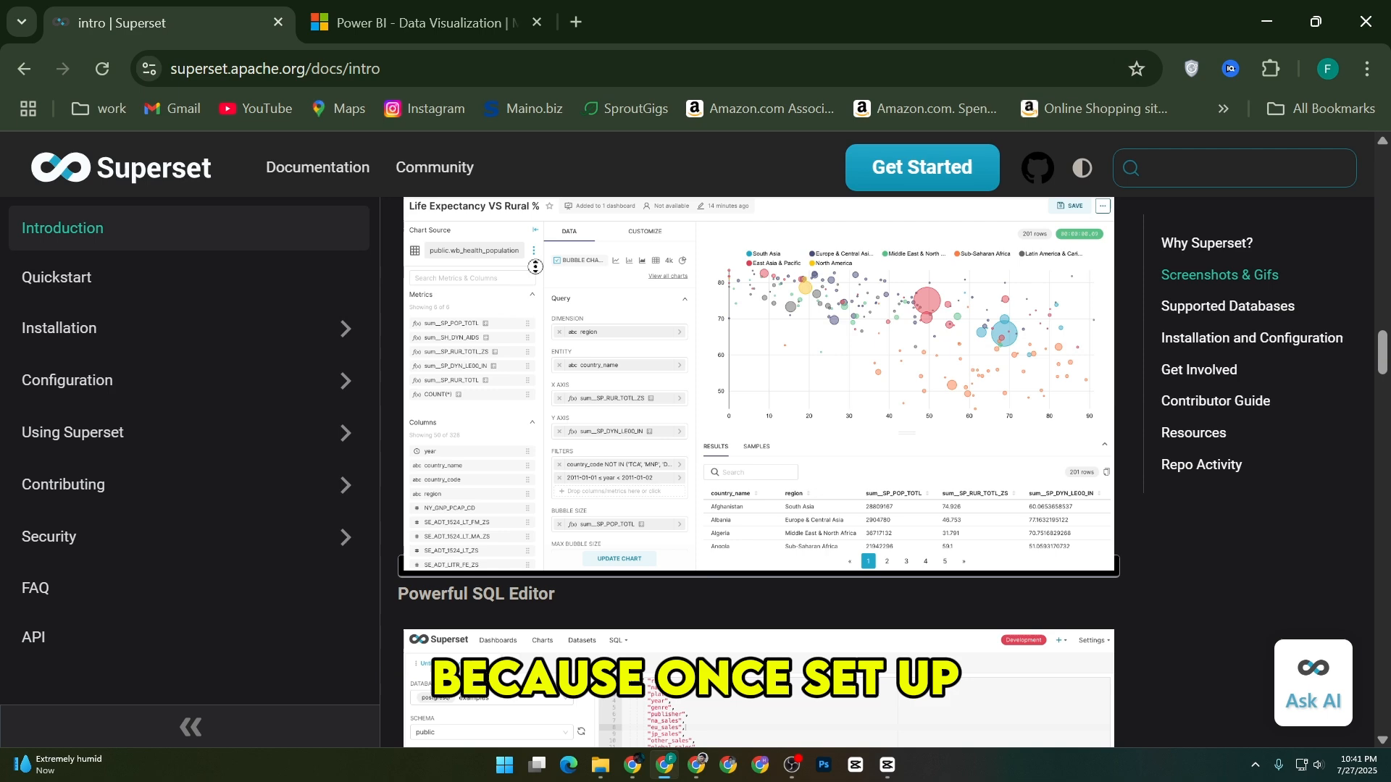
scroll(down, 3)
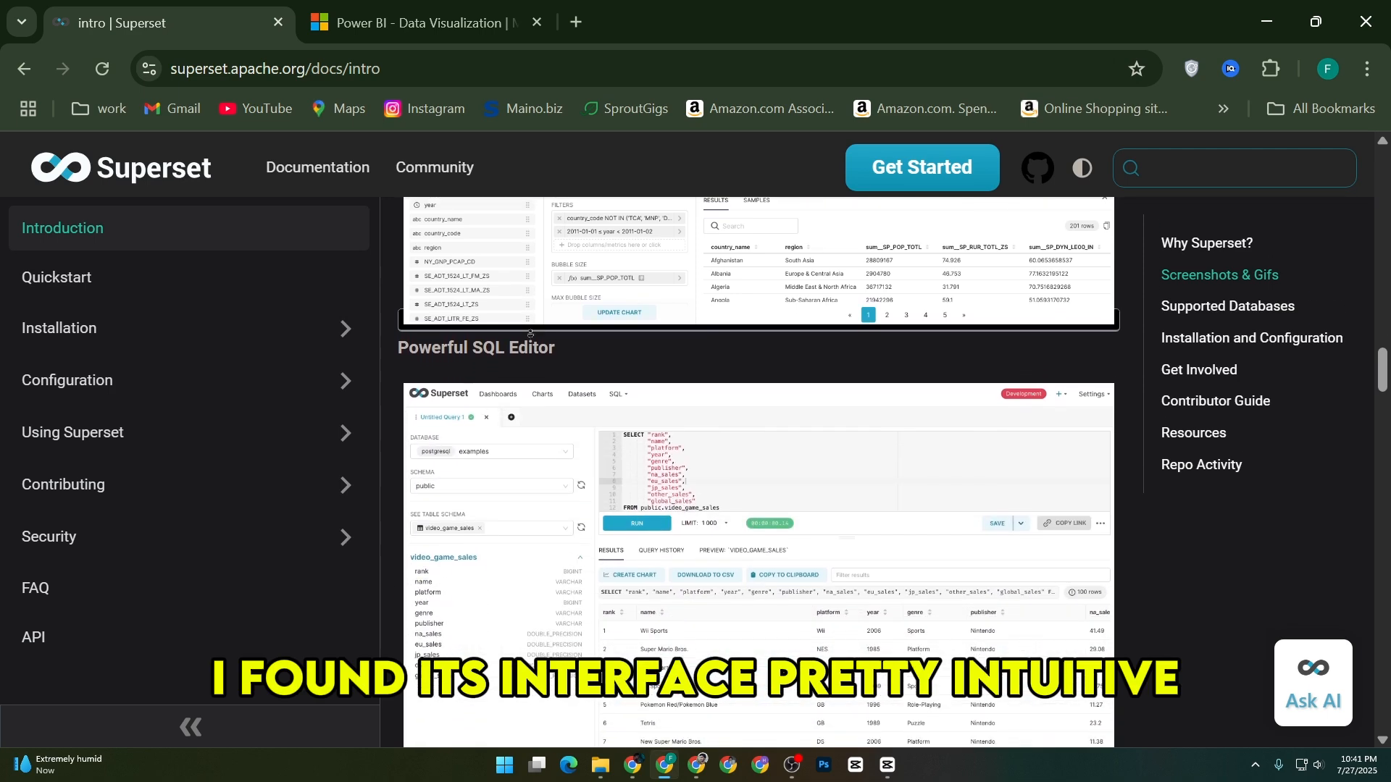
scroll(down, 3)
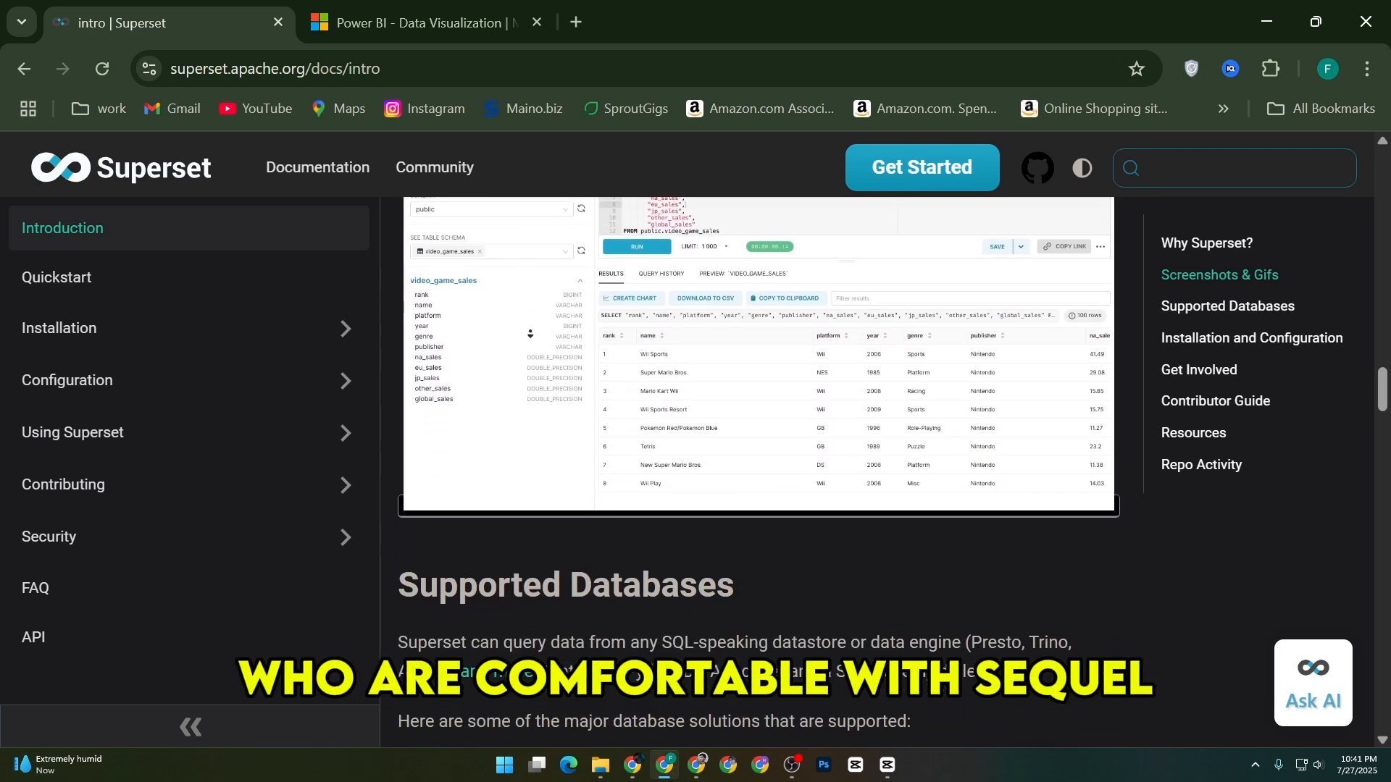
scroll(down, 3)
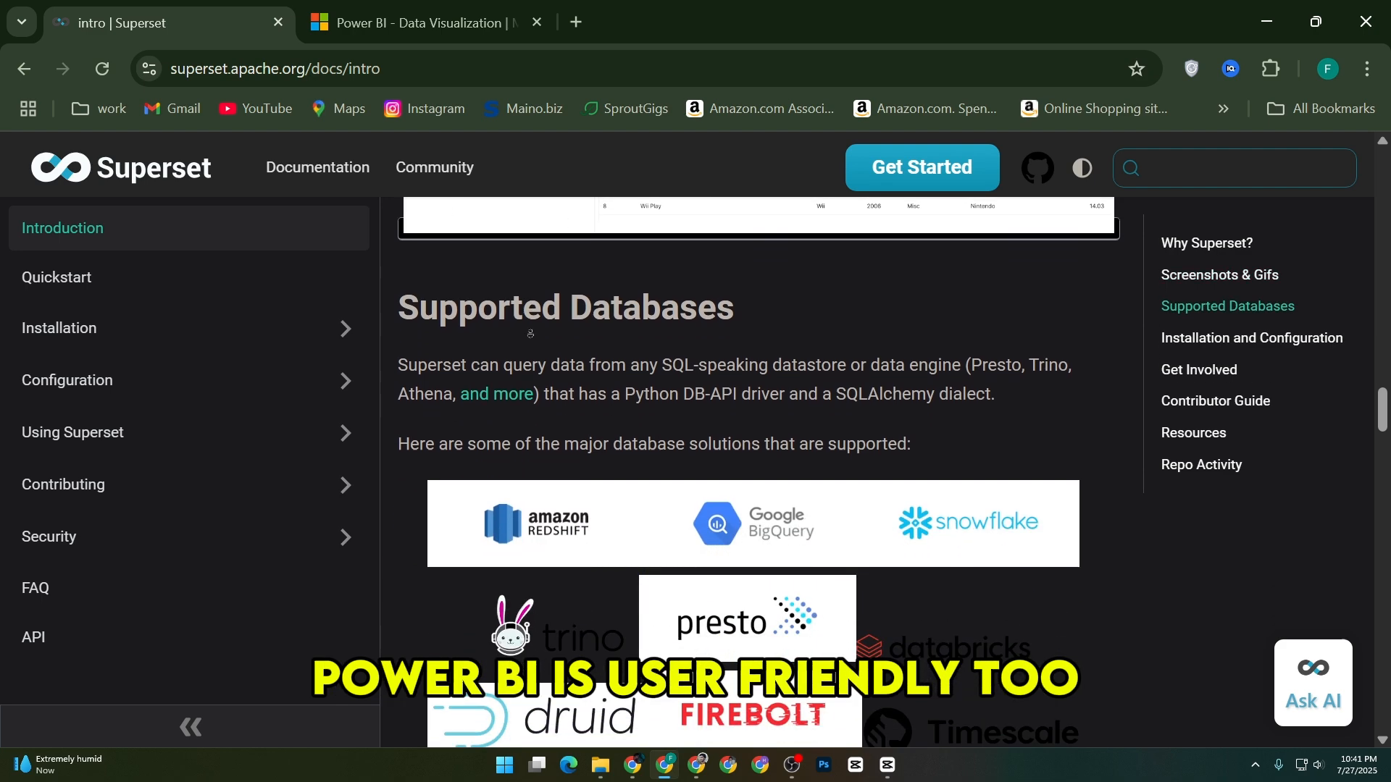
scroll(down, 3)
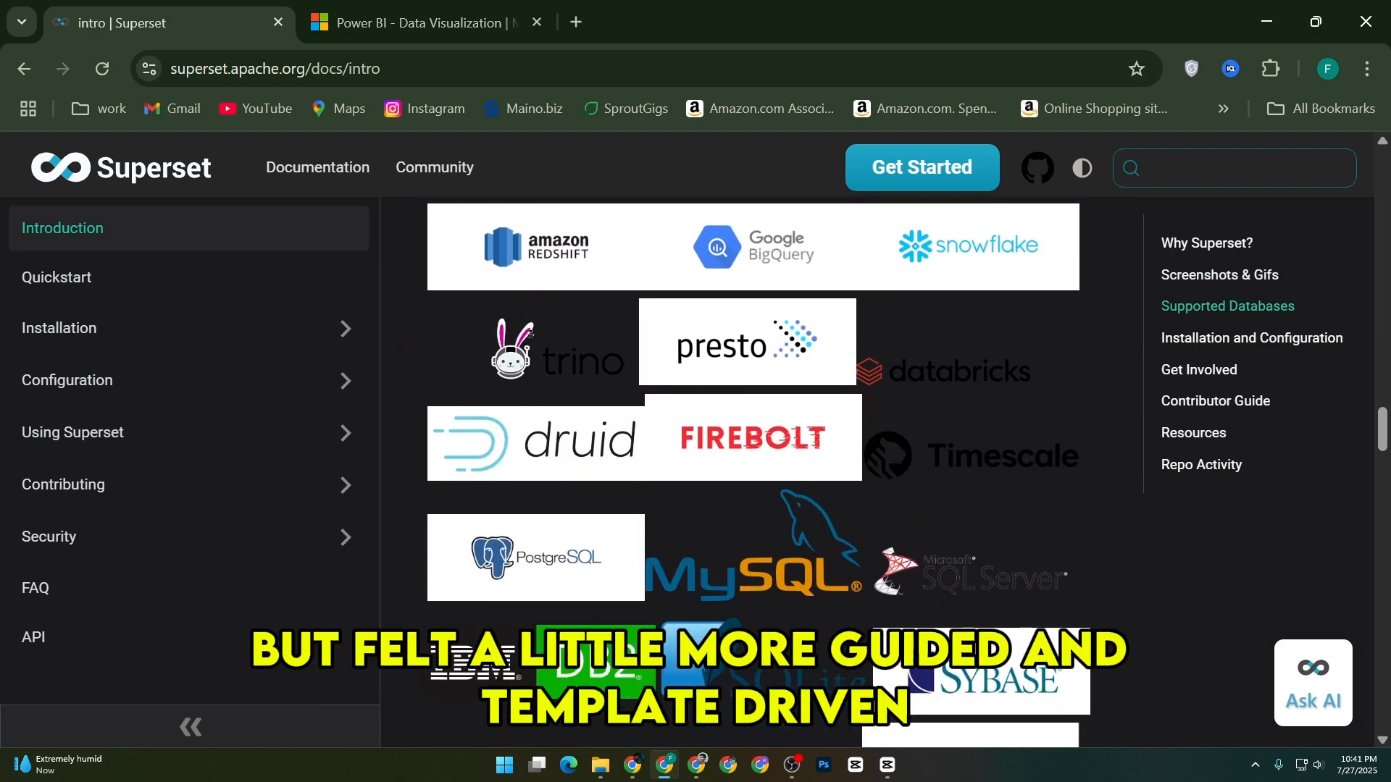
scroll(down, 3)
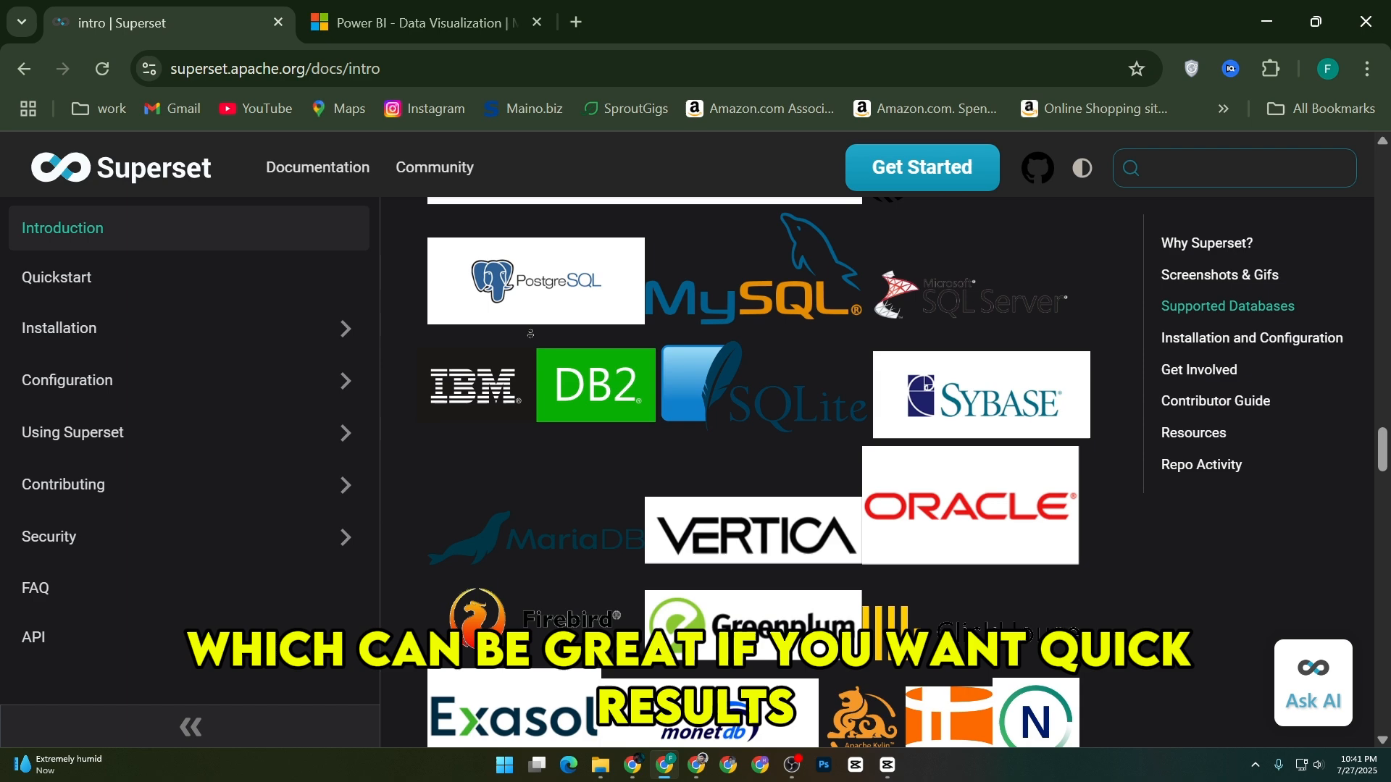
scroll(down, 3)
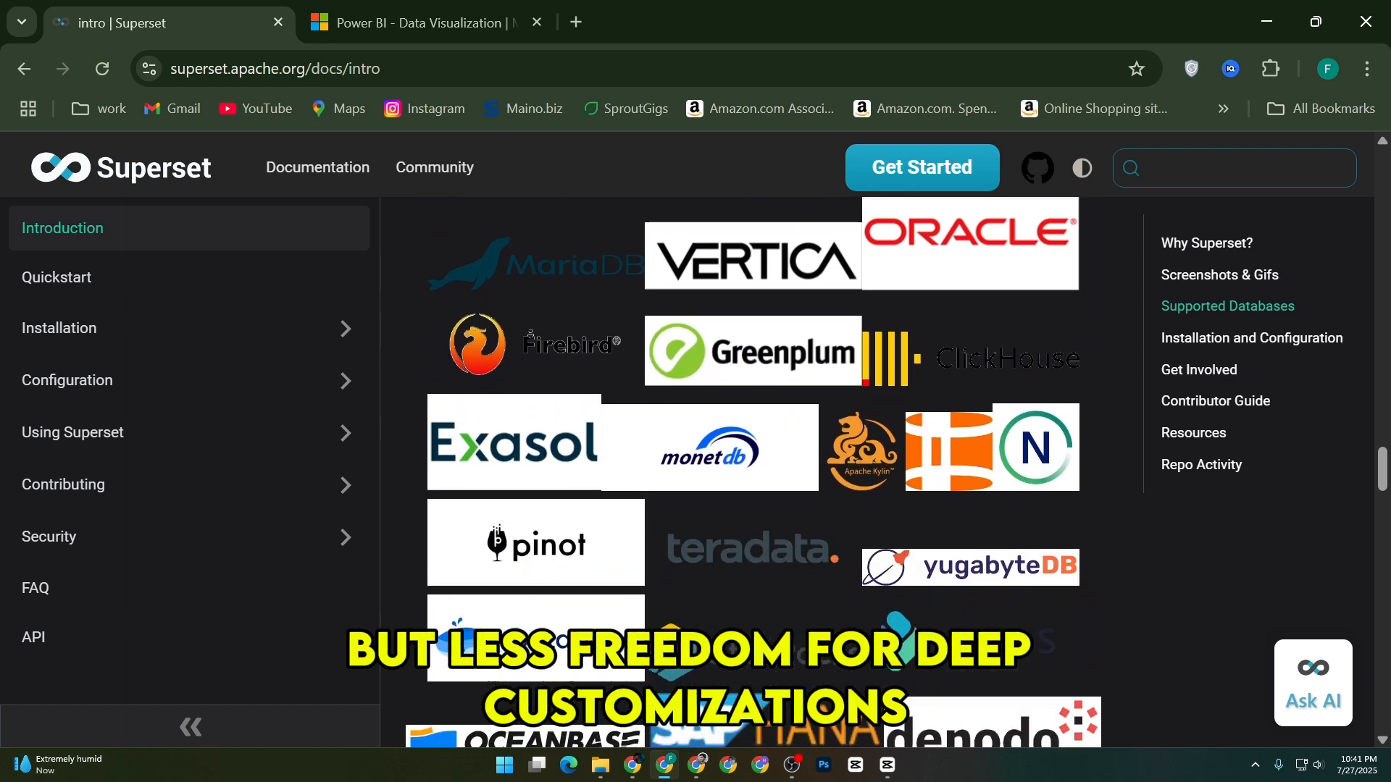
scroll(down, 3)
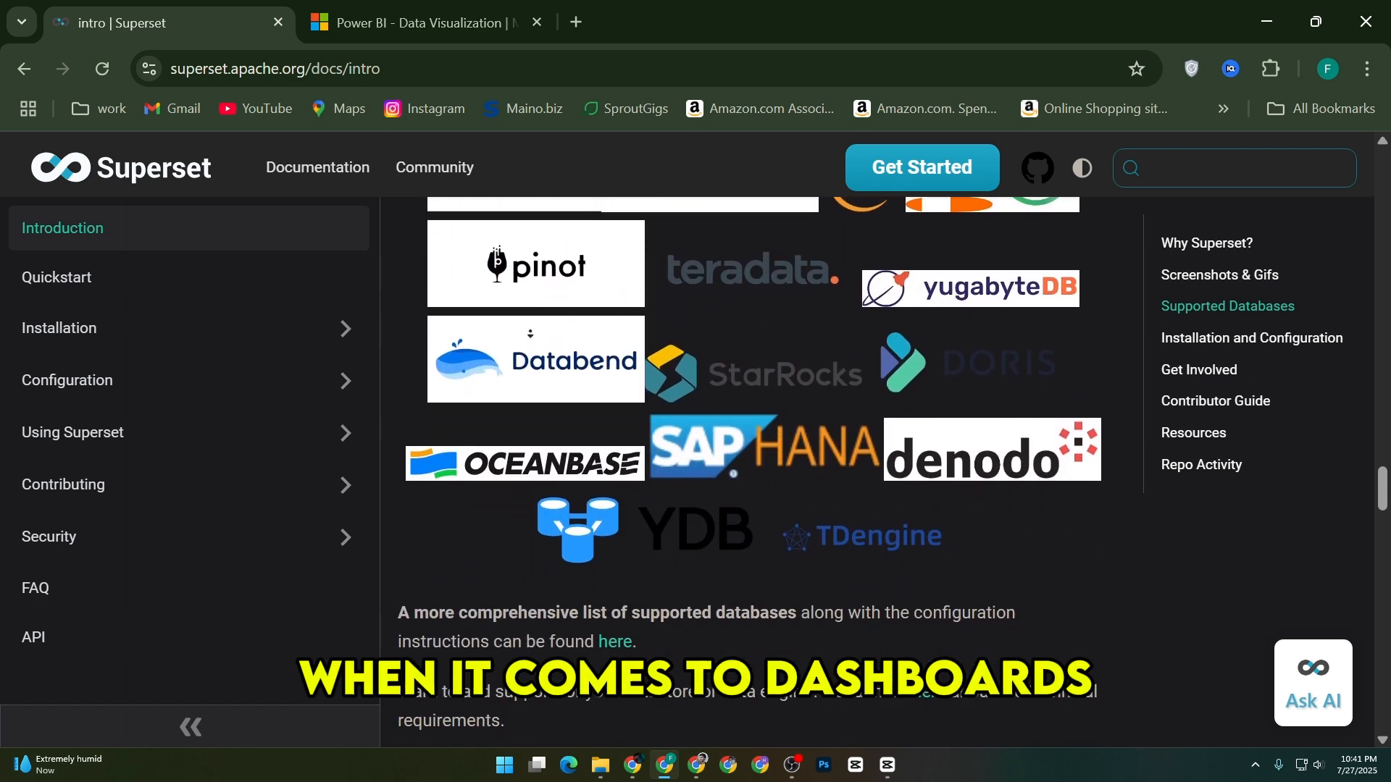
scroll(down, 3)
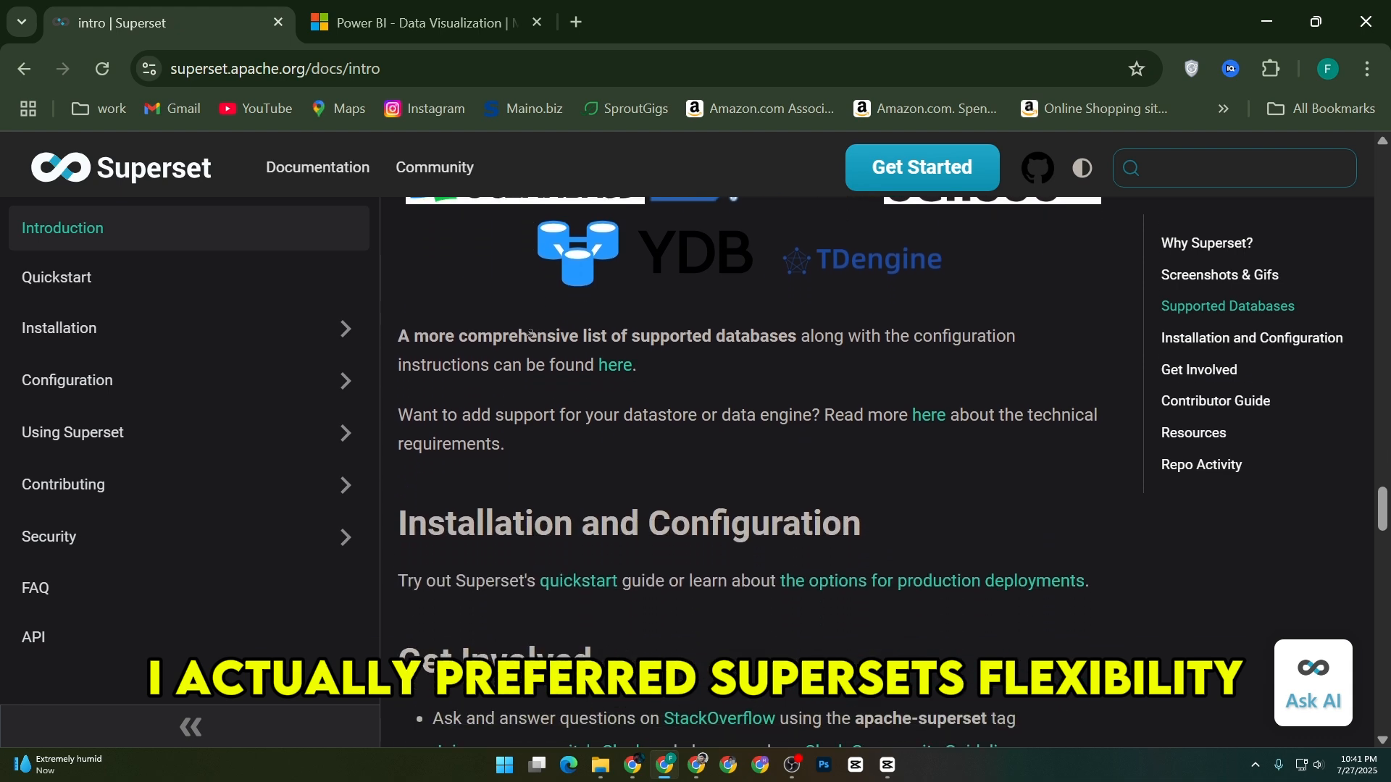
scroll(down, 3)
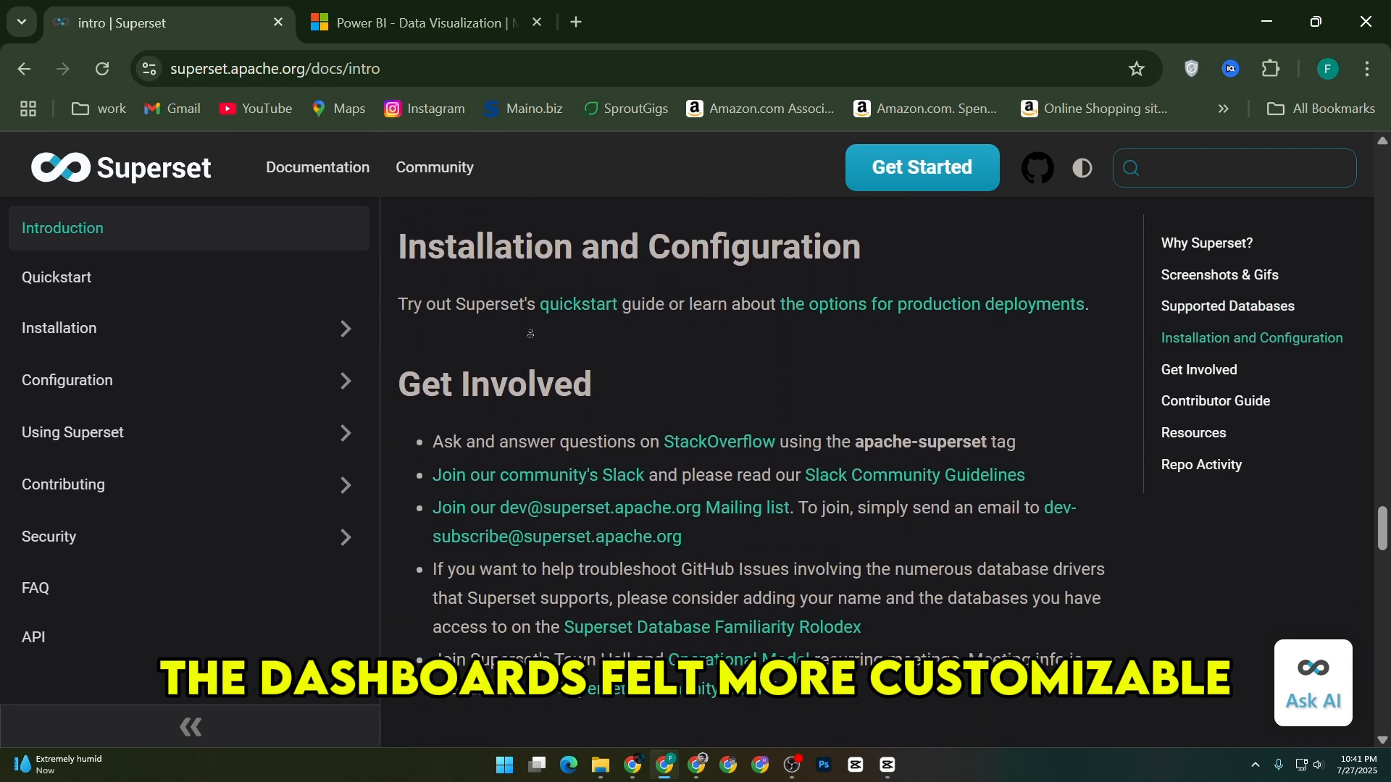
scroll(down, 3)
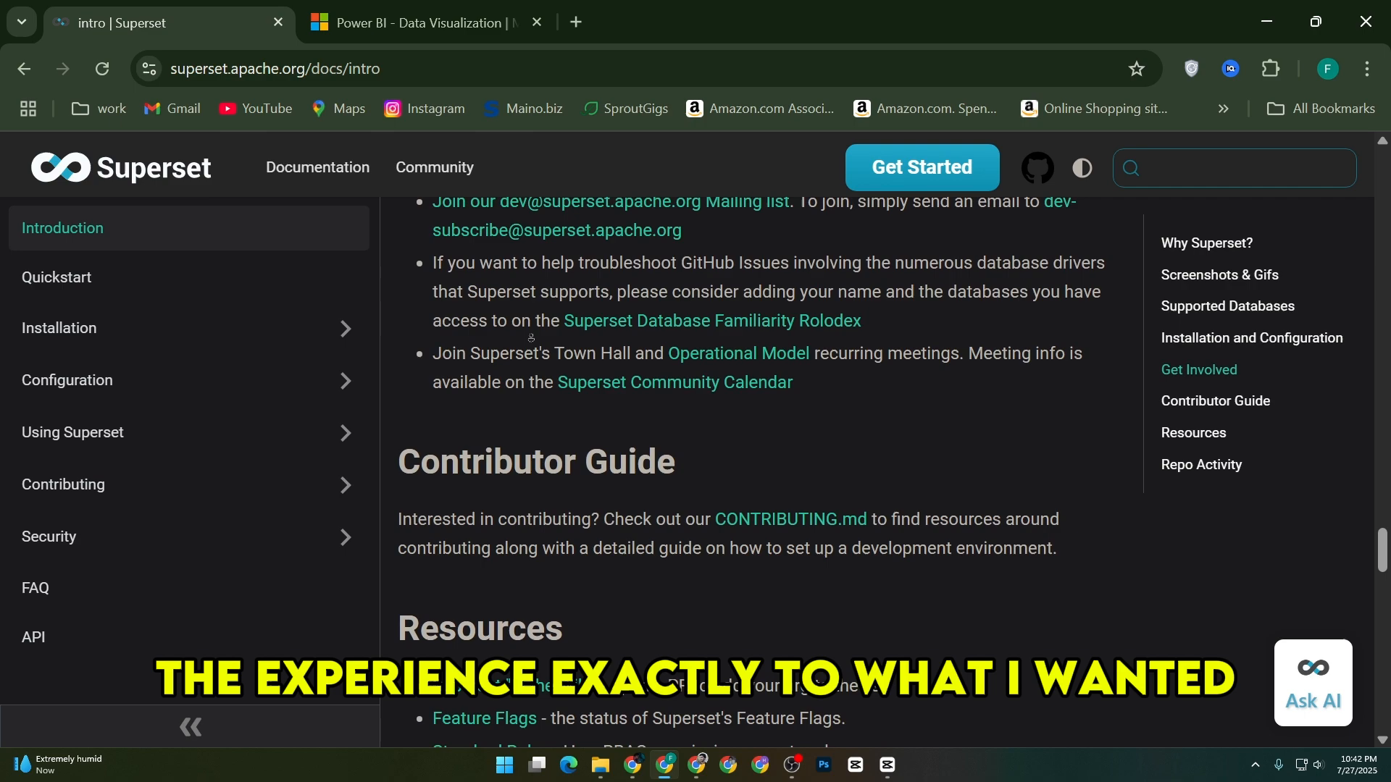
scroll(down, 3)
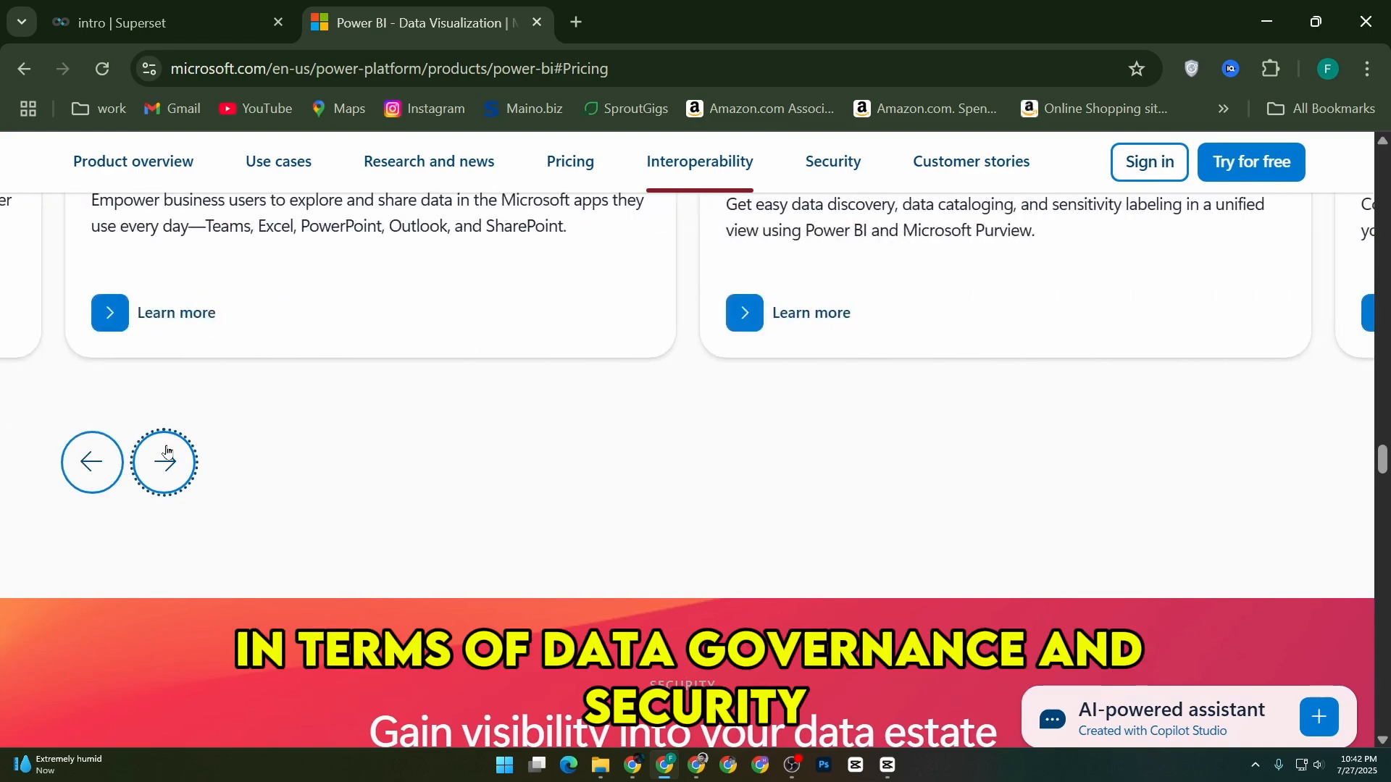
- Page through the interoperability stories, then jump to Customer stories and Resources
click(164, 462)
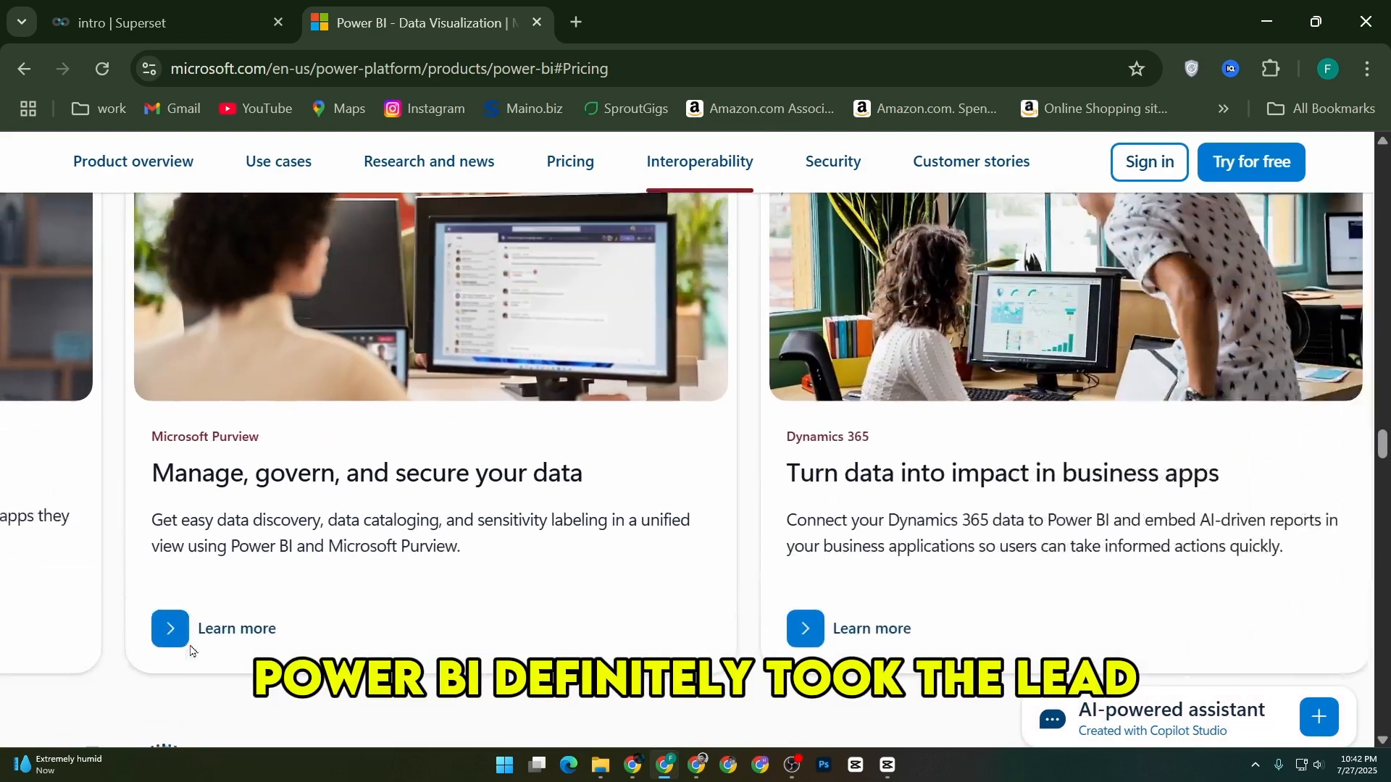
scroll(down, 3)
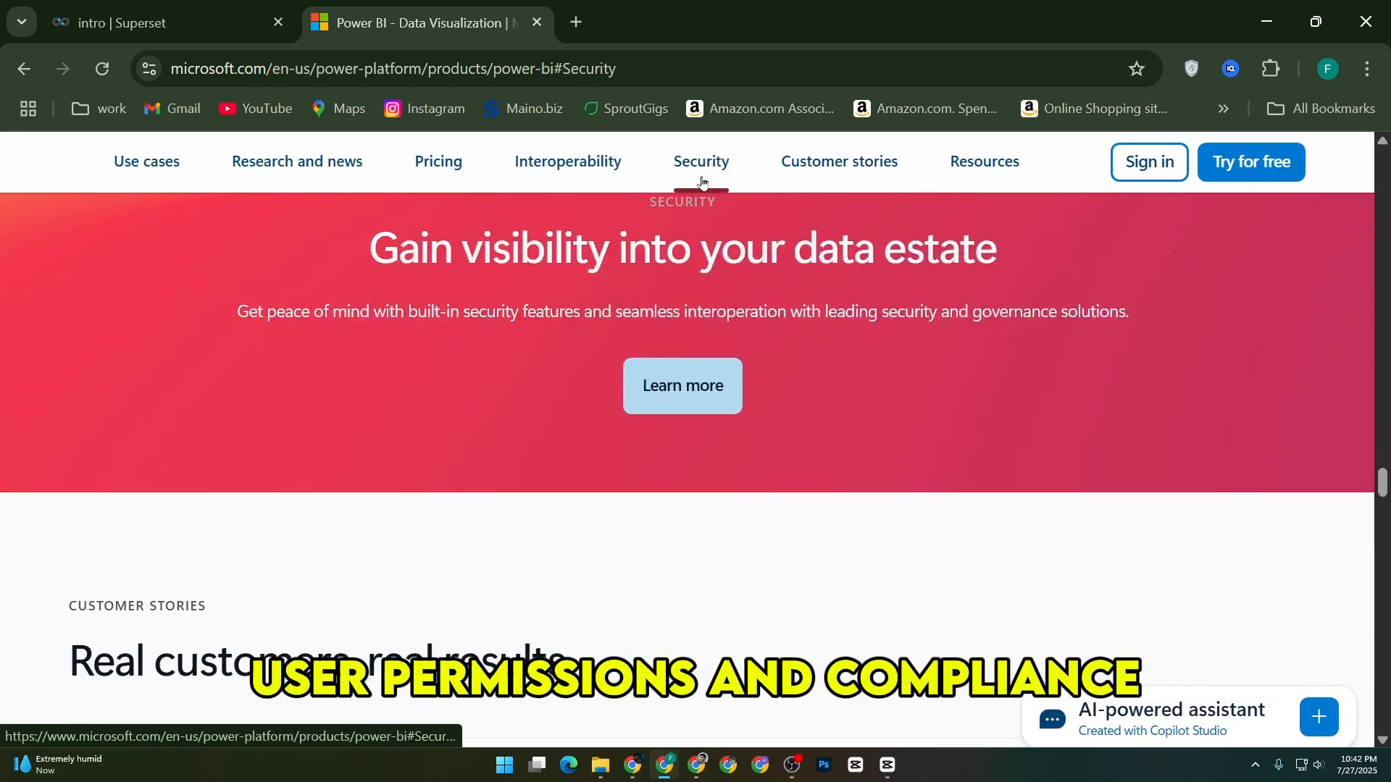
scroll(down, 3)
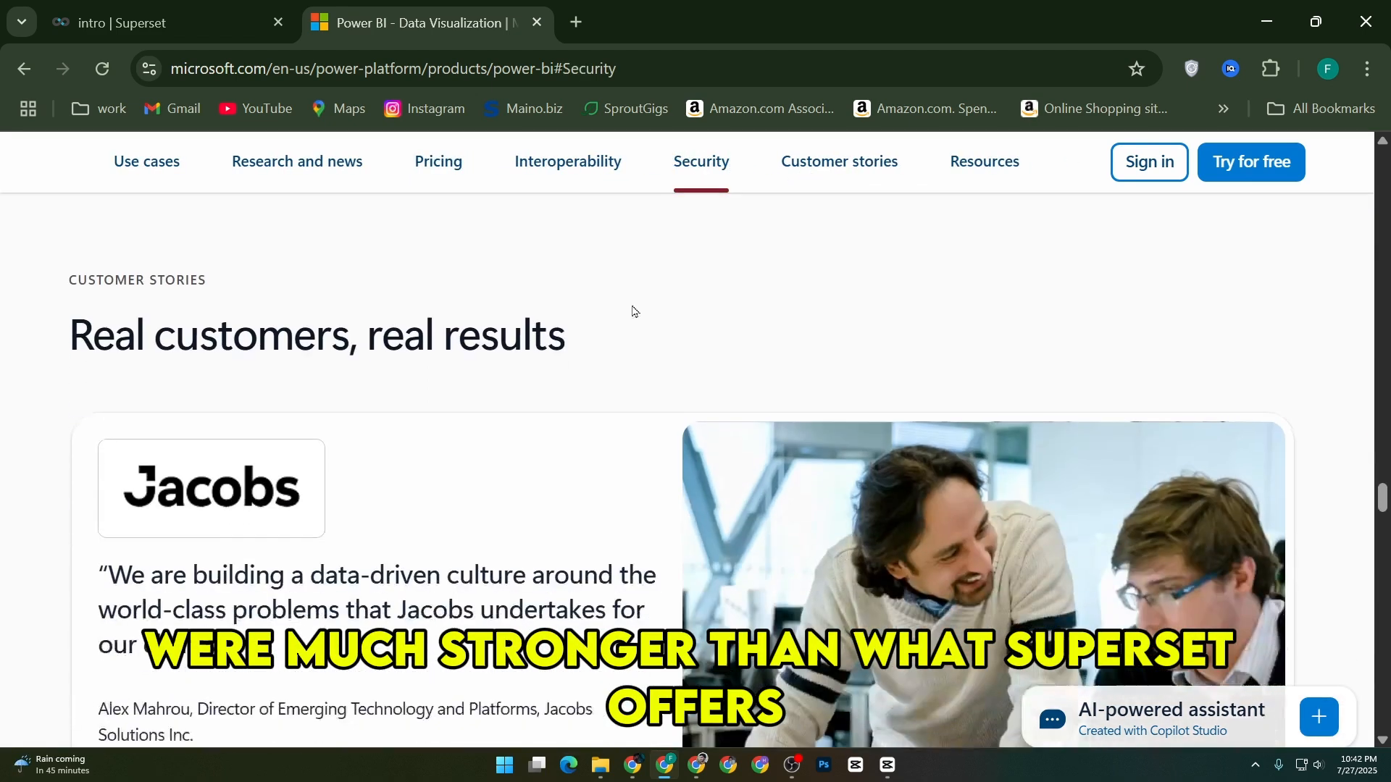
click(838, 161)
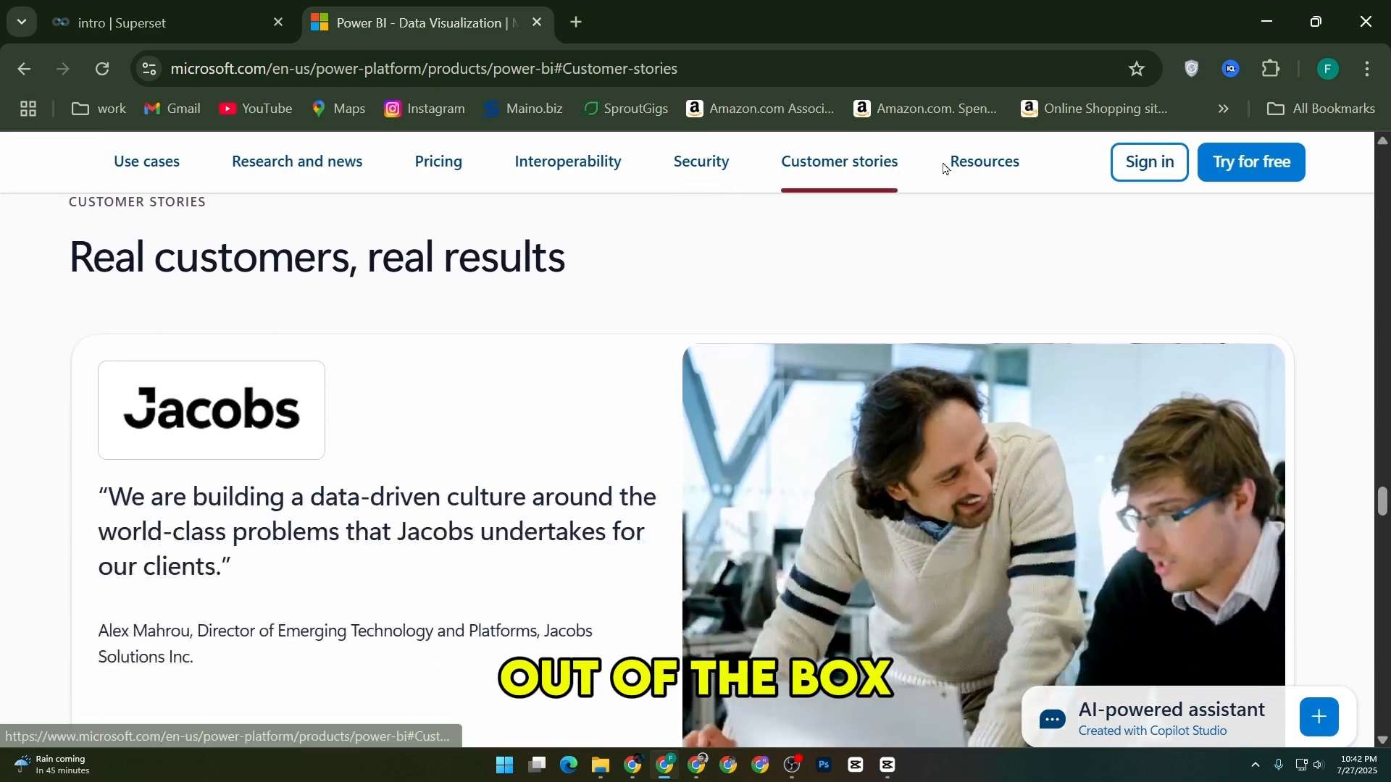
click(983, 162)
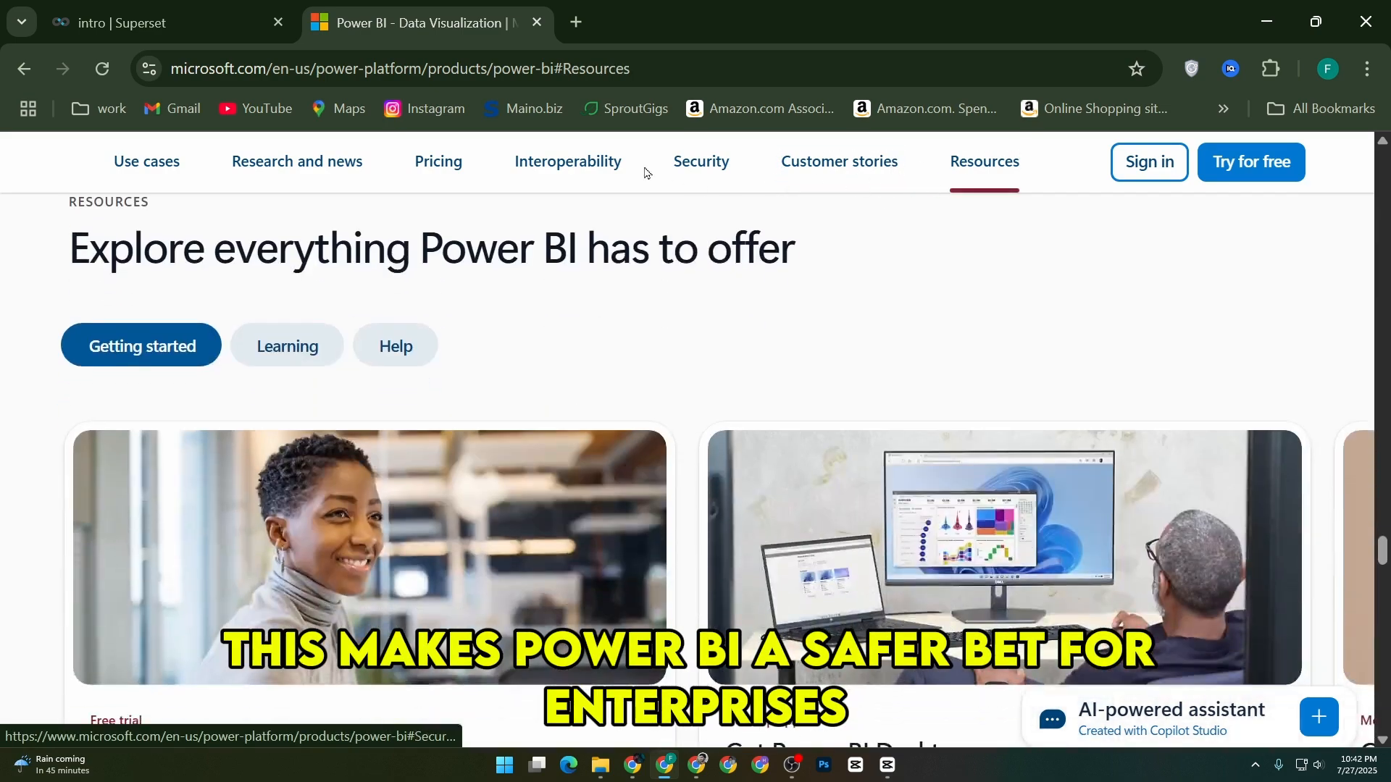
click(134, 23)
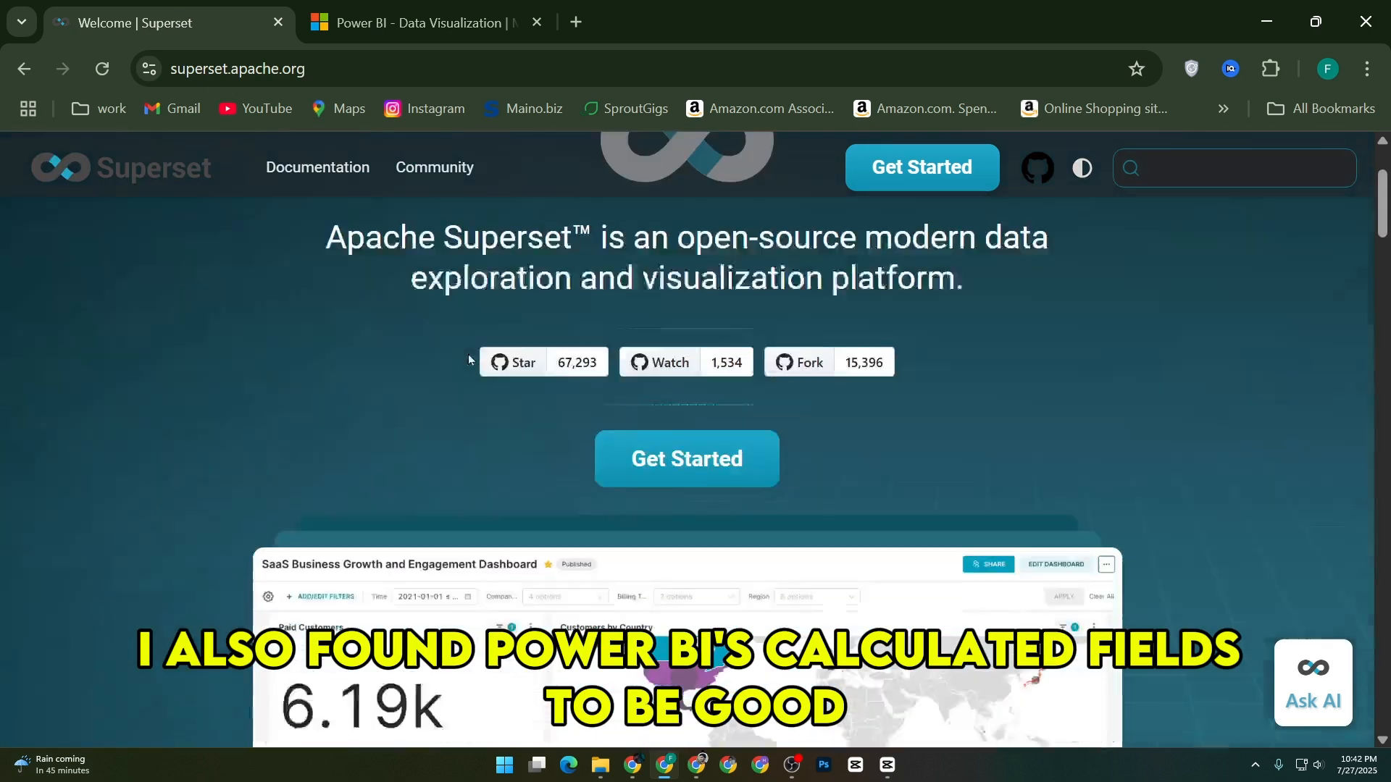
- Scroll Superset's home page to Overview, then return to Power BI's Premium Per User and Fabric plans
click(418, 23)
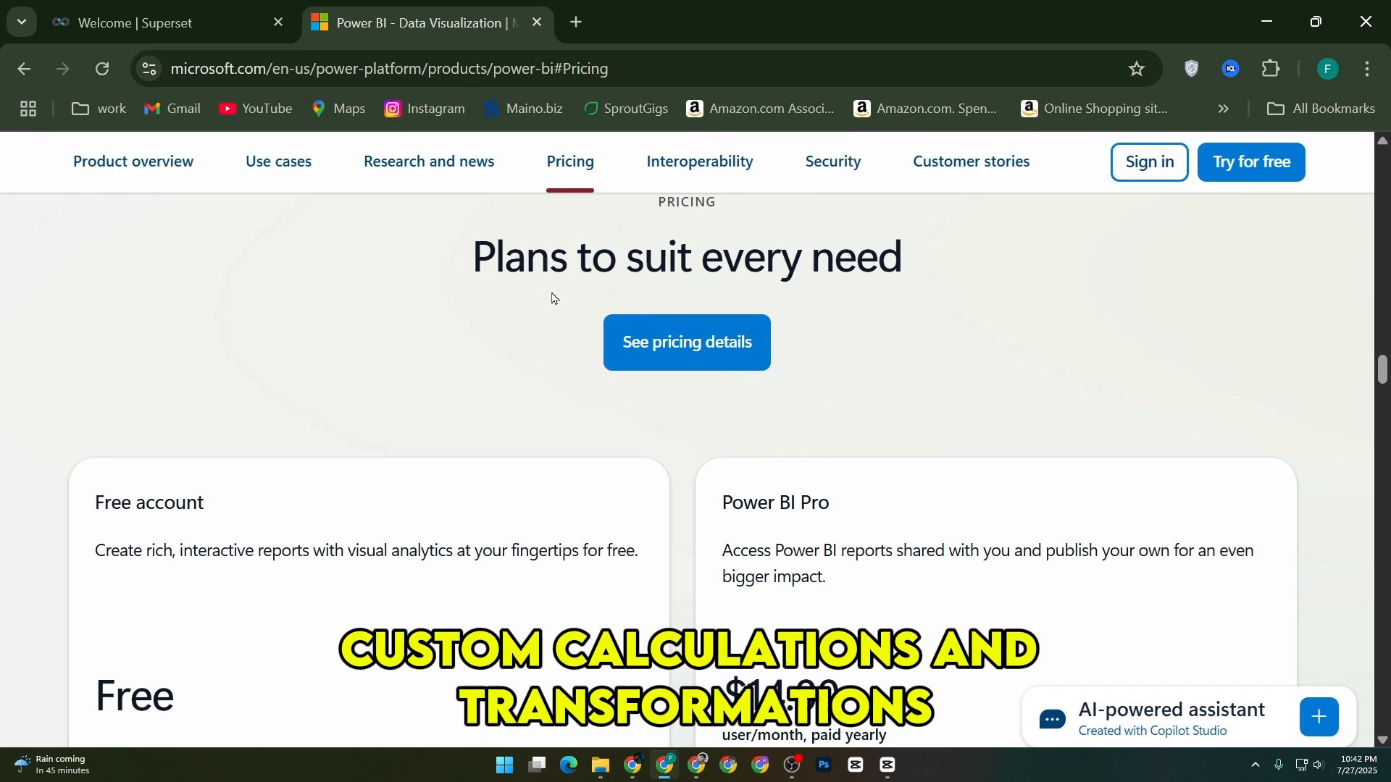
click(142, 23)
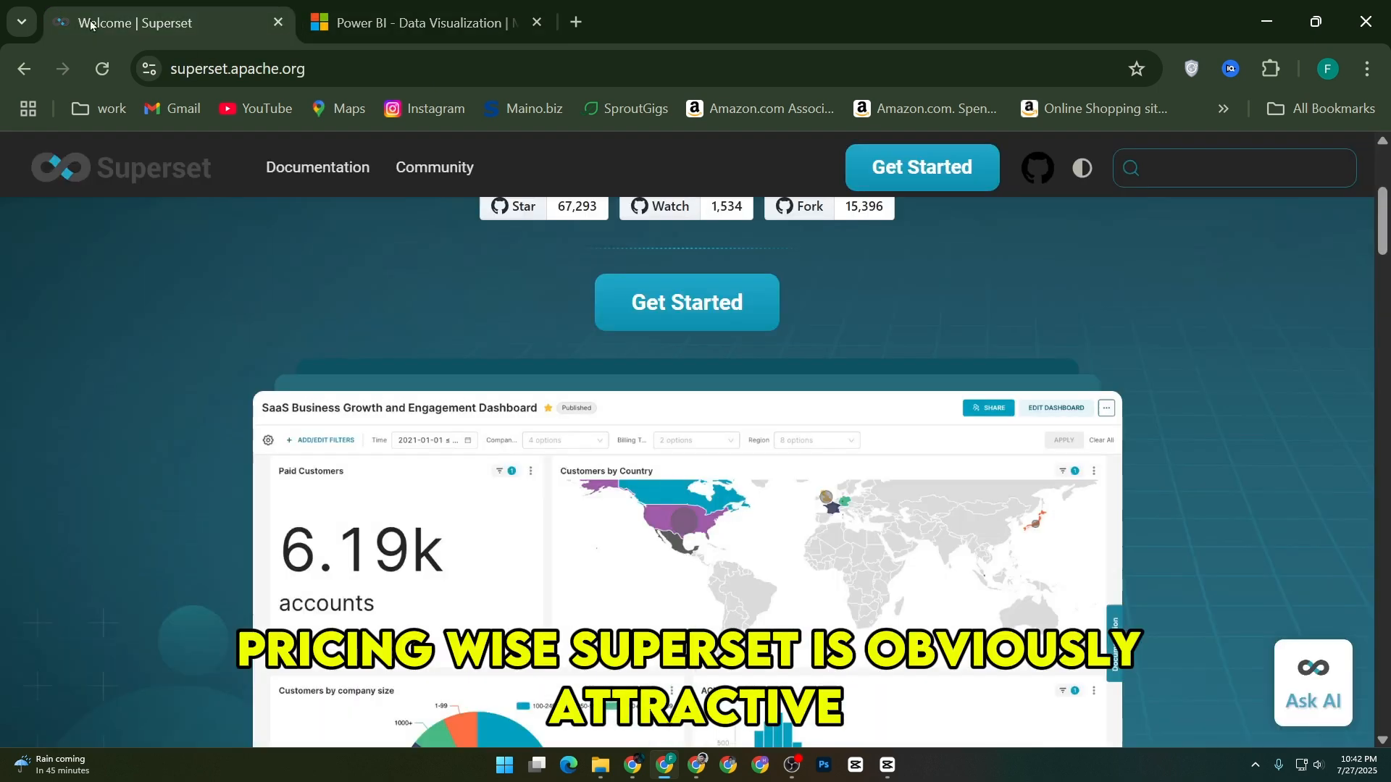
scroll(down, 3)
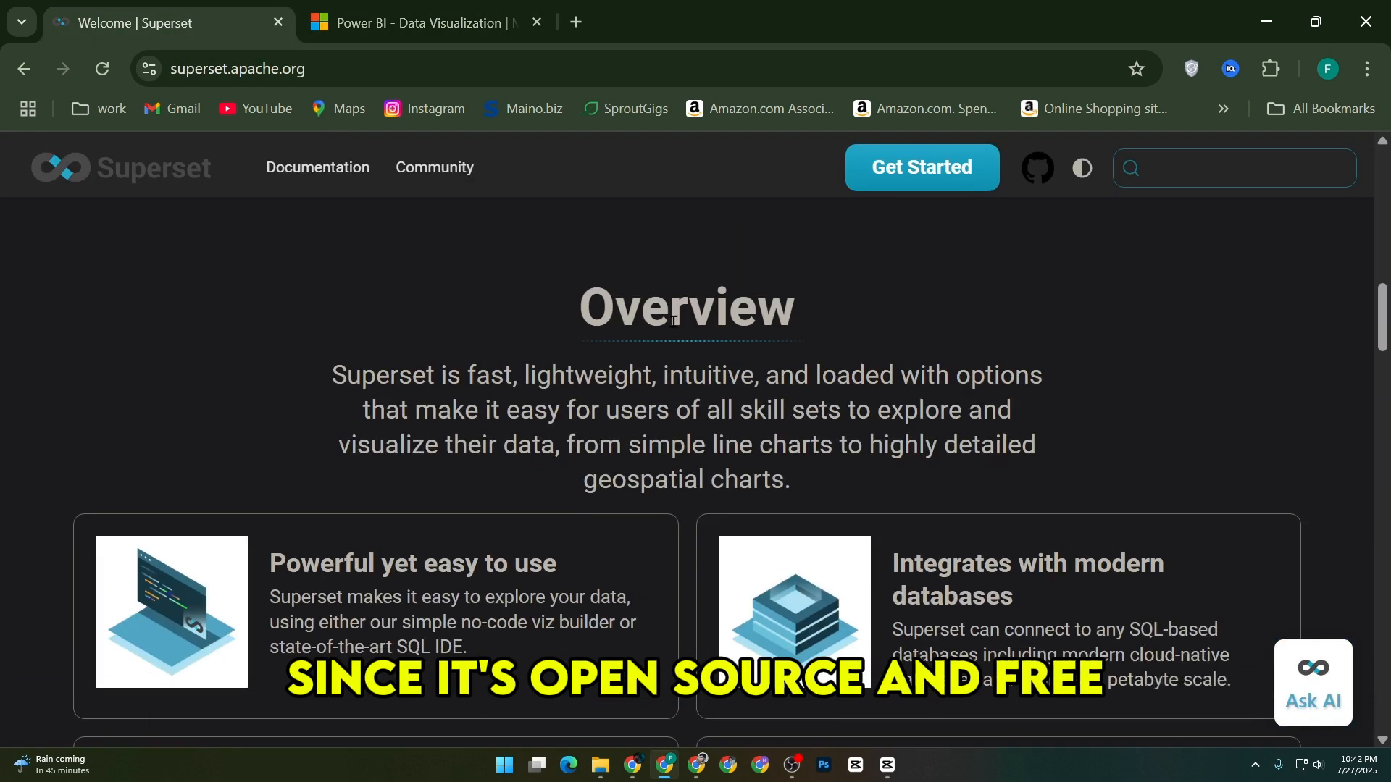
click(423, 23)
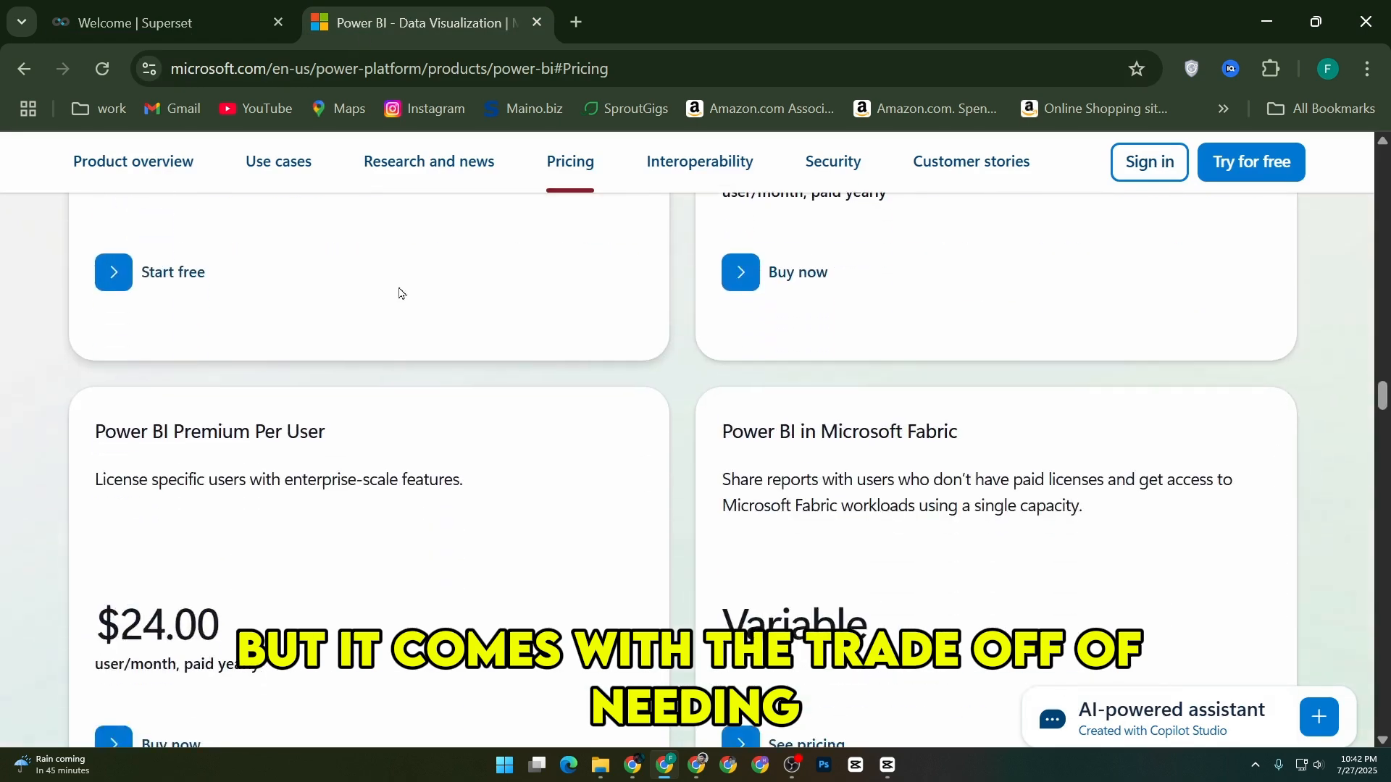
- Scroll past the Free and Pro prices, then jump to Use cases and Research and news
scroll(up, 3)
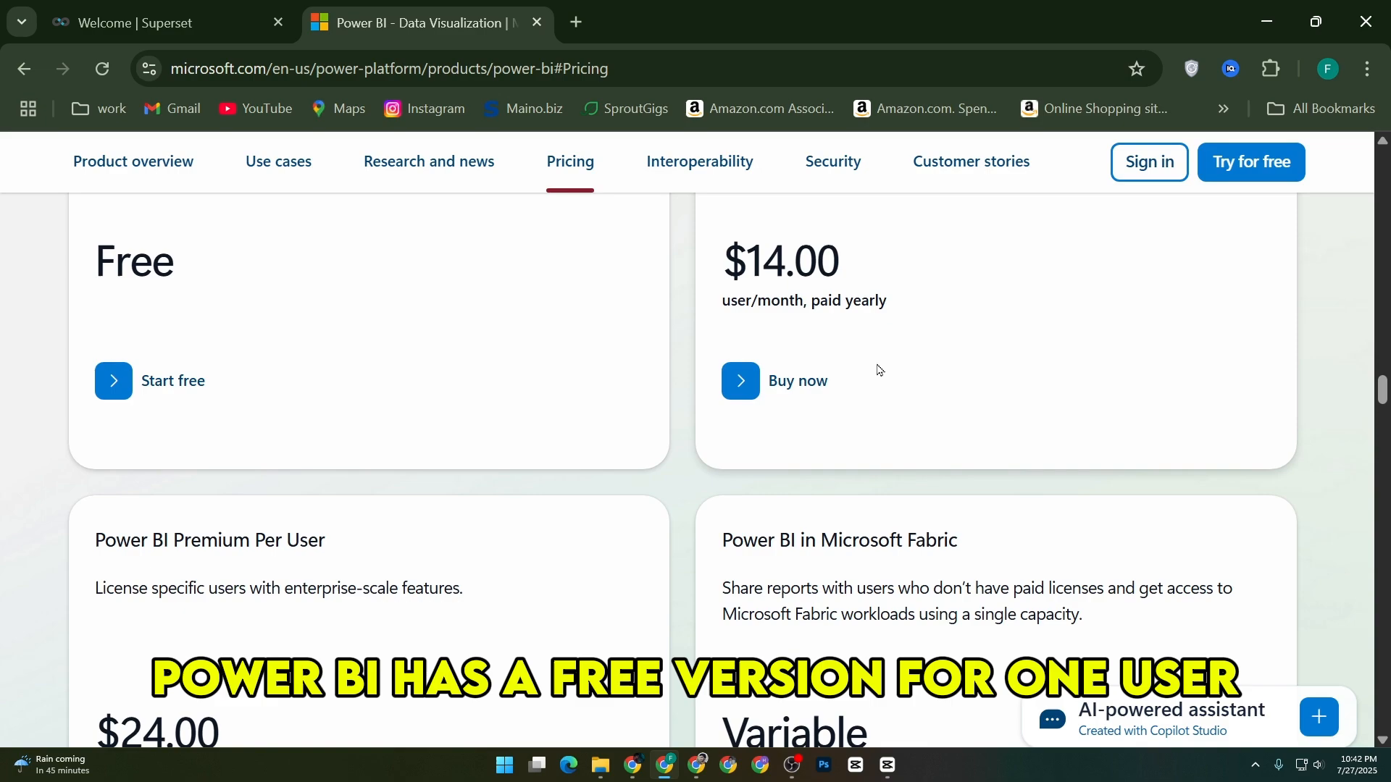
scroll(down, 3)
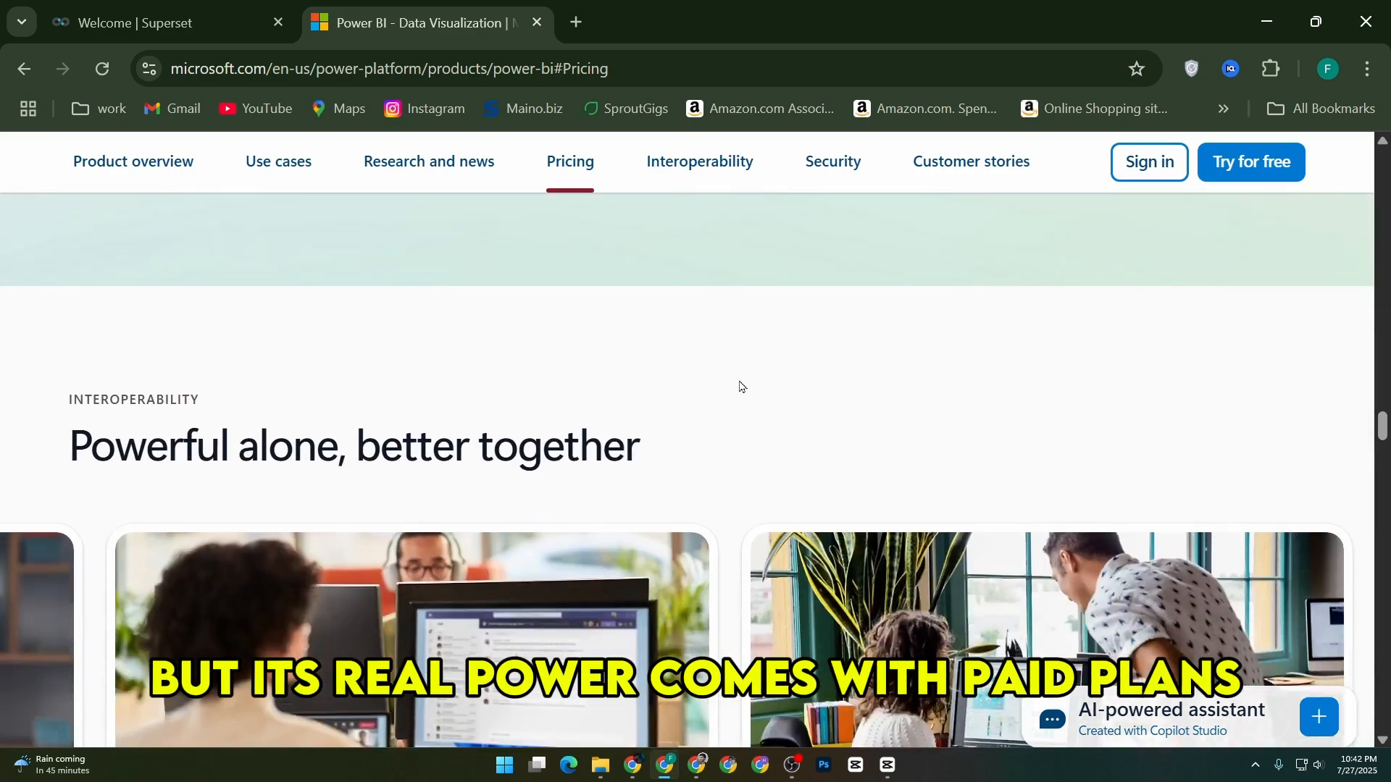
scroll(down, 3)
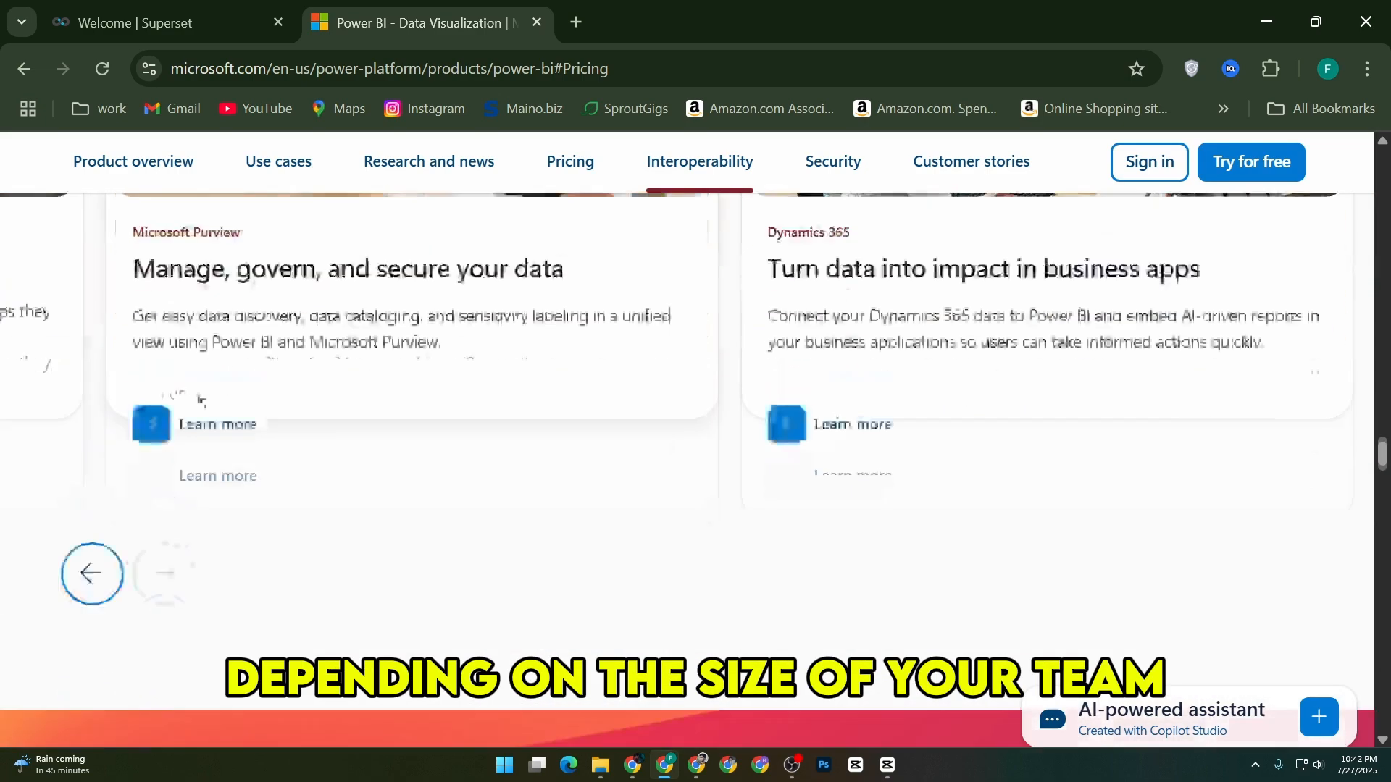
scroll(down, 3)
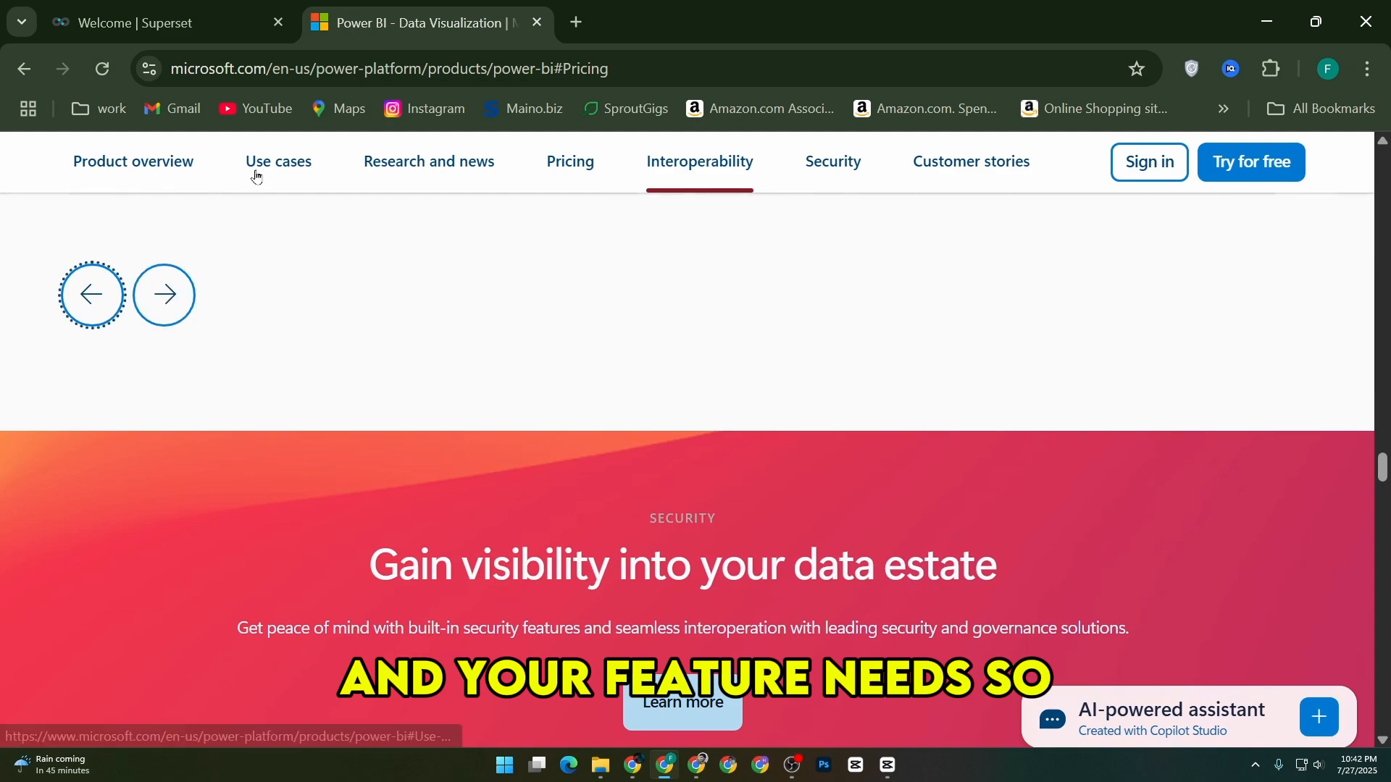
click(277, 161)
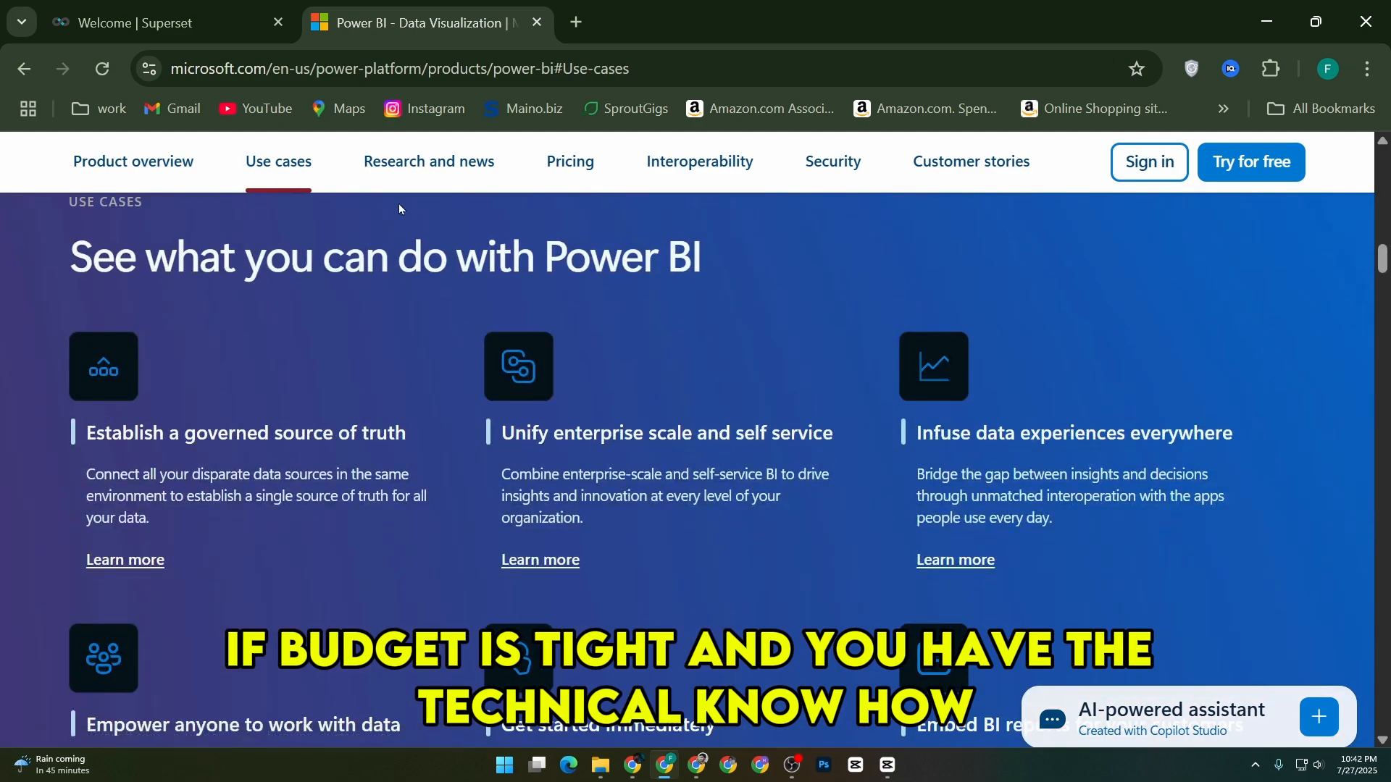
scroll(down, 3)
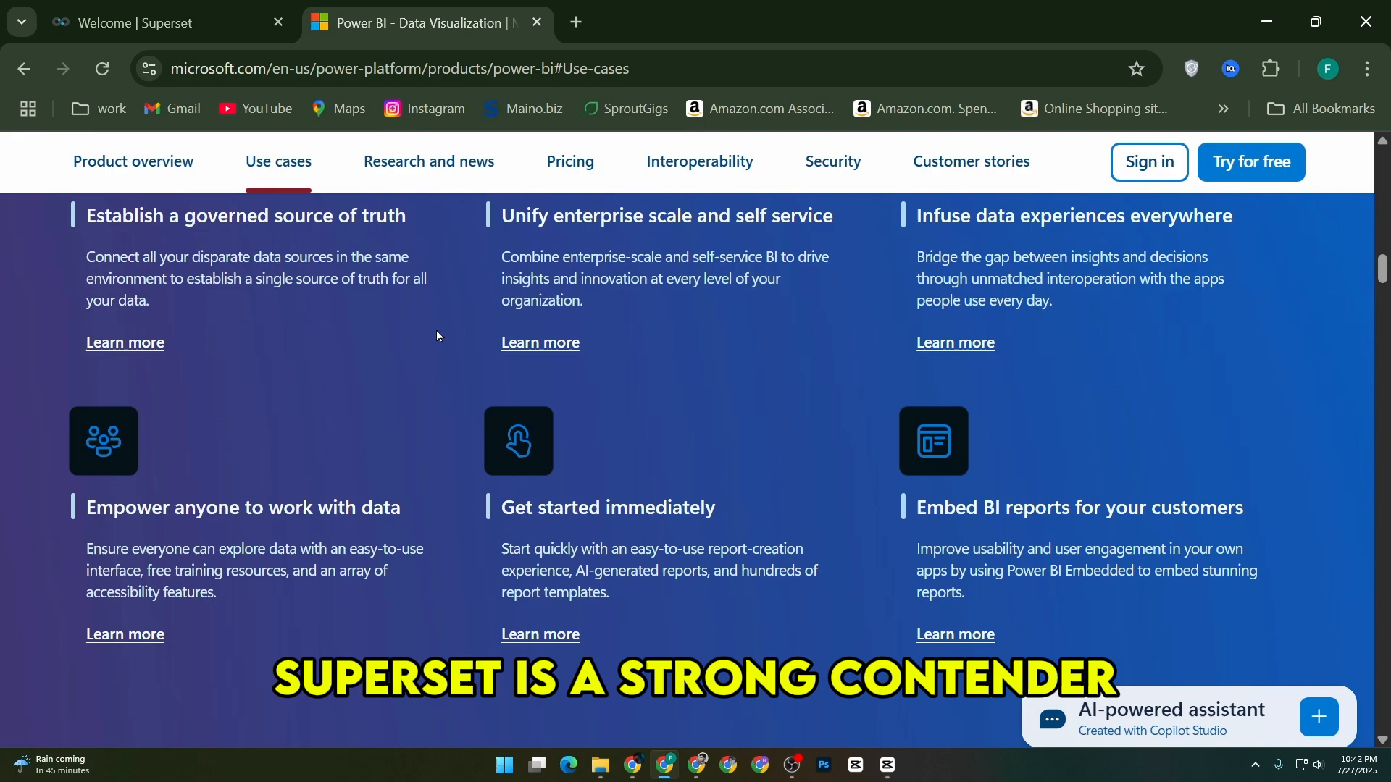
click(428, 162)
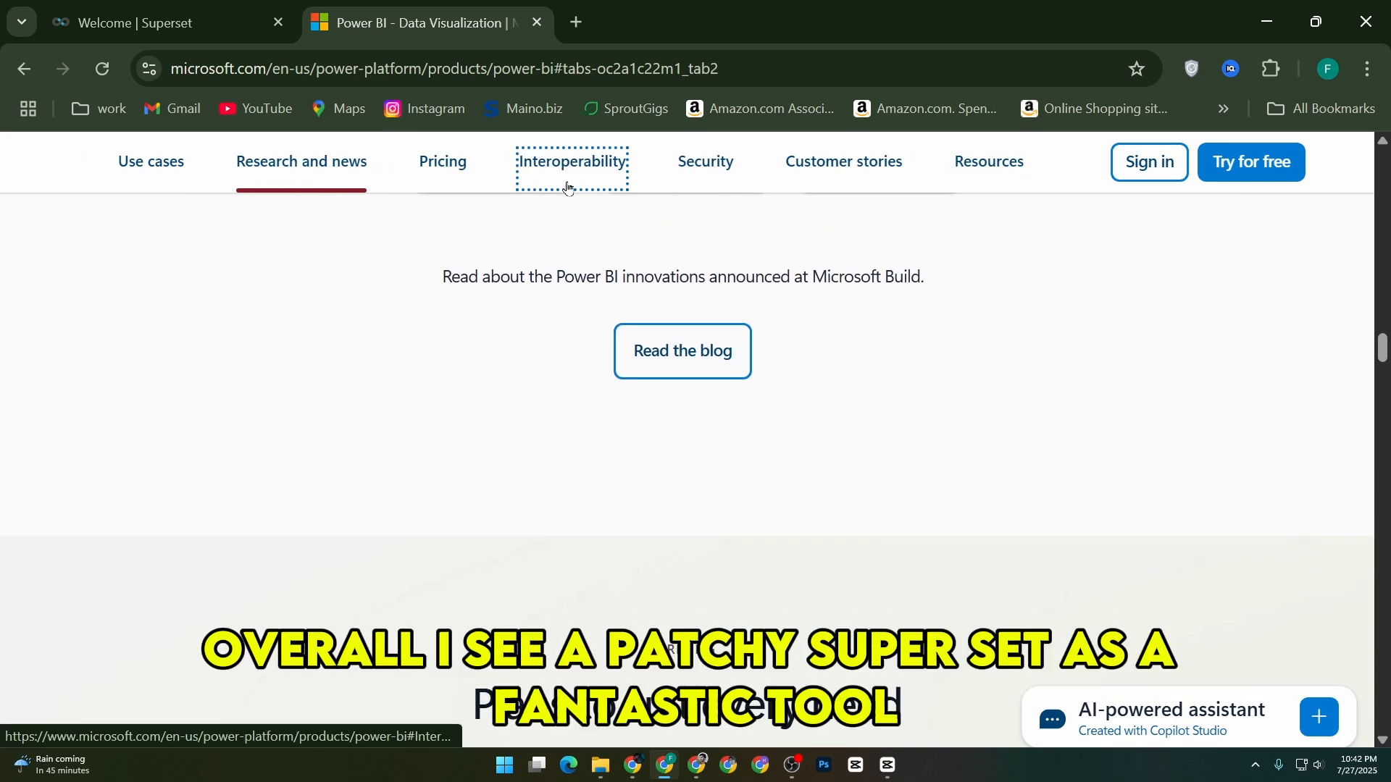
- Scroll Superset's home page past Overview to the Supported Databases logo grid
click(159, 23)
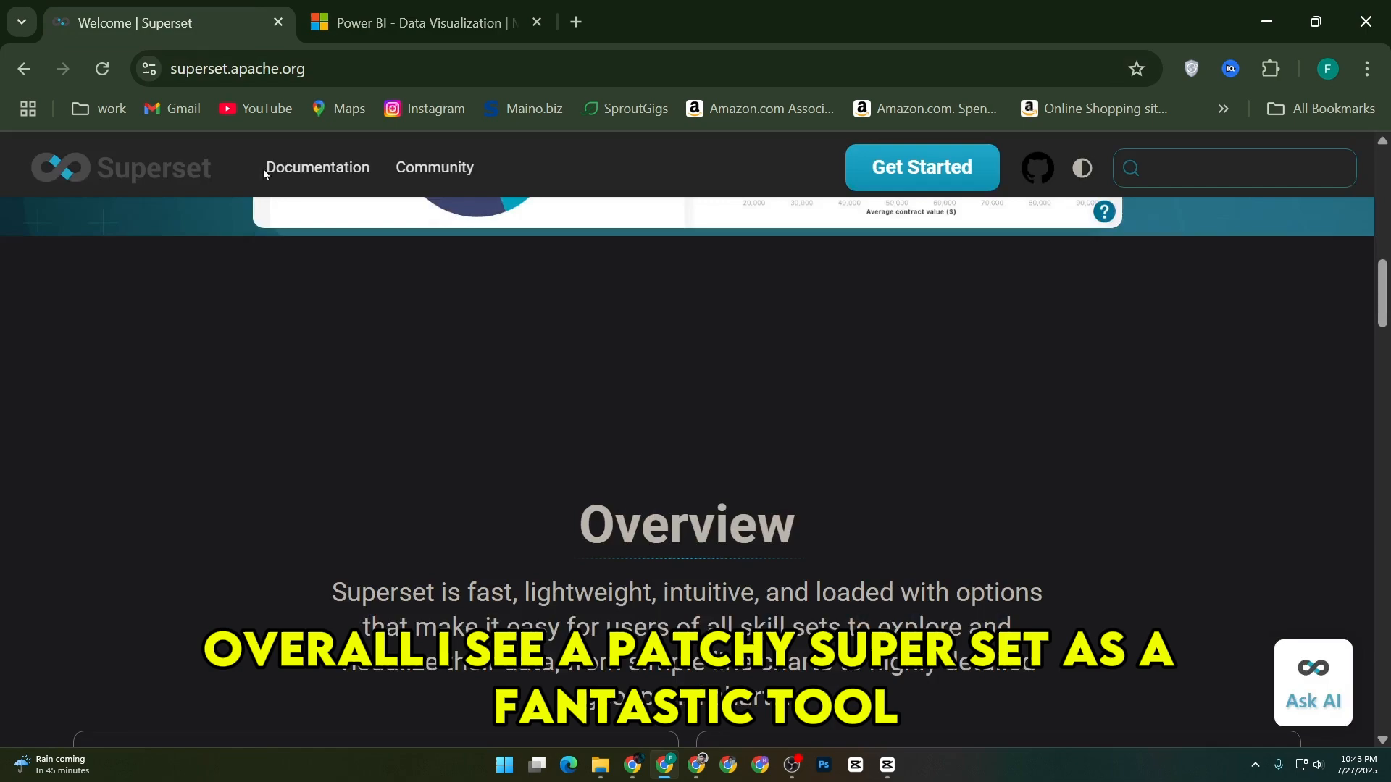
scroll(down, 3)
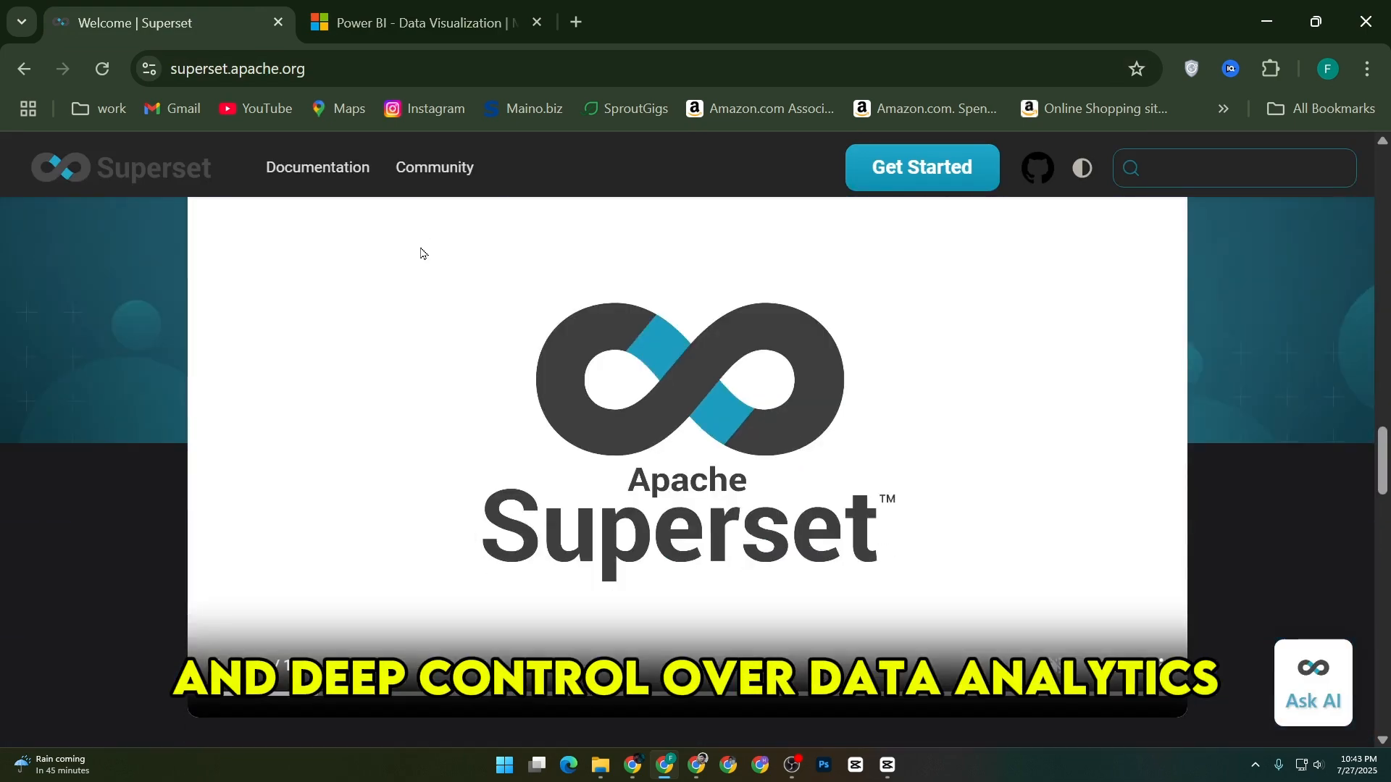
scroll(down, 3)
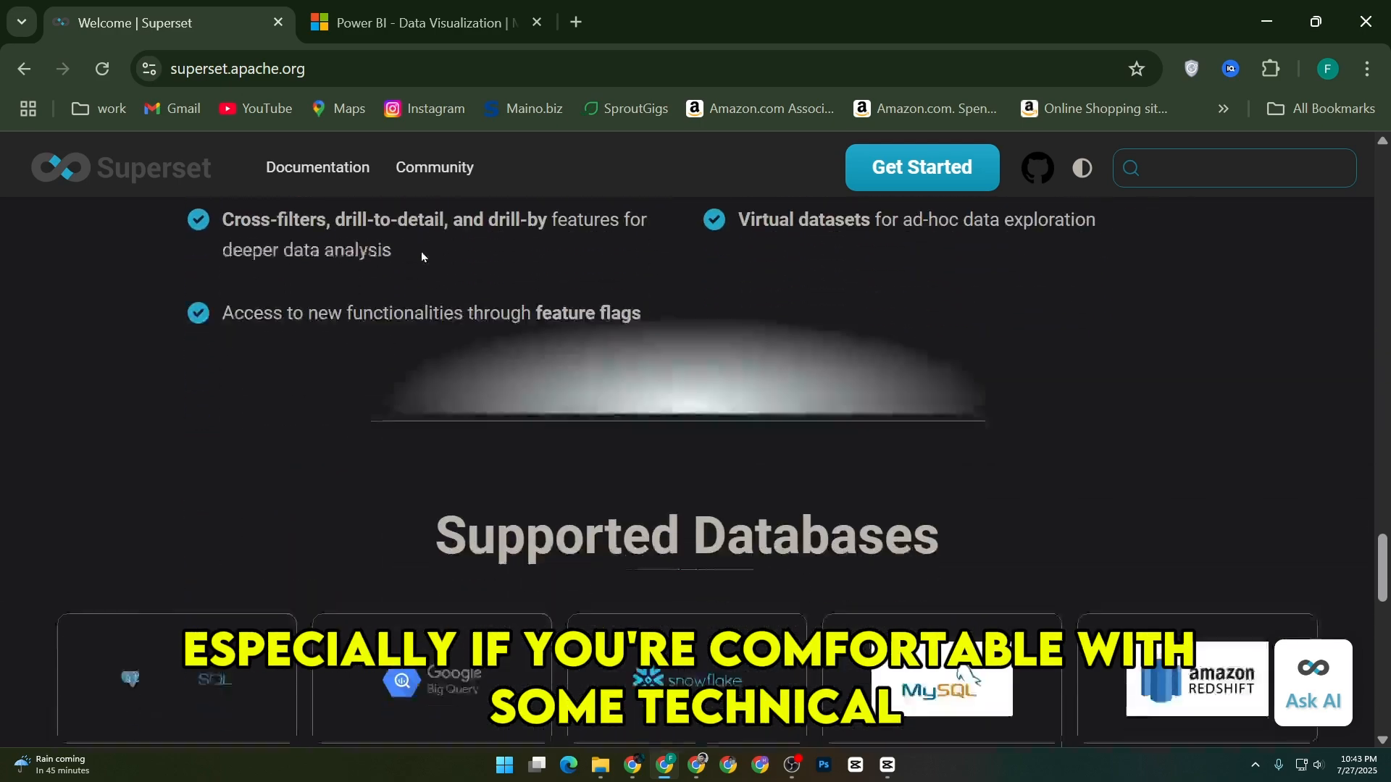
scroll(down, 3)
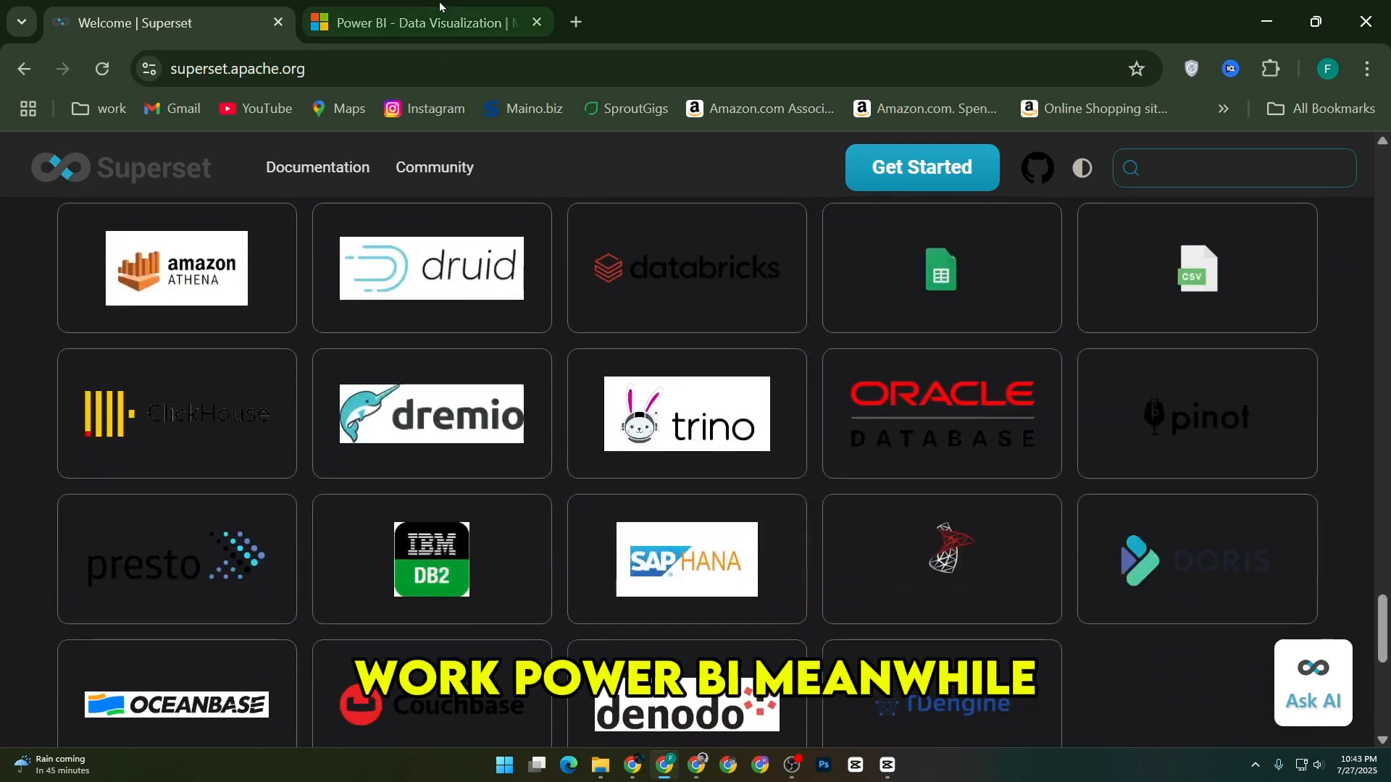
click(418, 23)
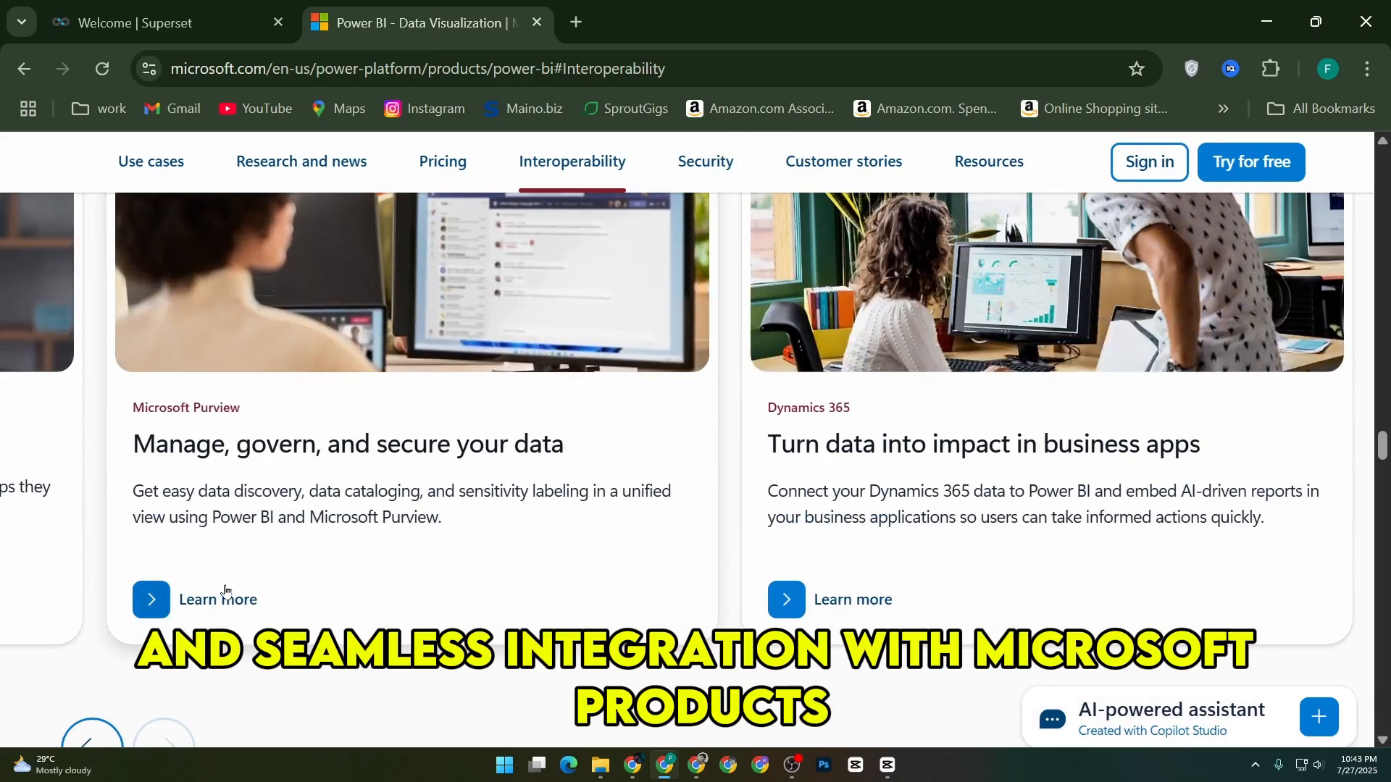
- Scroll the interoperability cards, then jump to Customer stories showing the Jacobs testimonial
scroll(down, 3)
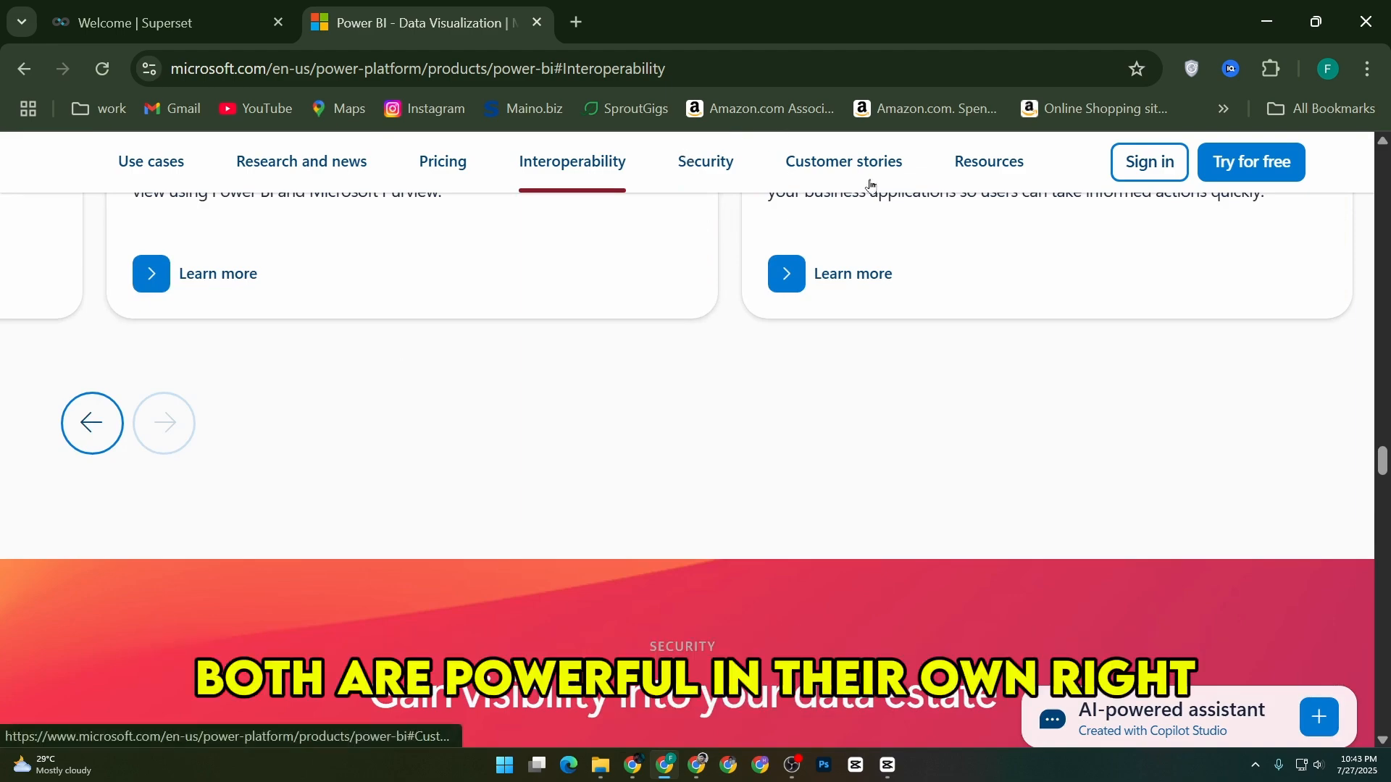
click(842, 162)
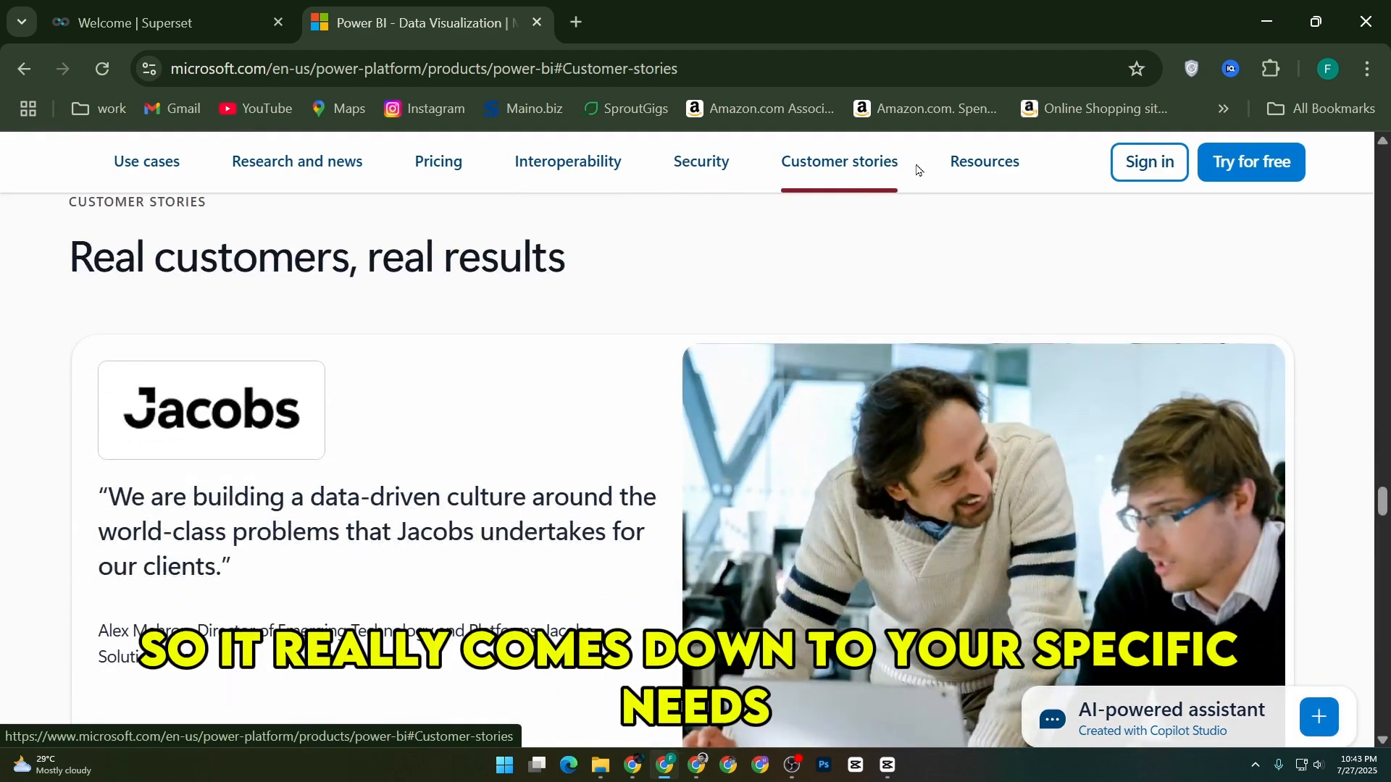
scroll(down, 3)
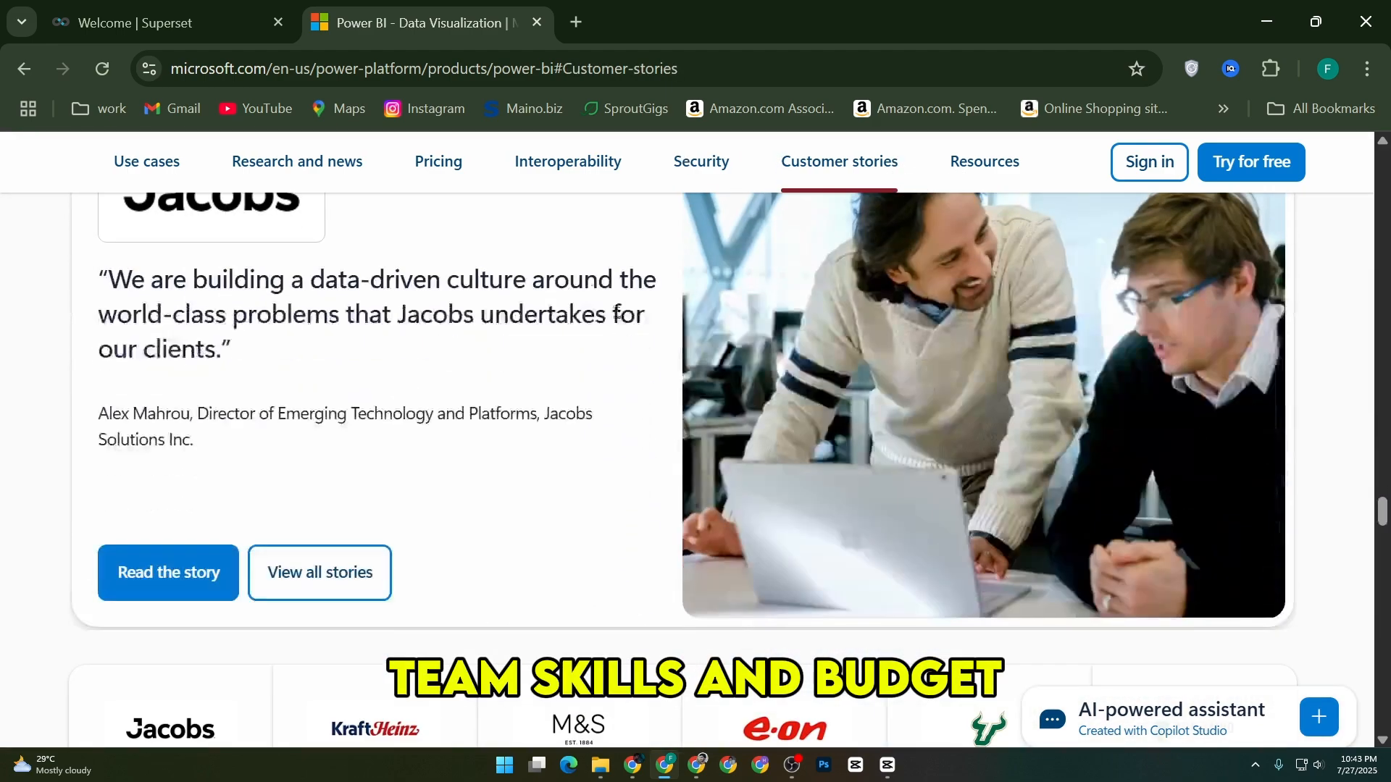